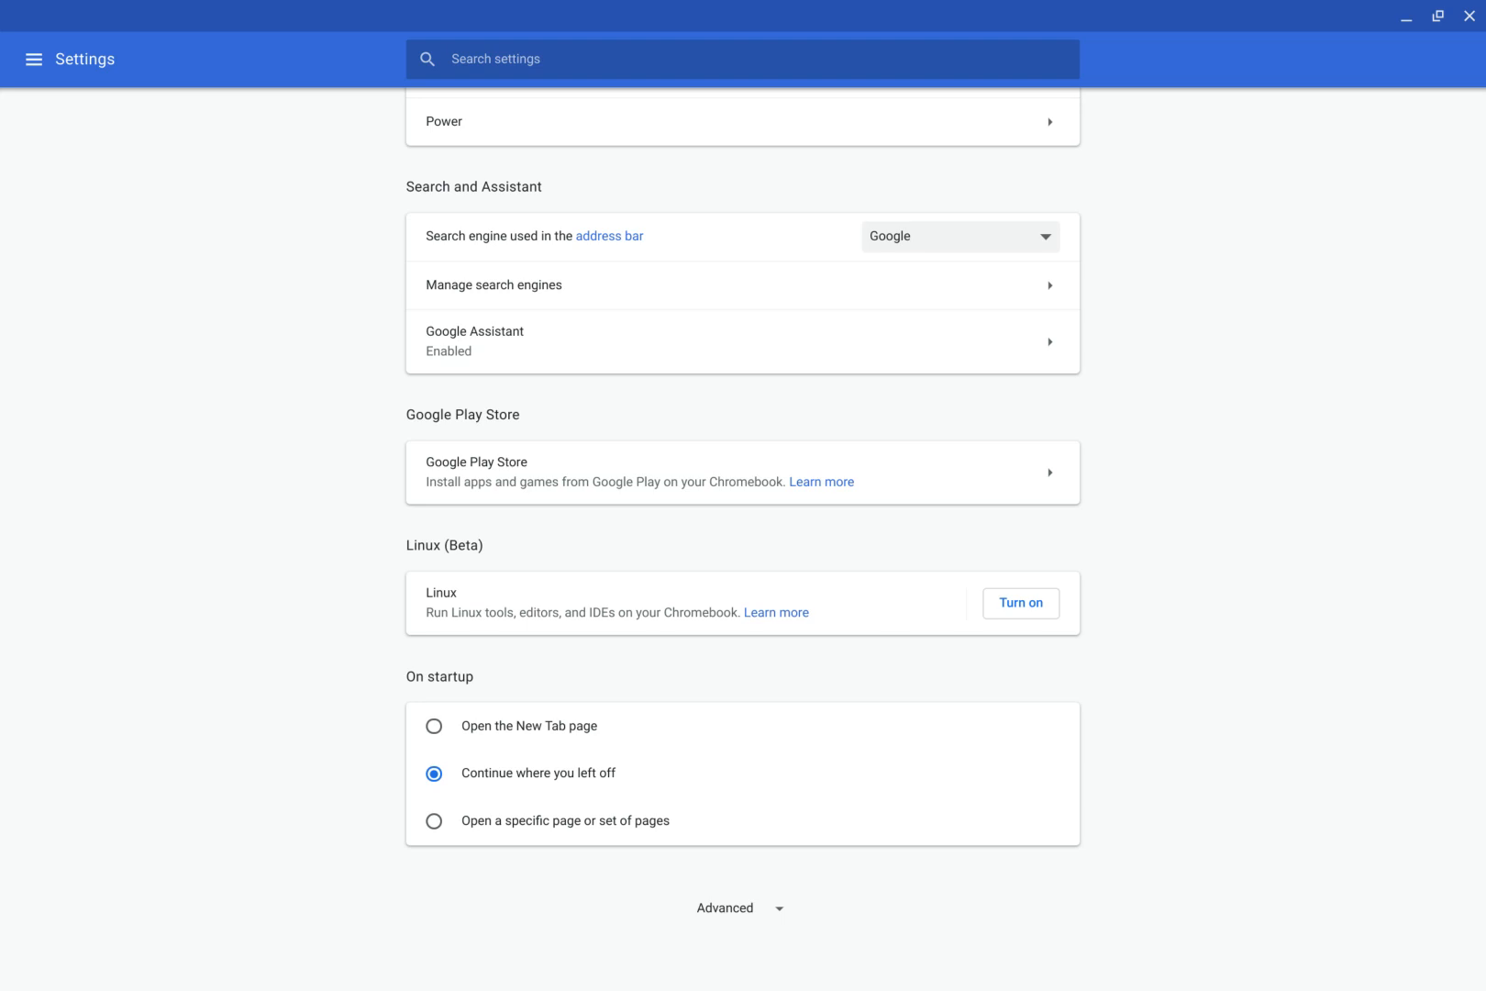
{"action": "mouse_move", "coordinate": [1264, 599]}
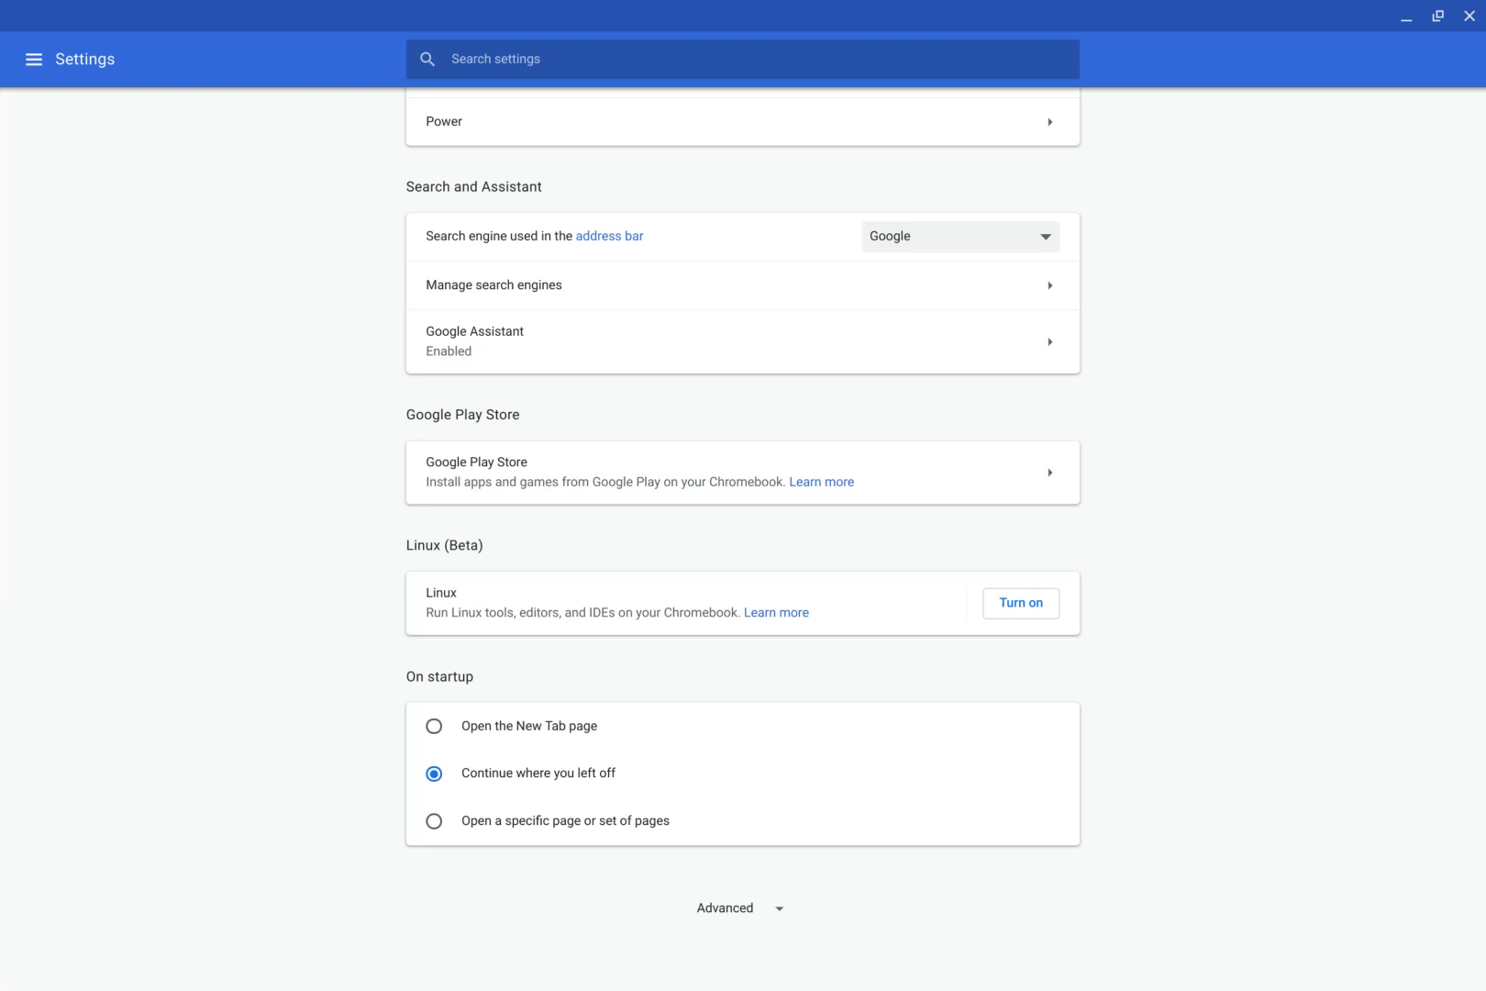
{"action": "mouse_move", "coordinate": [139, 623]}
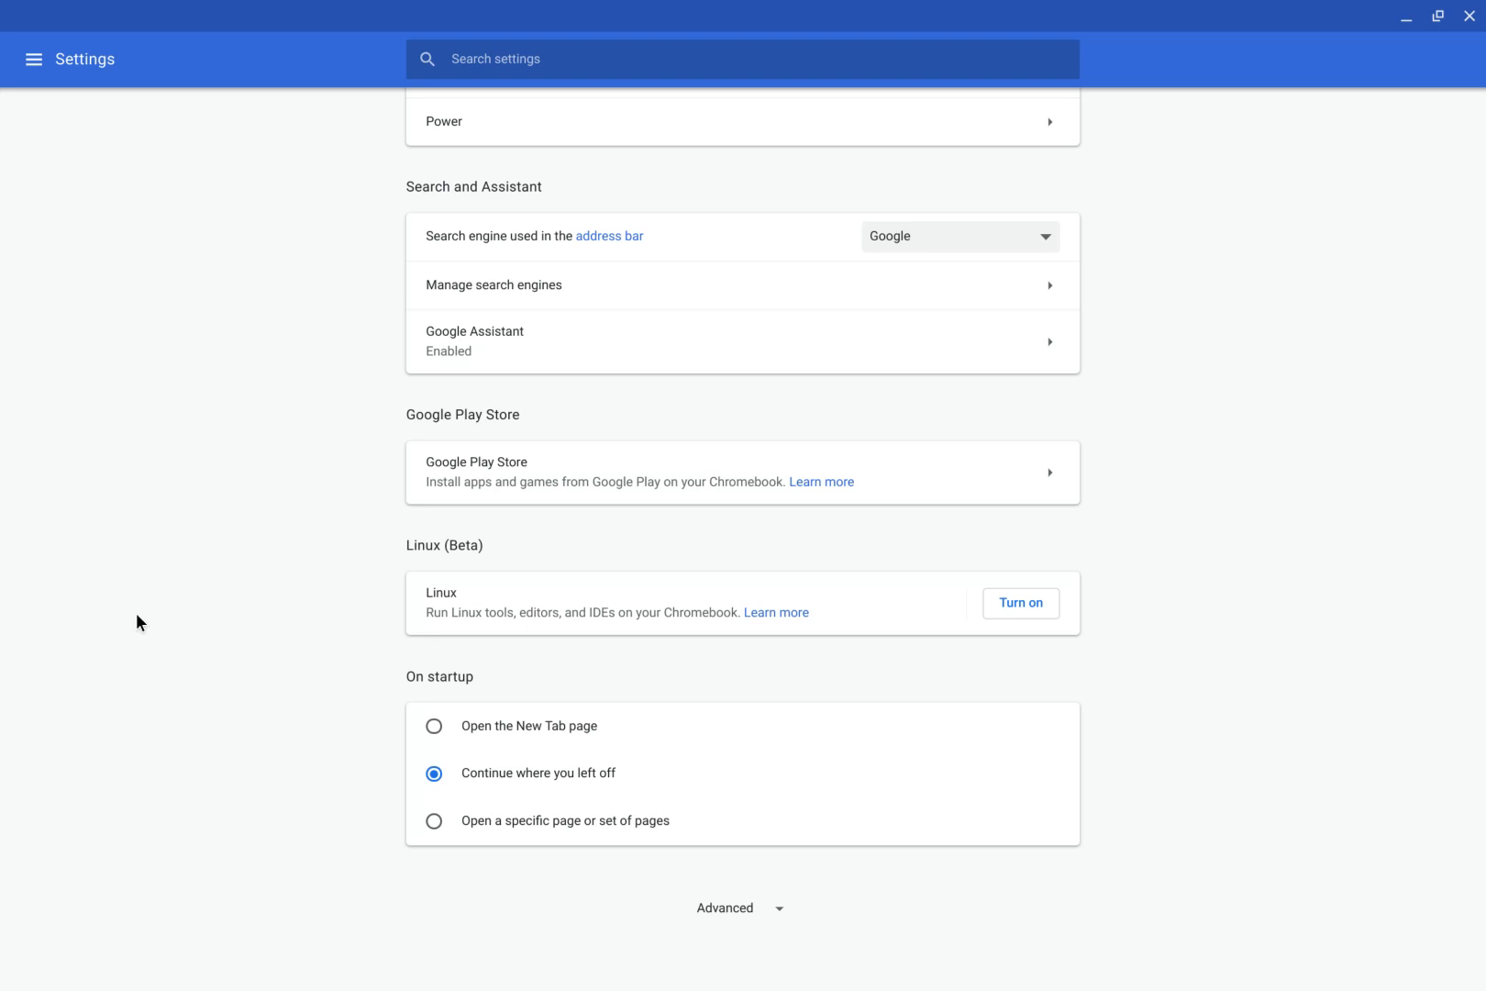
{"action": "mouse_move", "coordinate": [112, 276]}
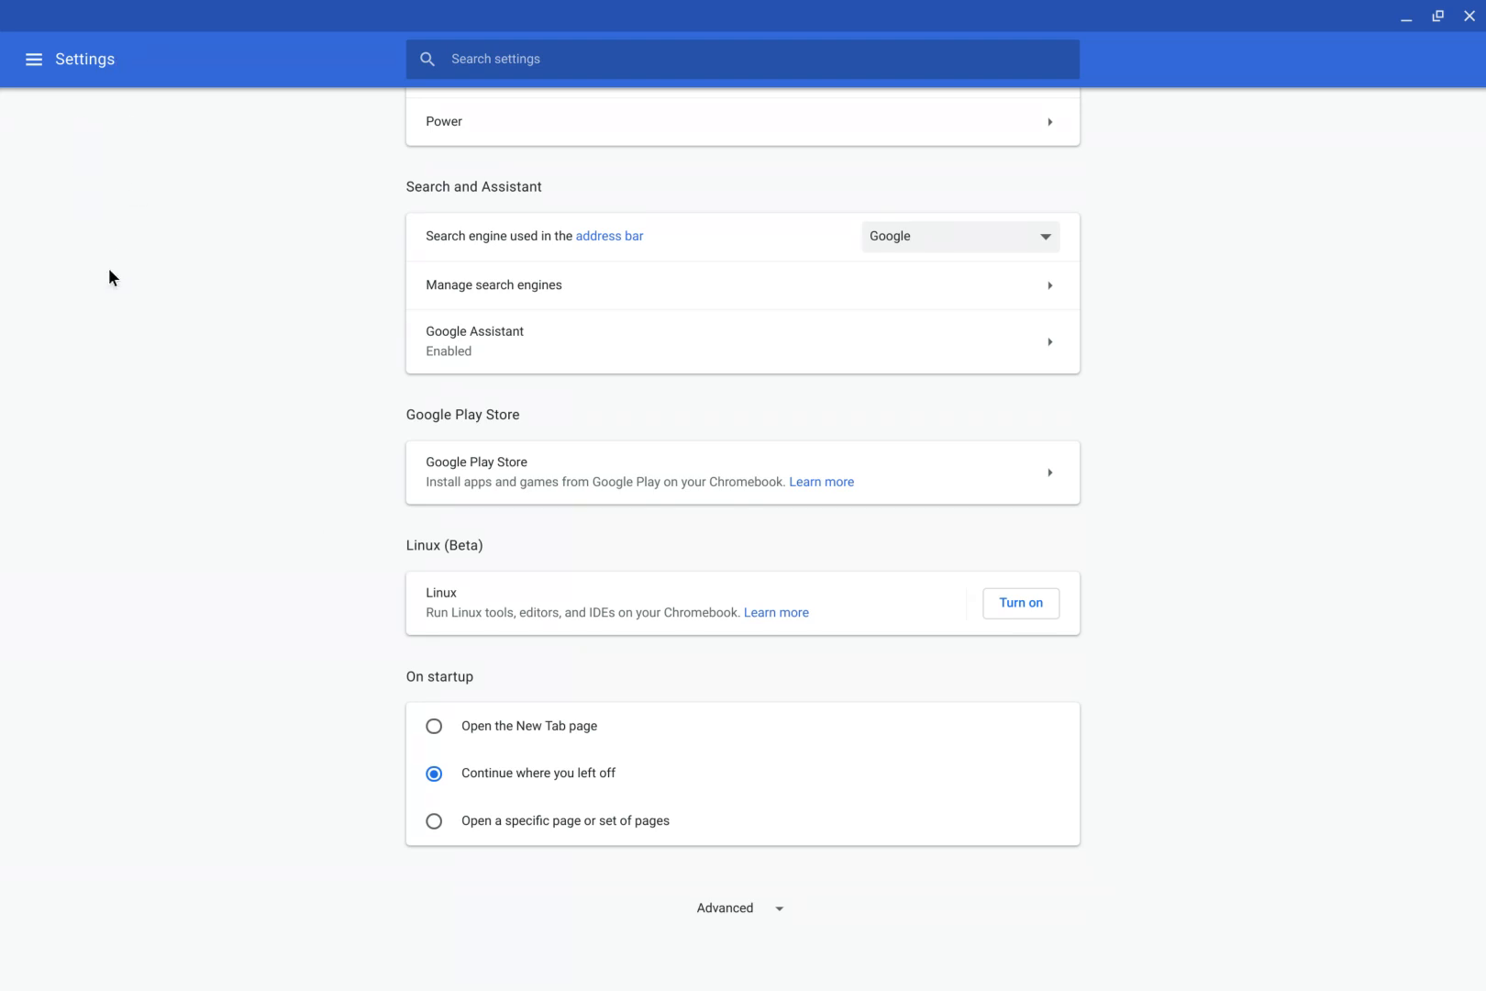
- Open the About Chrome OS page to see version 69.0.3497.95
{"action": "left_click", "coordinate": [34, 59]}
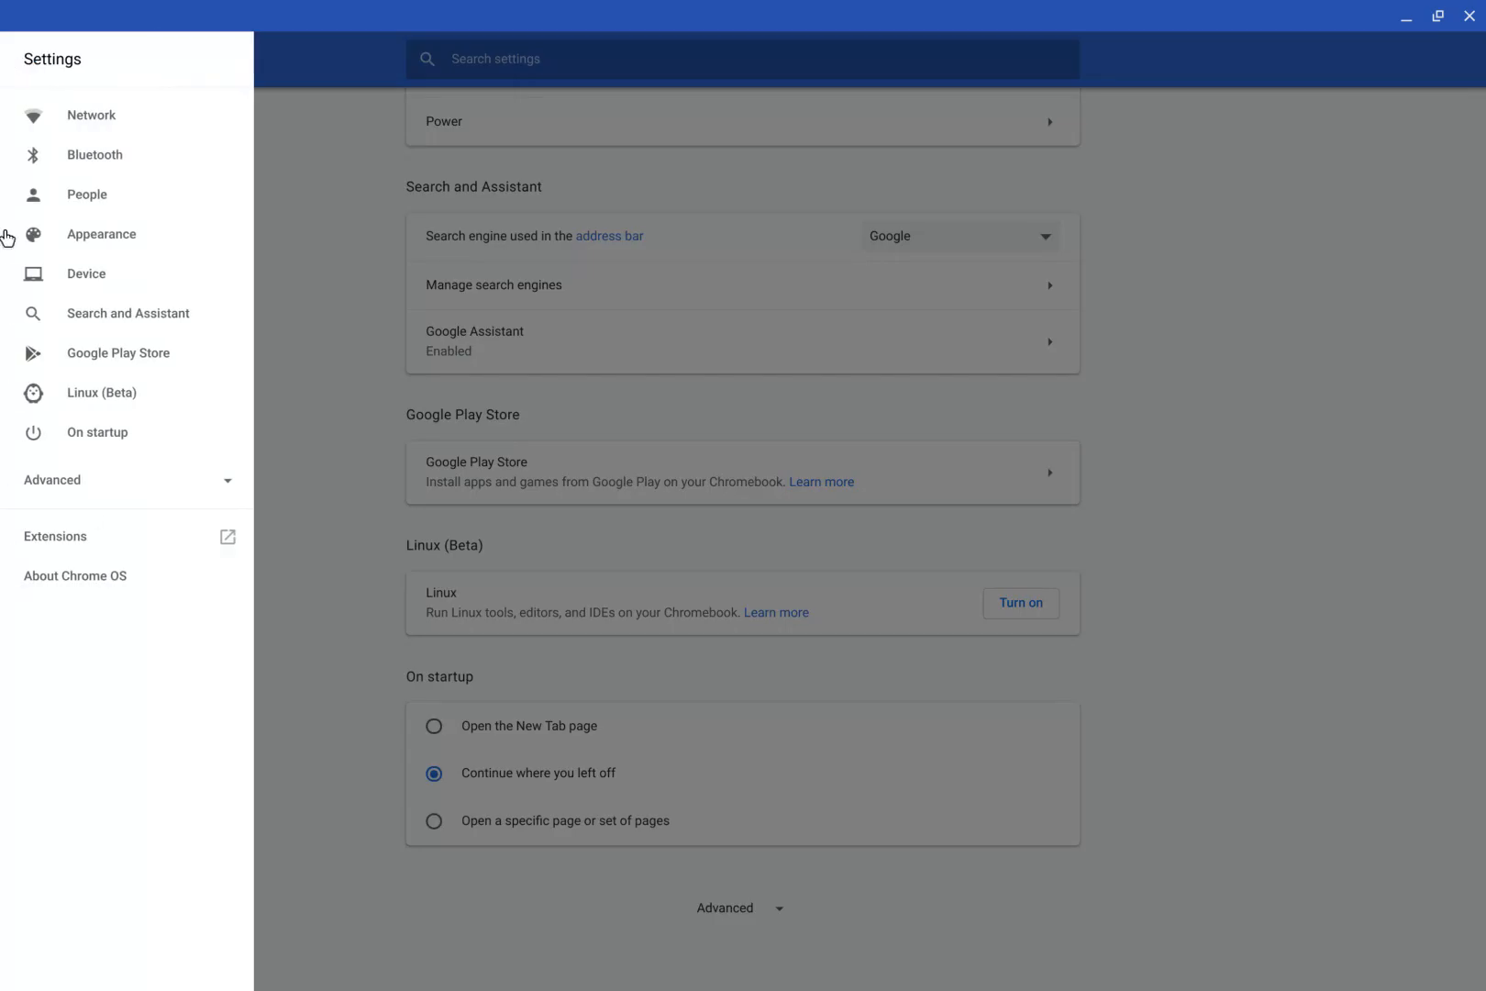
{"action": "mouse_move", "coordinate": [75, 576]}
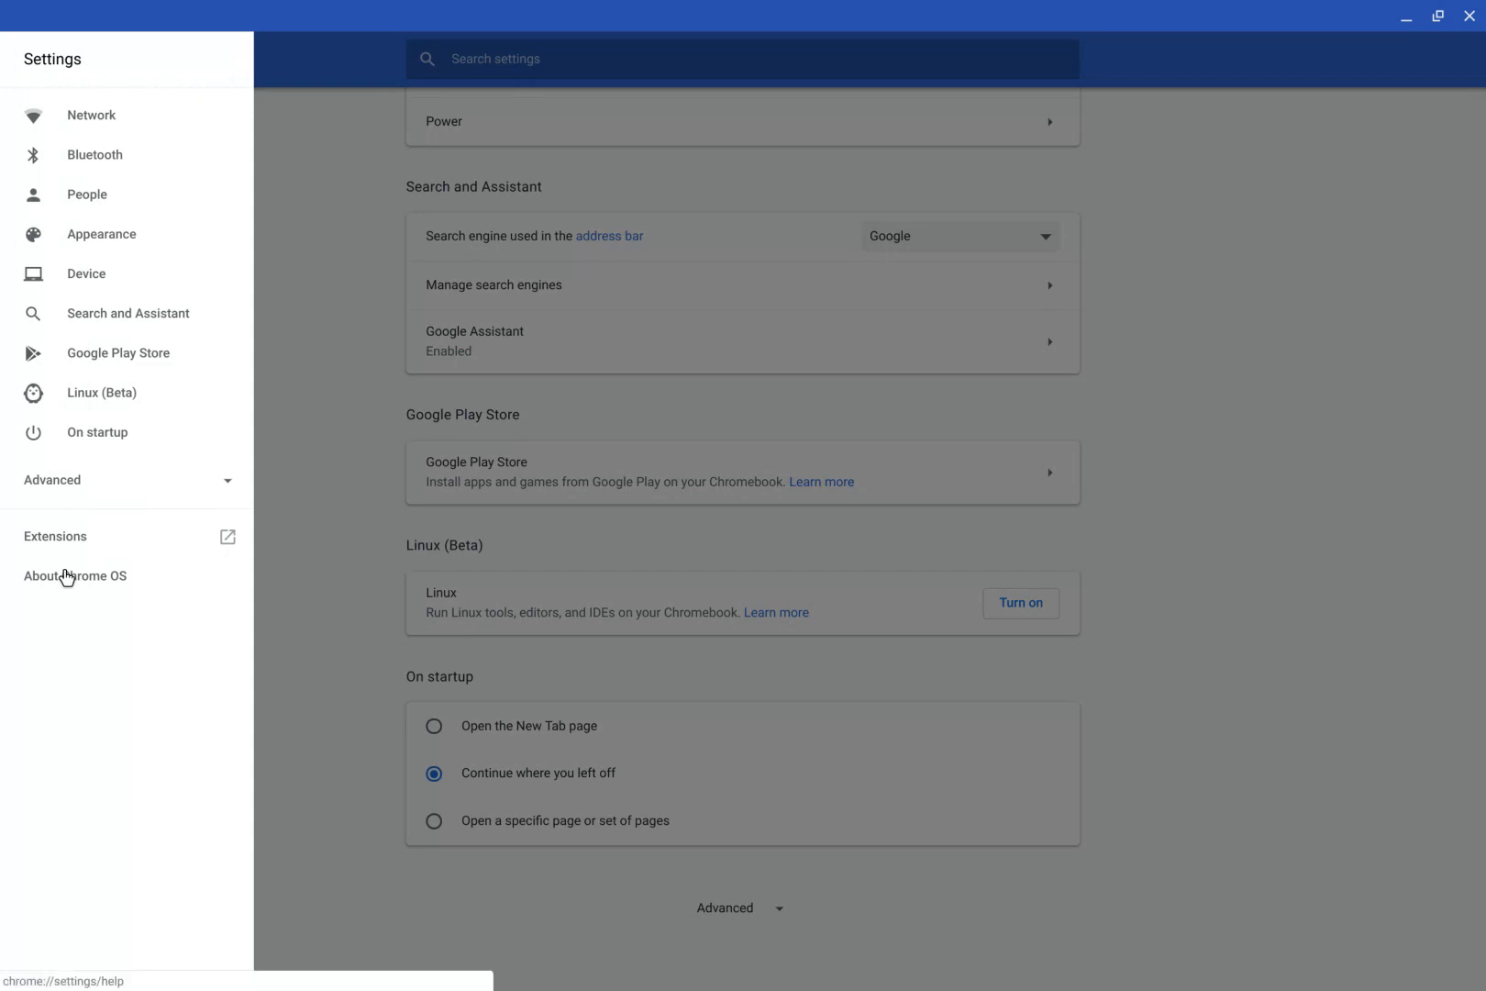
{"action": "left_click", "coordinate": [74, 575]}
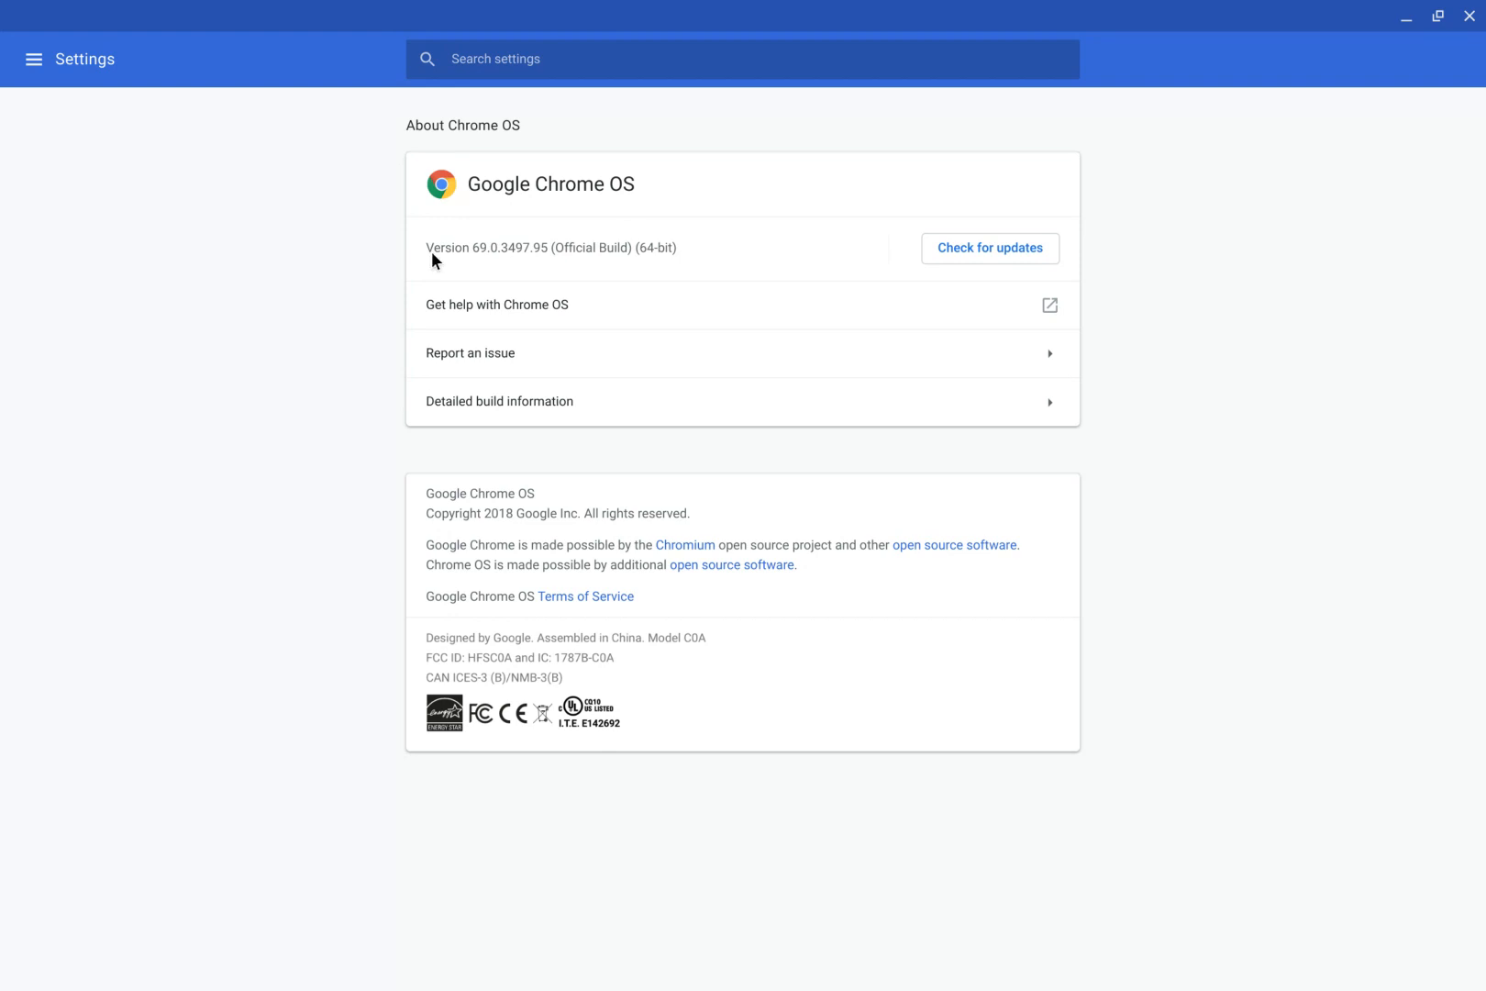
{"action": "mouse_move", "coordinate": [496, 235]}
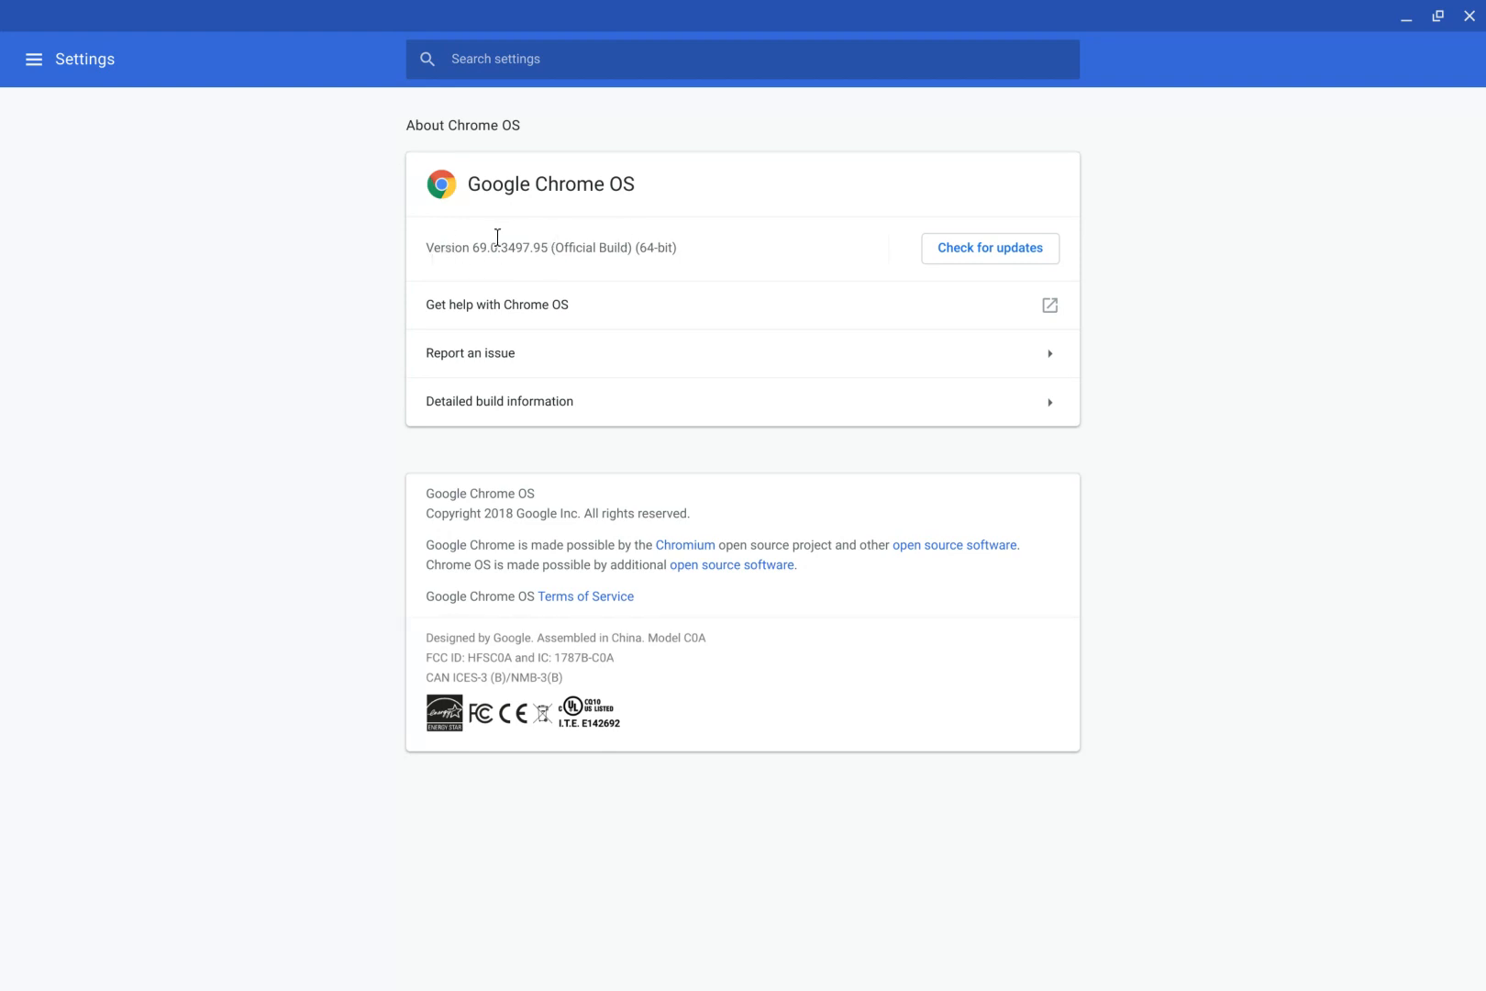
{"action": "mouse_move", "coordinate": [510, 39]}
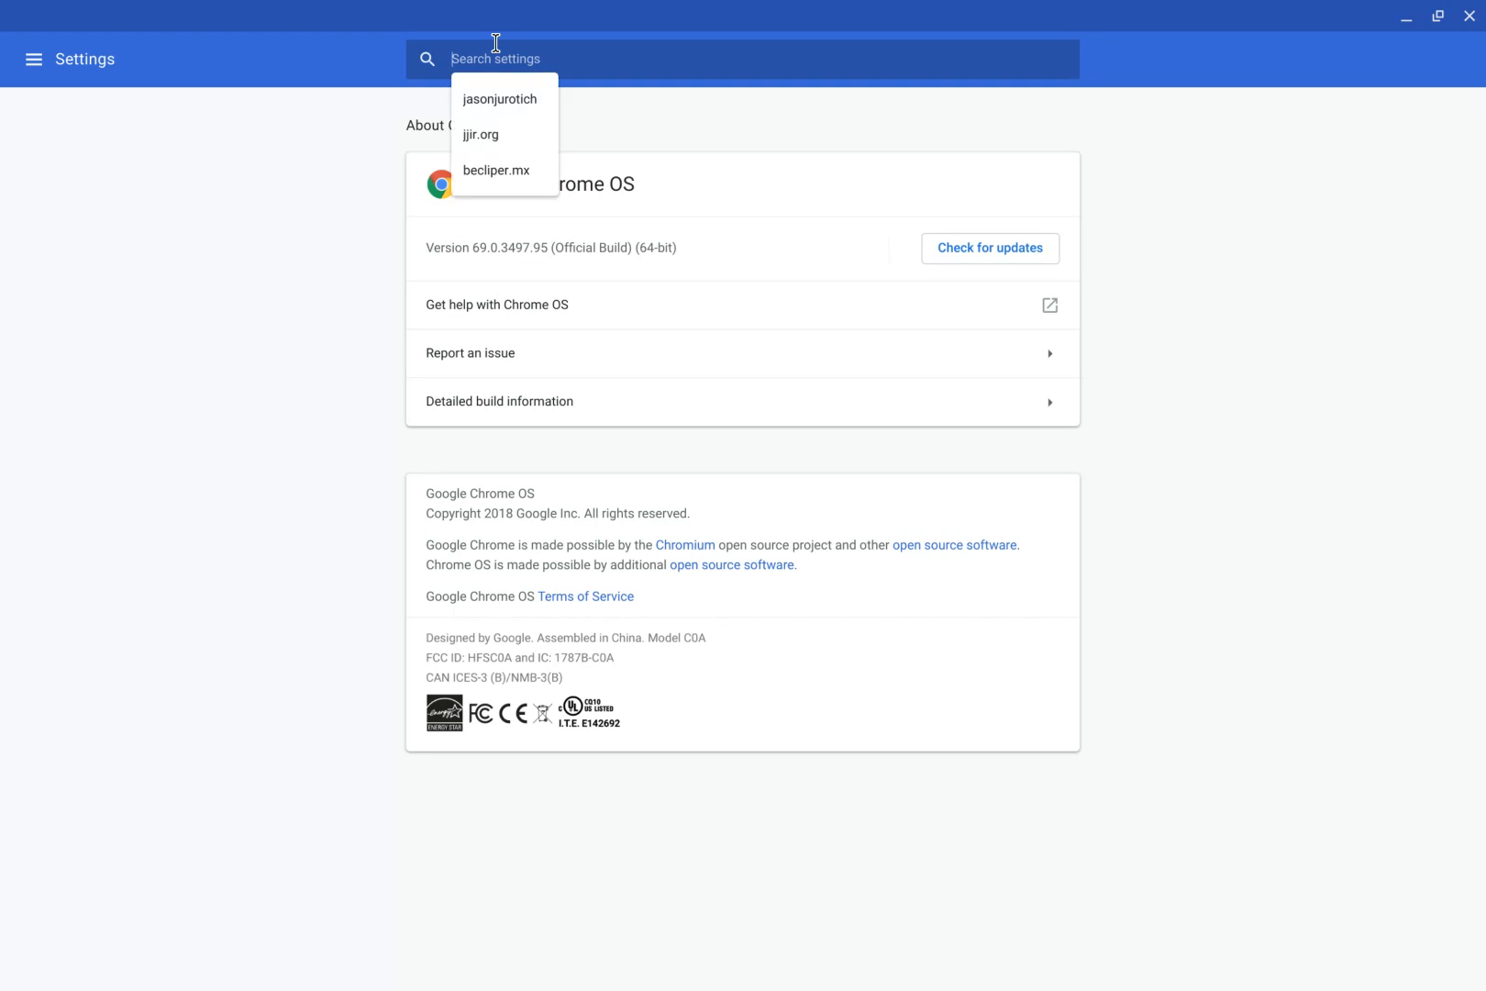
- Search settings for 'linux' to reveal the Linux (Beta) section
{"action": "type", "text": "lin"}
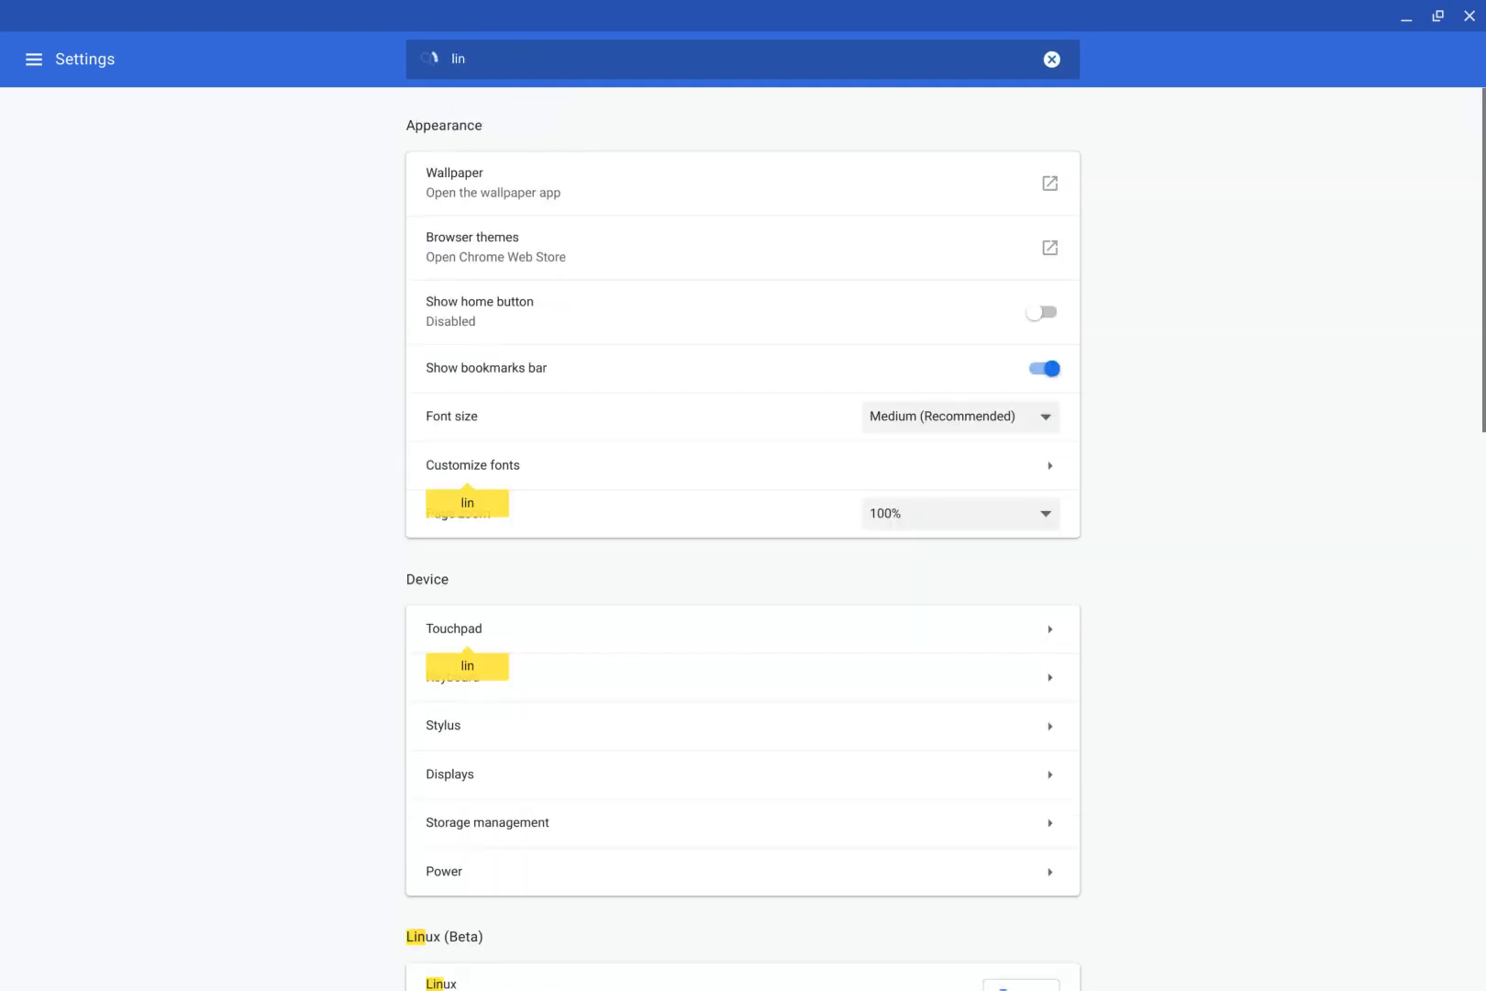
{"action": "type", "text": "ux"}
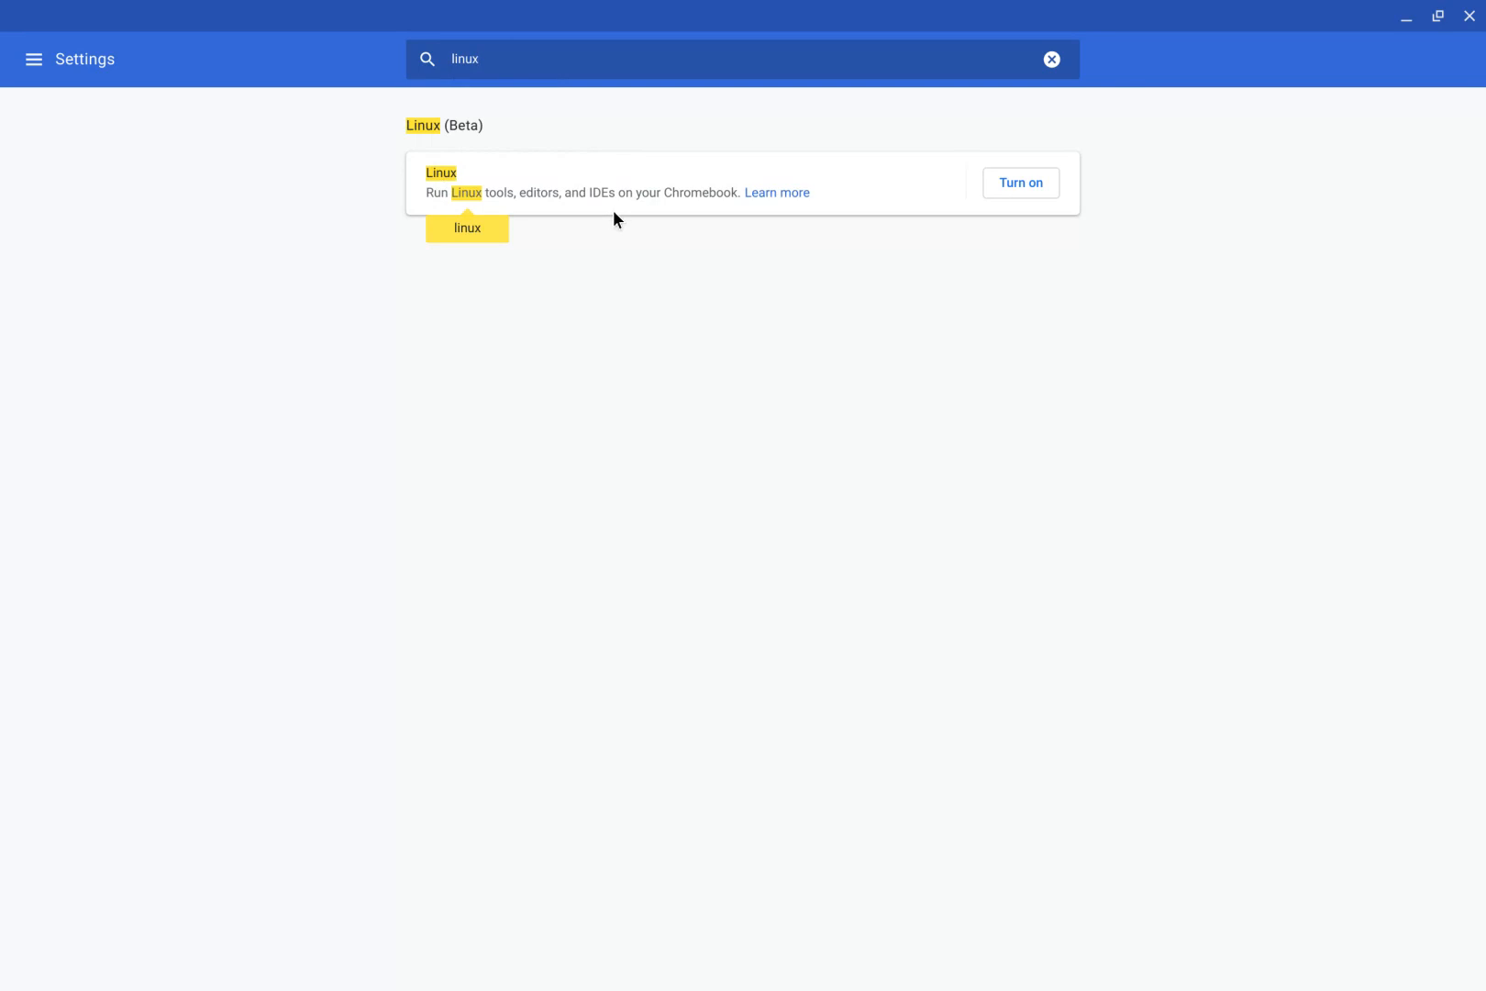
{"action": "mouse_move", "coordinate": [521, 205]}
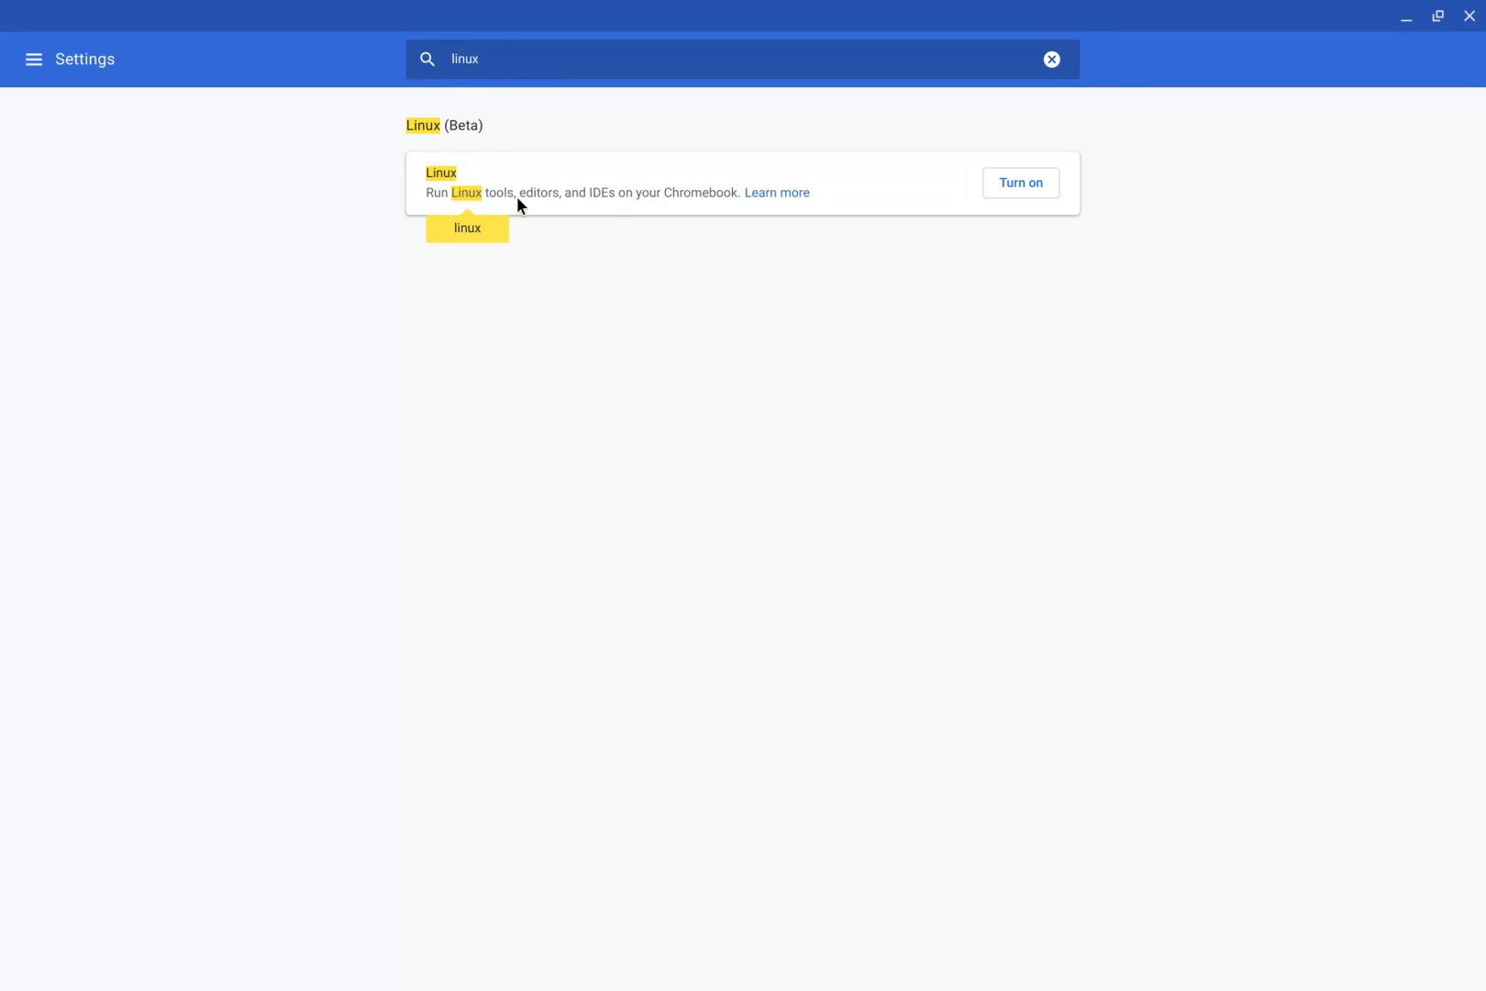
{"action": "mouse_move", "coordinate": [994, 231]}
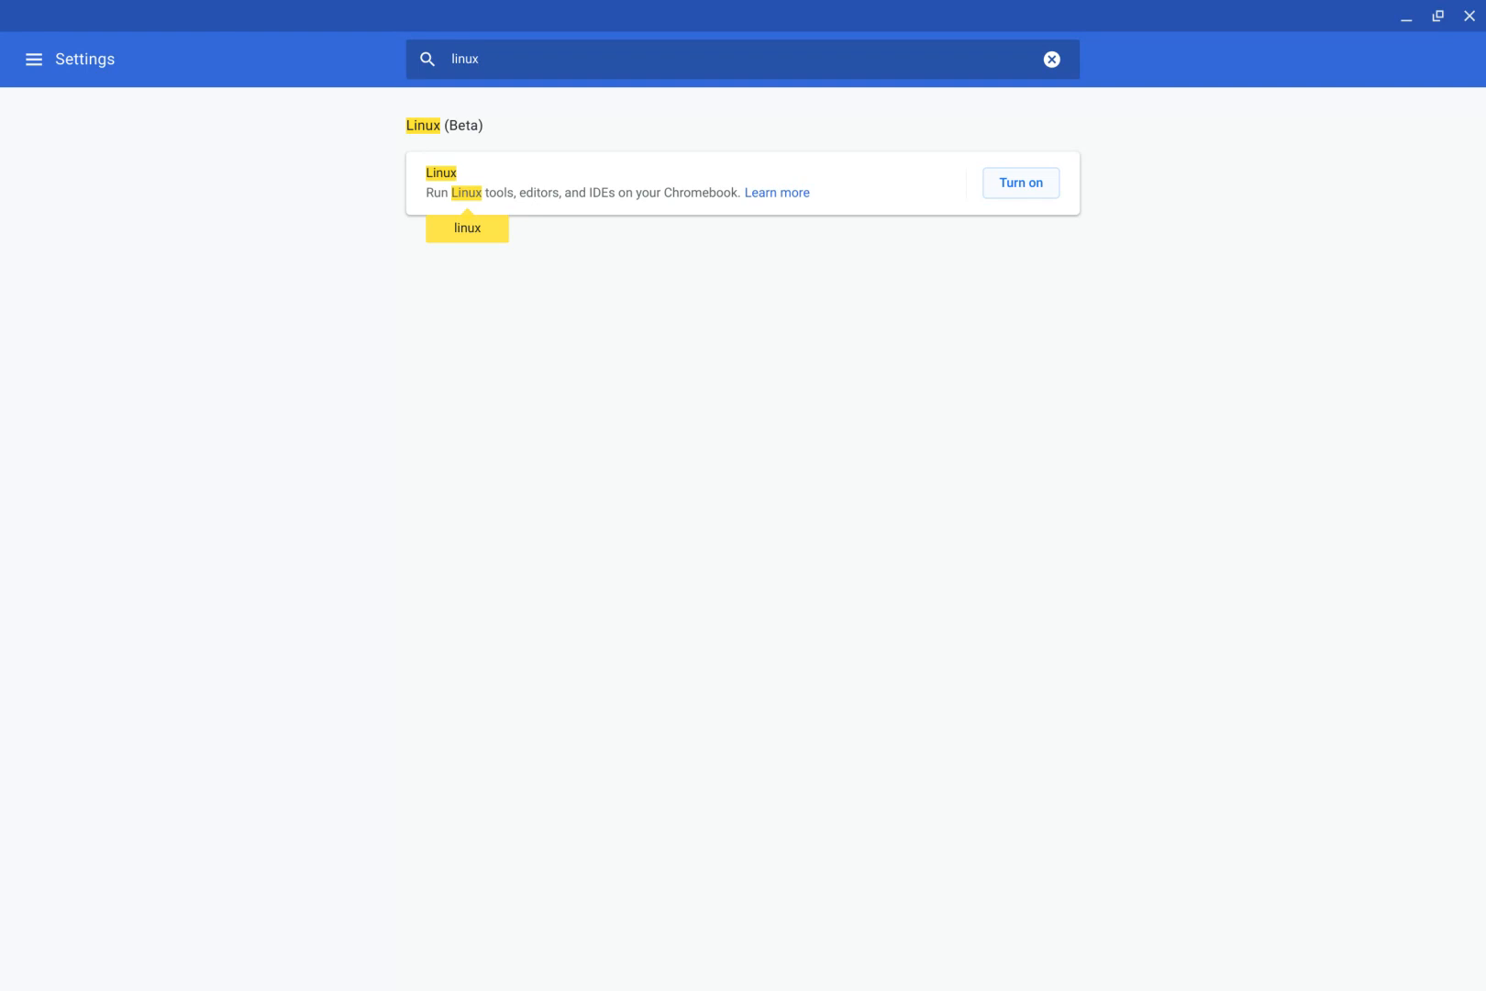
{"action": "mouse_move", "coordinate": [624, 261]}
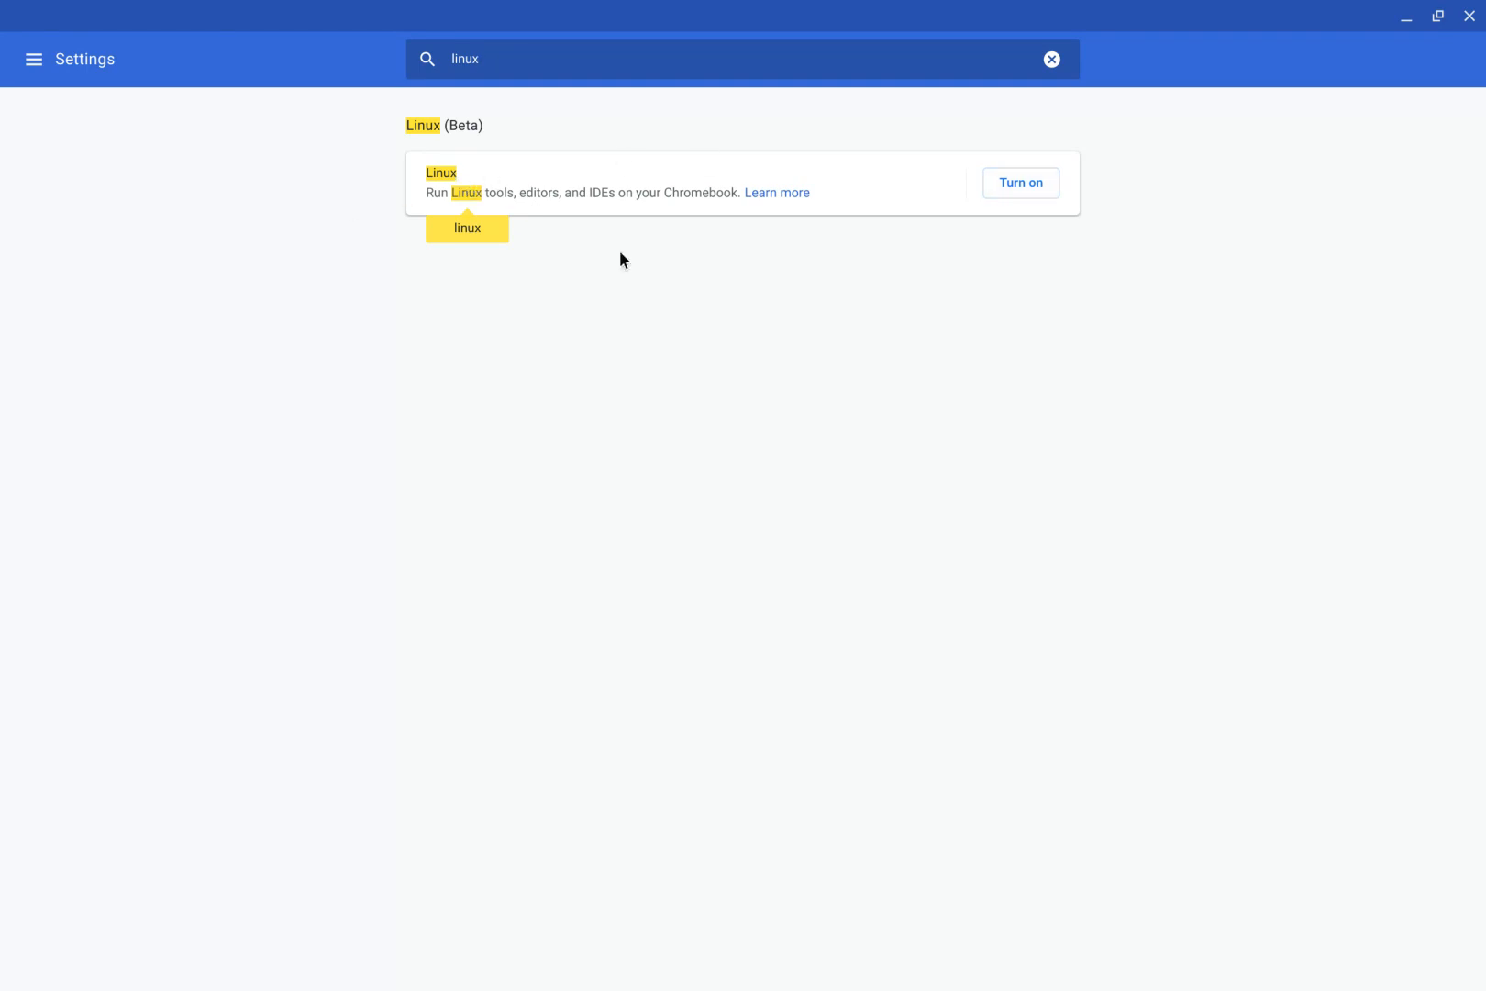
{"action": "mouse_move", "coordinate": [456, 167]}
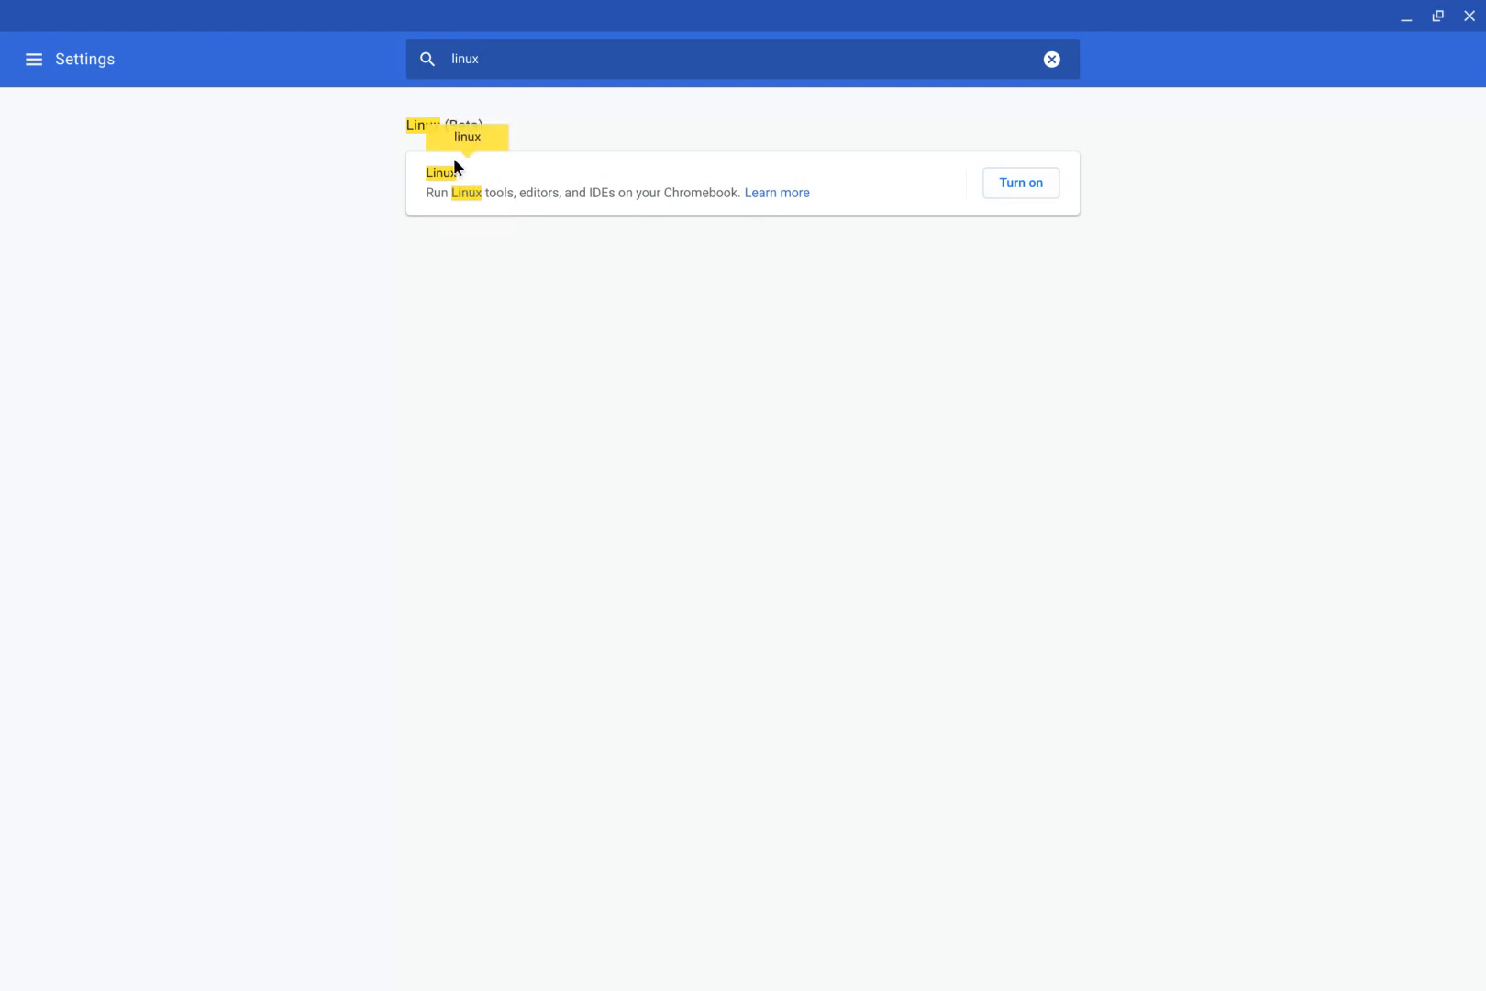
{"action": "mouse_move", "coordinate": [532, 187]}
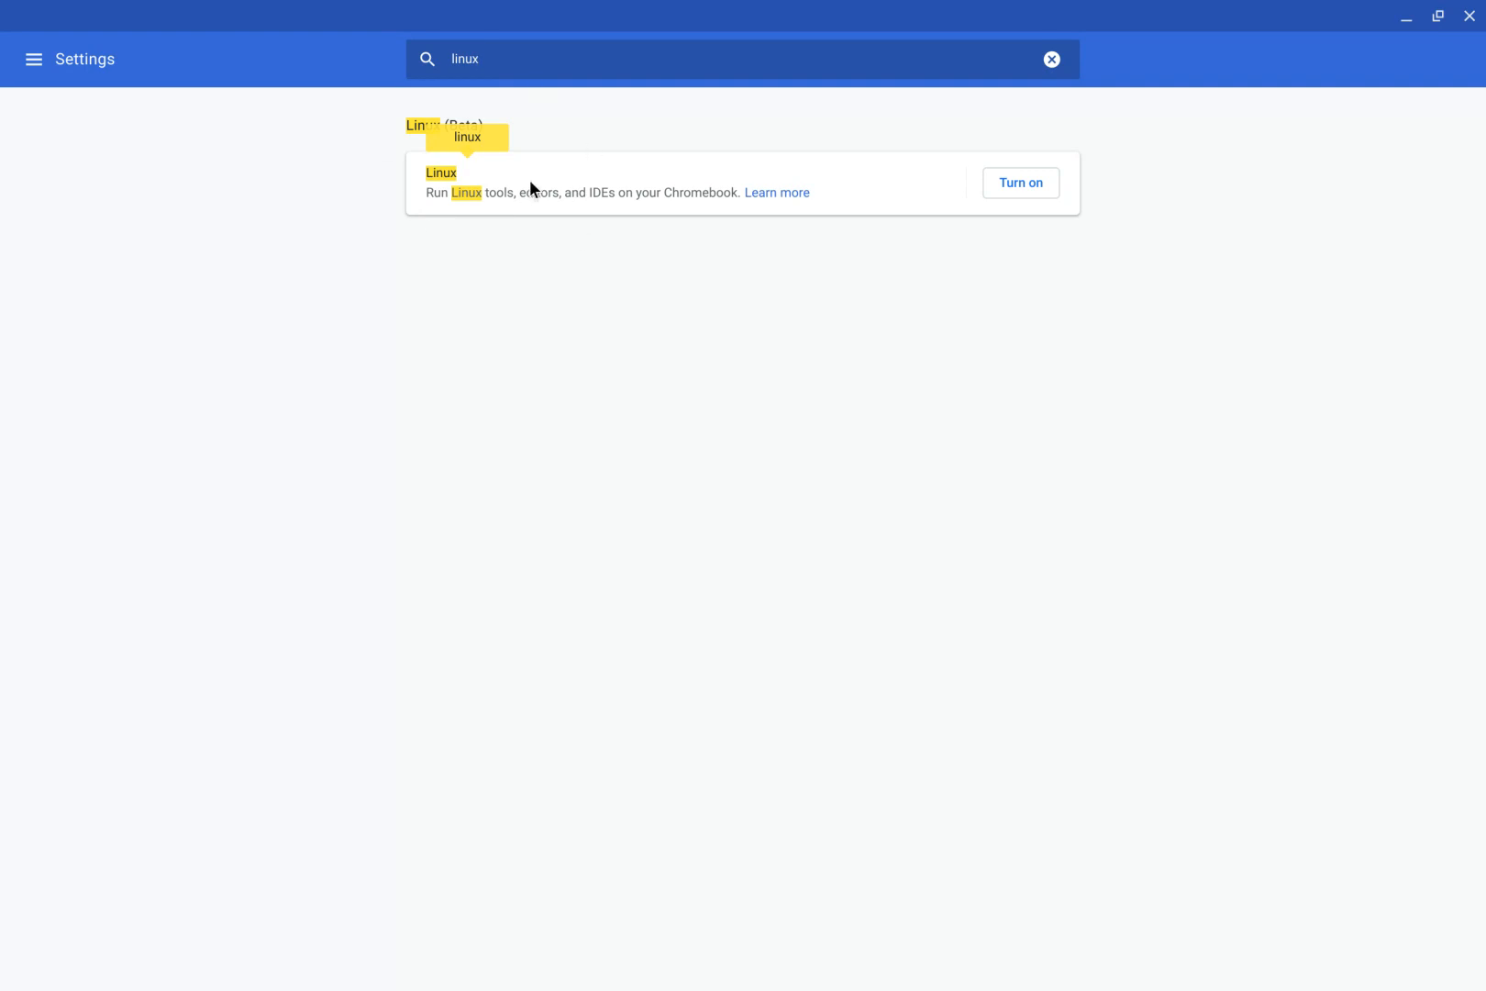
{"action": "mouse_move", "coordinate": [558, 276]}
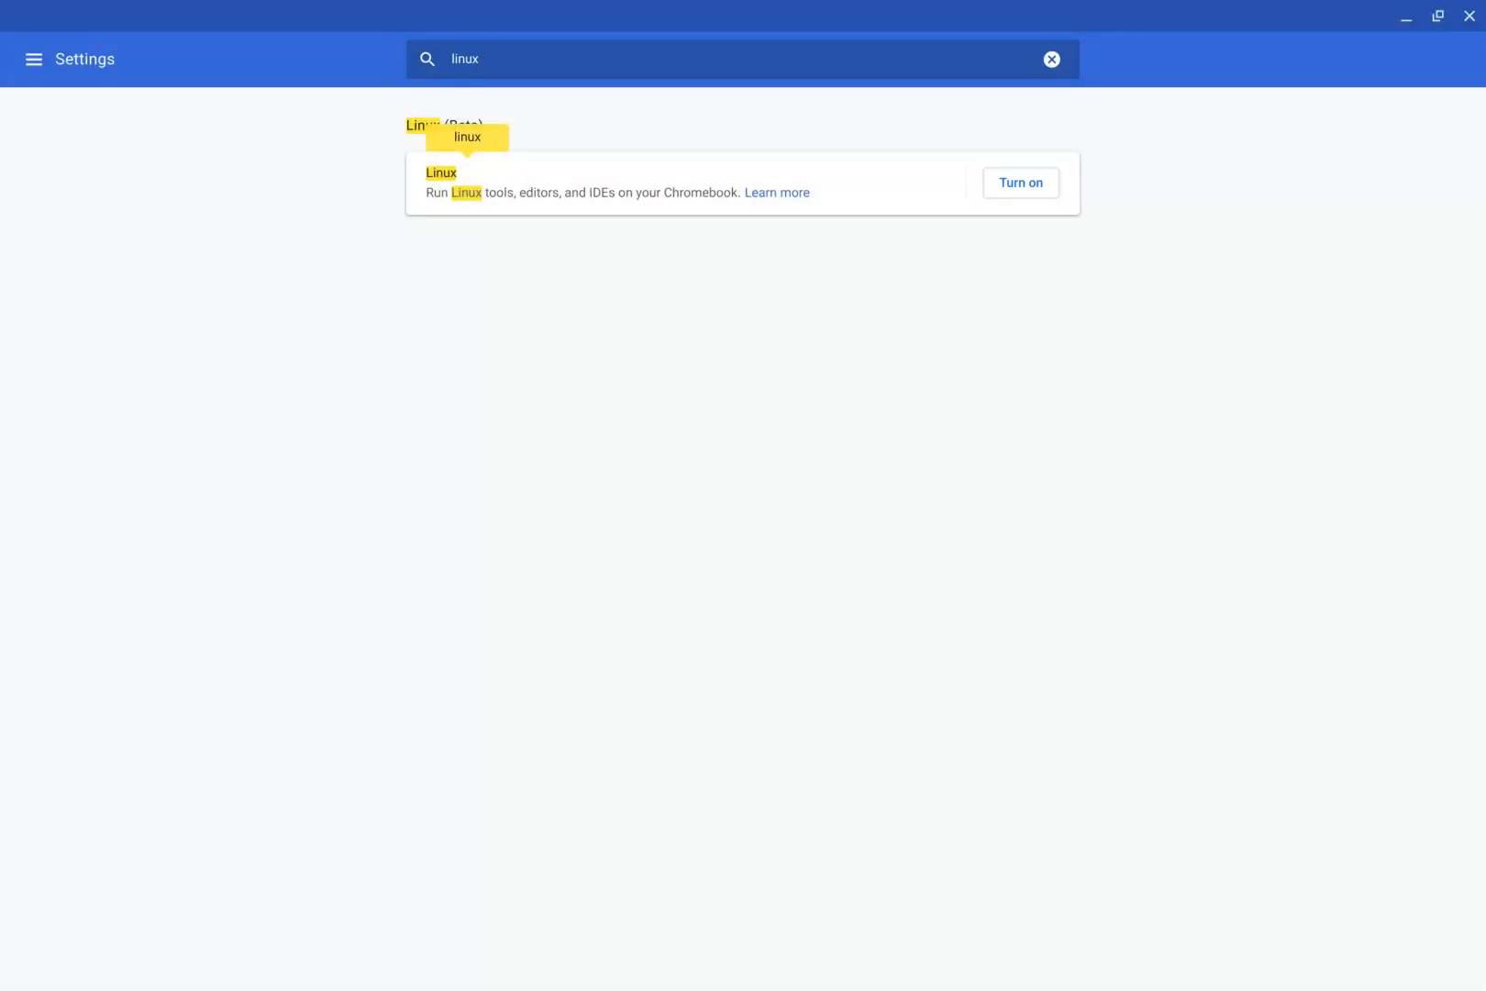
{"action": "mouse_move", "coordinate": [901, 205]}
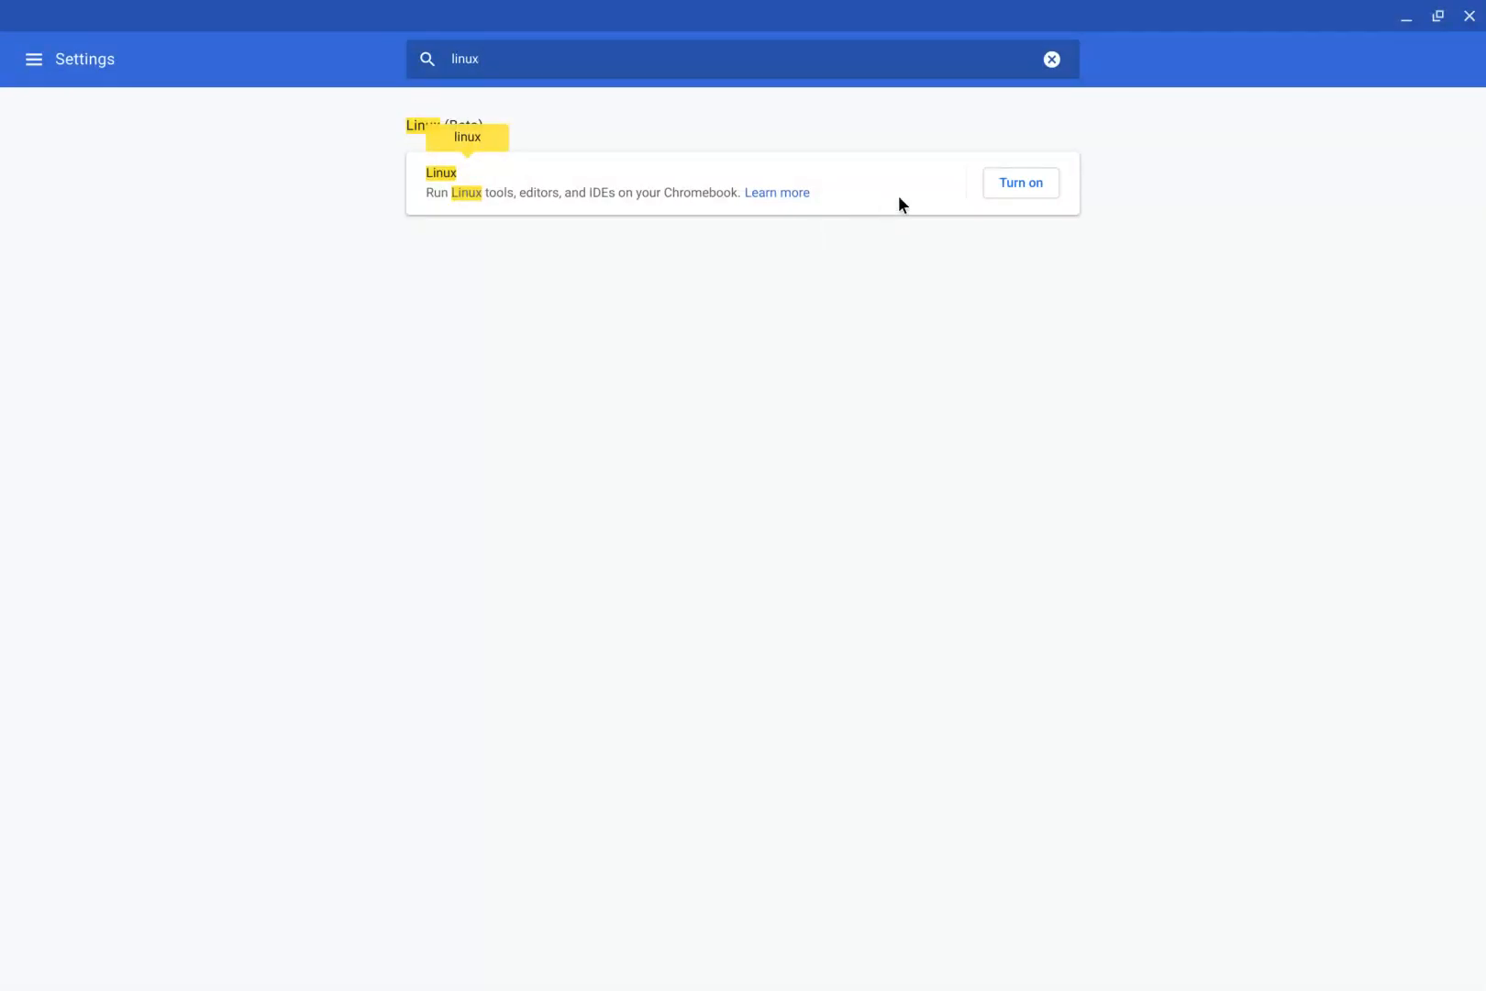
{"action": "mouse_move", "coordinate": [727, 226]}
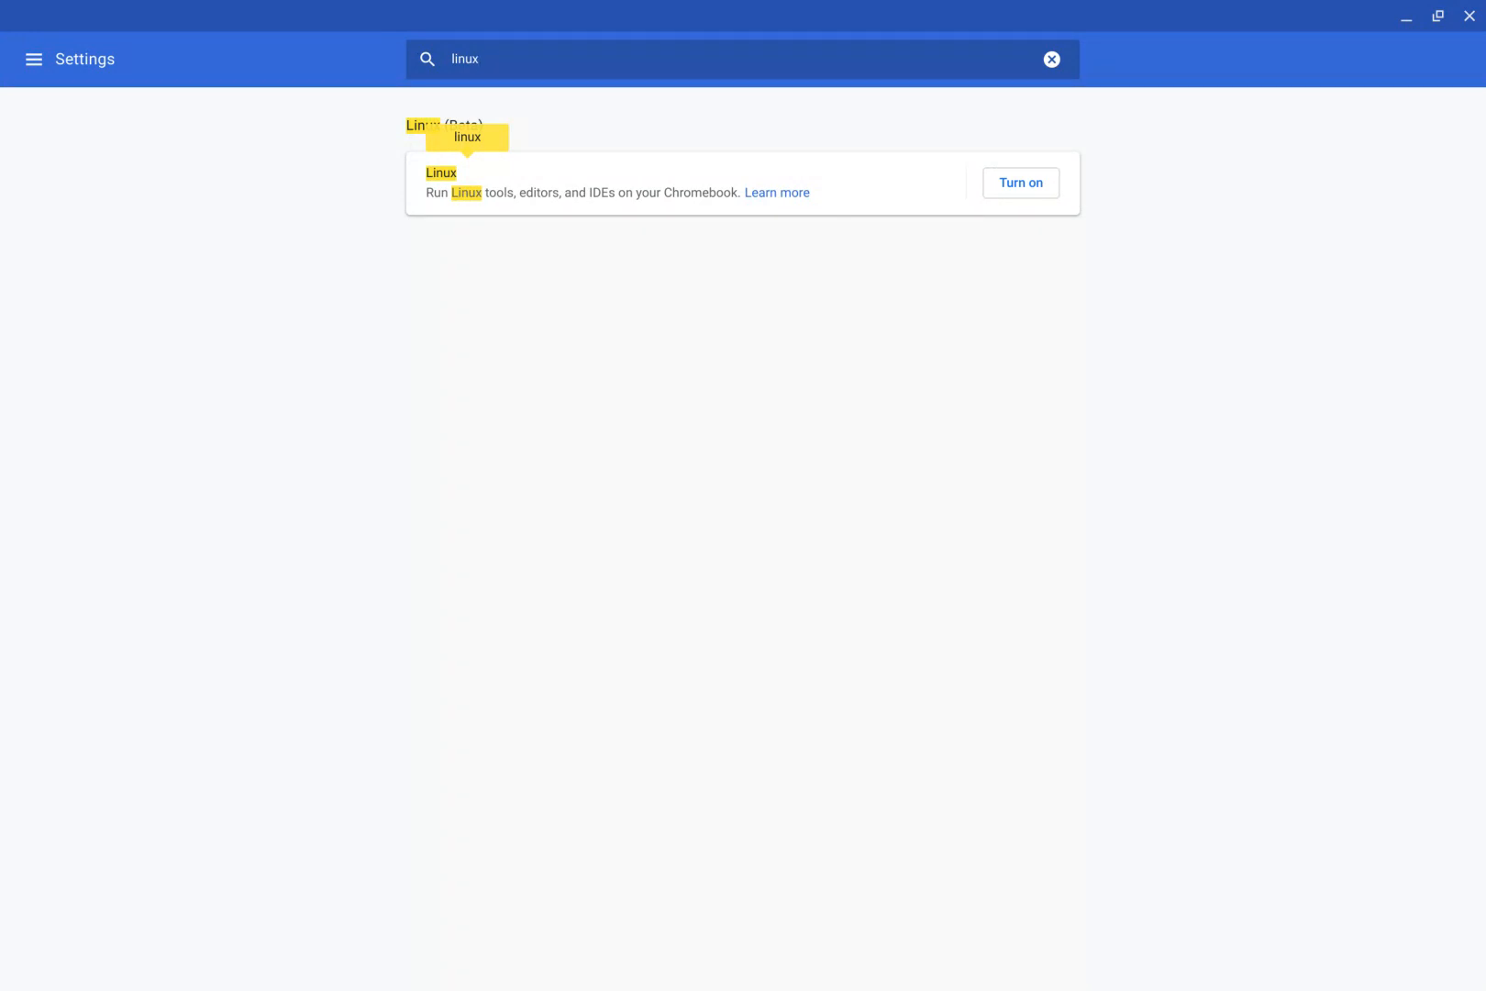
{"action": "mouse_move", "coordinate": [954, 301]}
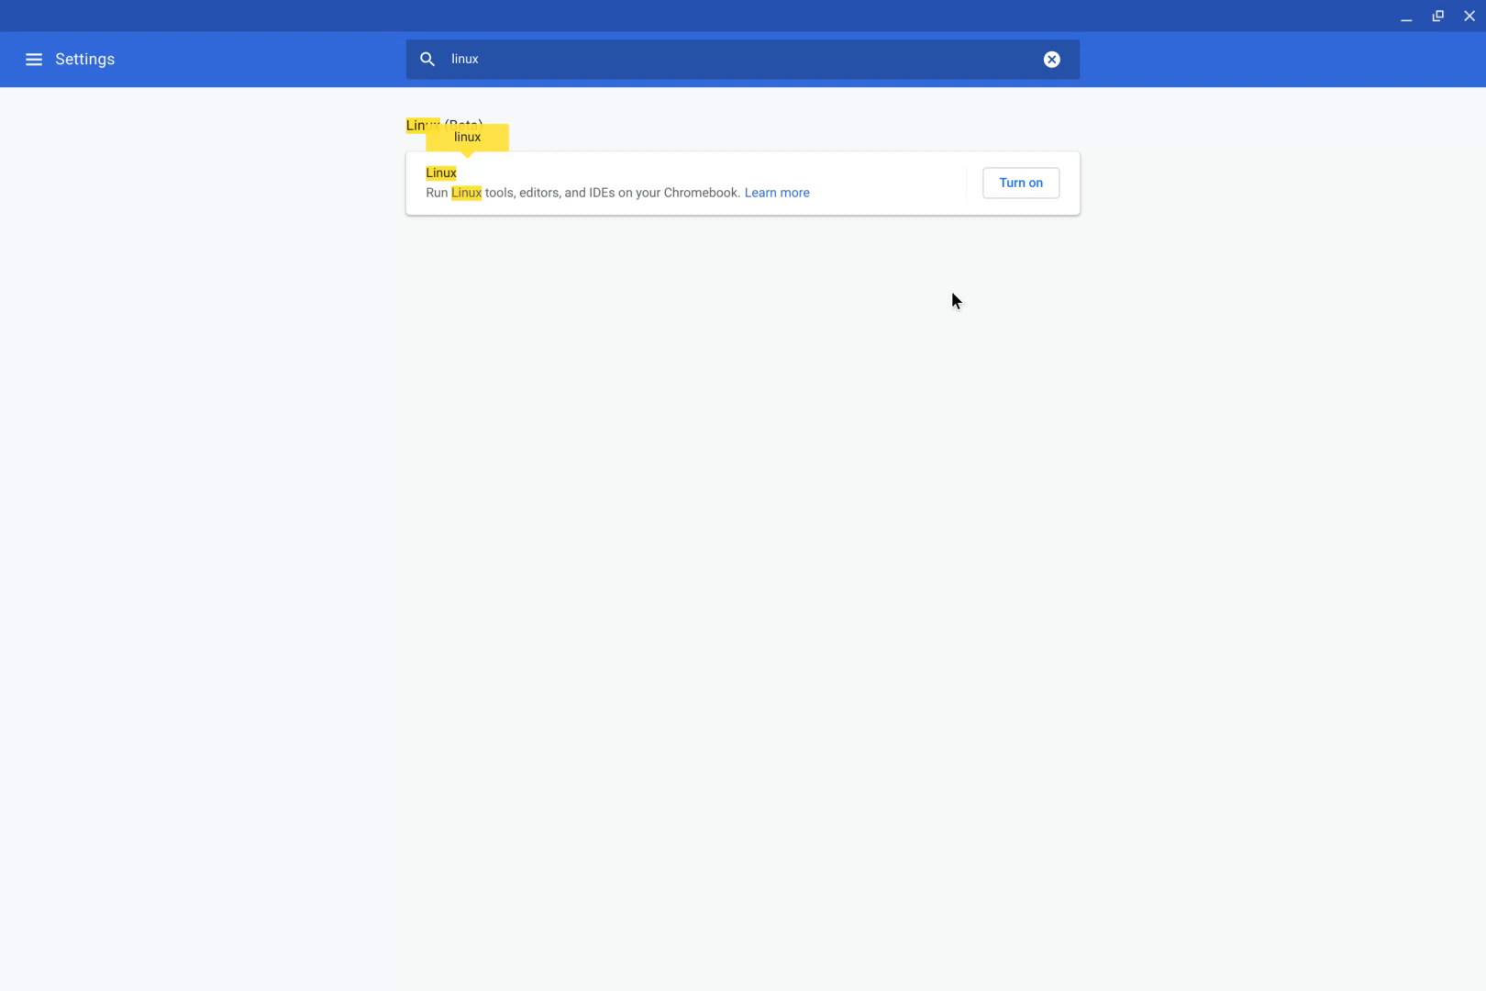
{"action": "mouse_move", "coordinate": [710, 148]}
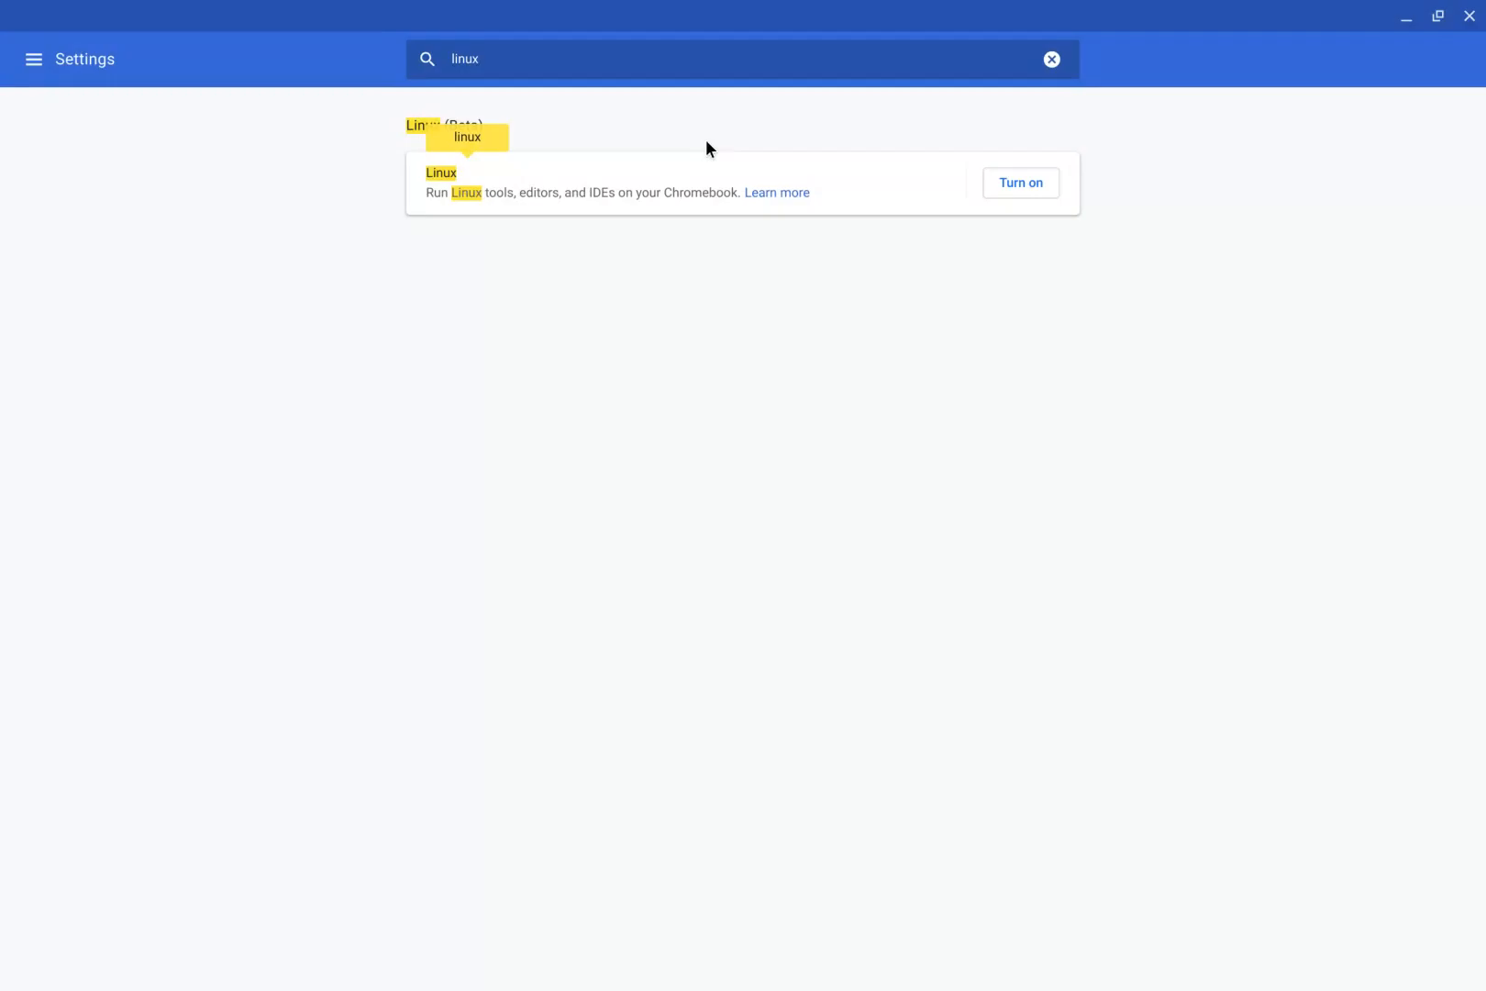
{"action": "mouse_move", "coordinate": [661, 239]}
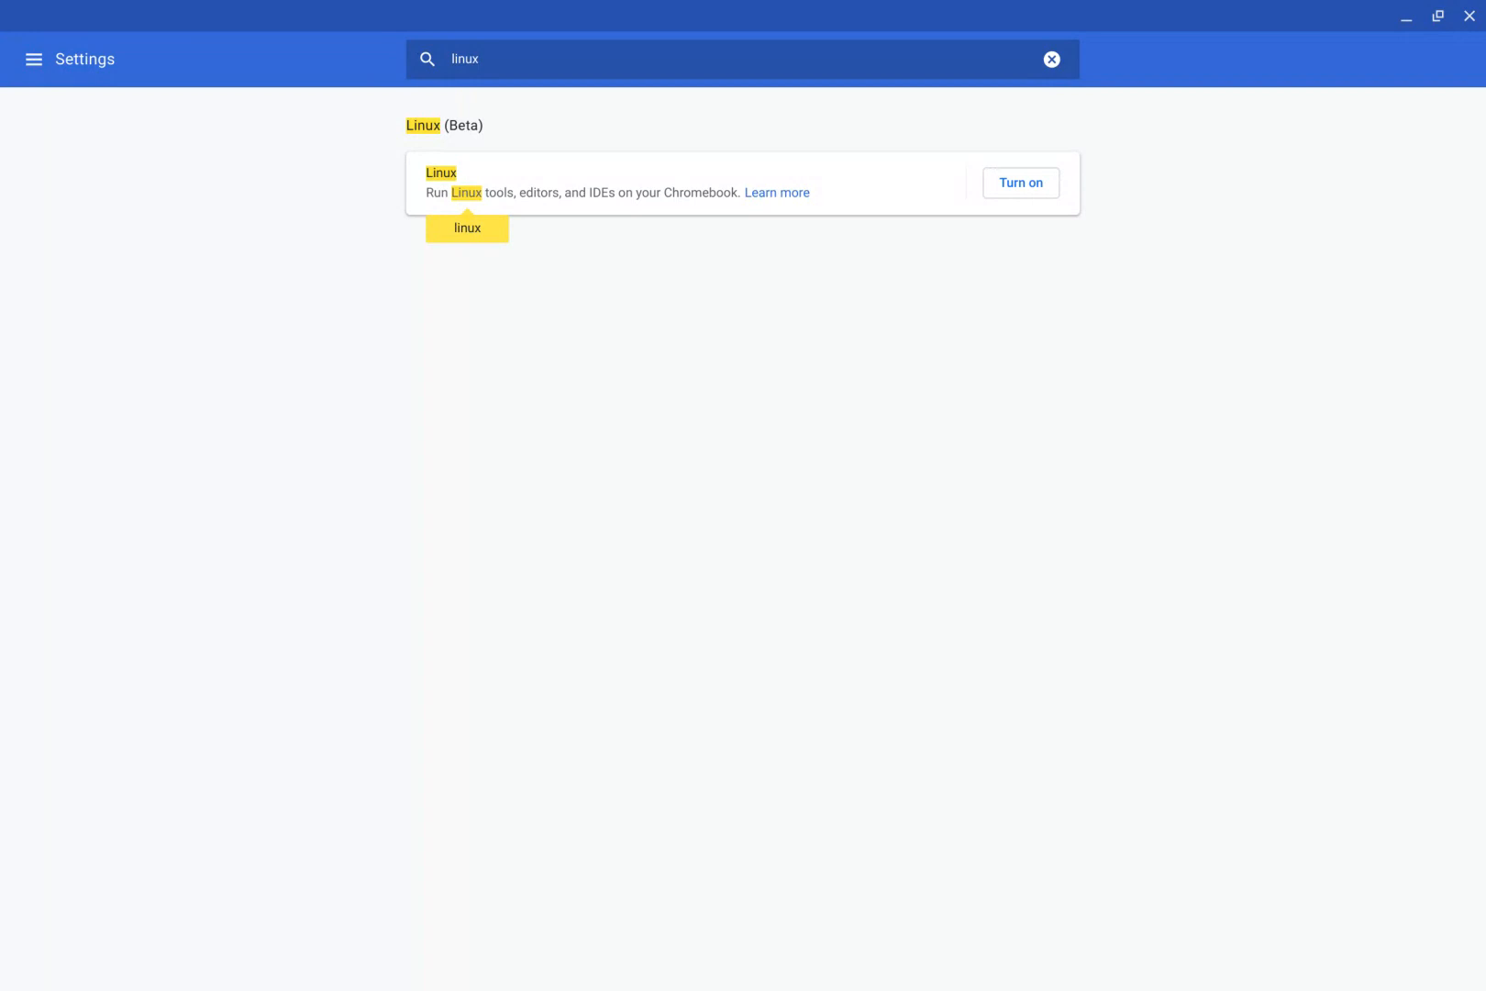
{"action": "mouse_move", "coordinate": [675, 402]}
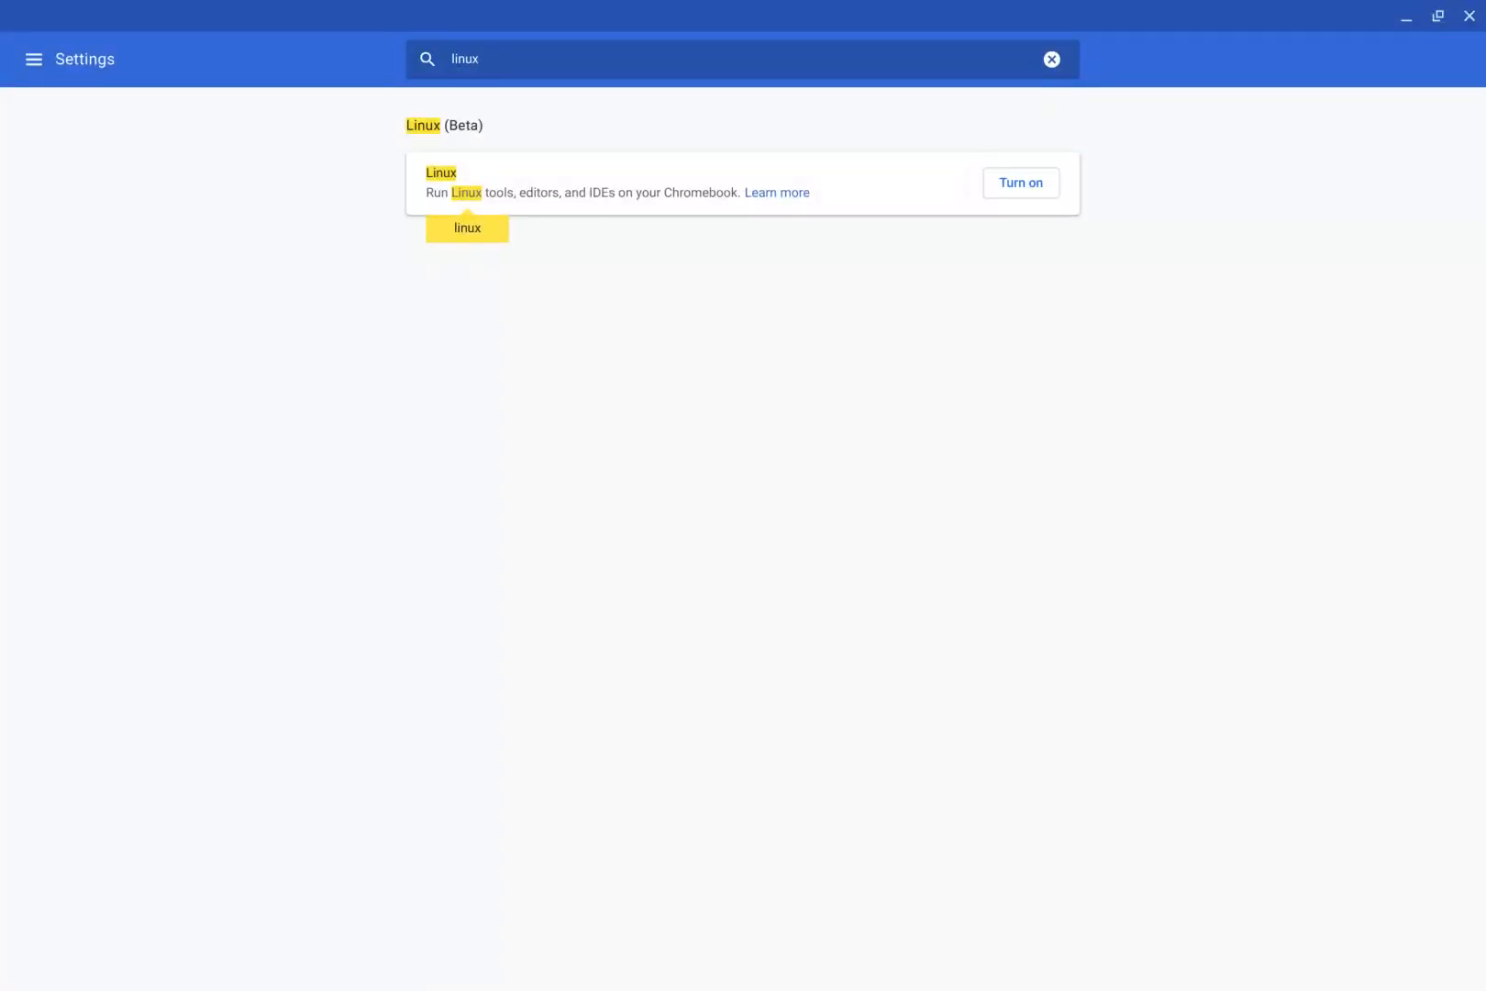
{"action": "mouse_move", "coordinate": [512, 348]}
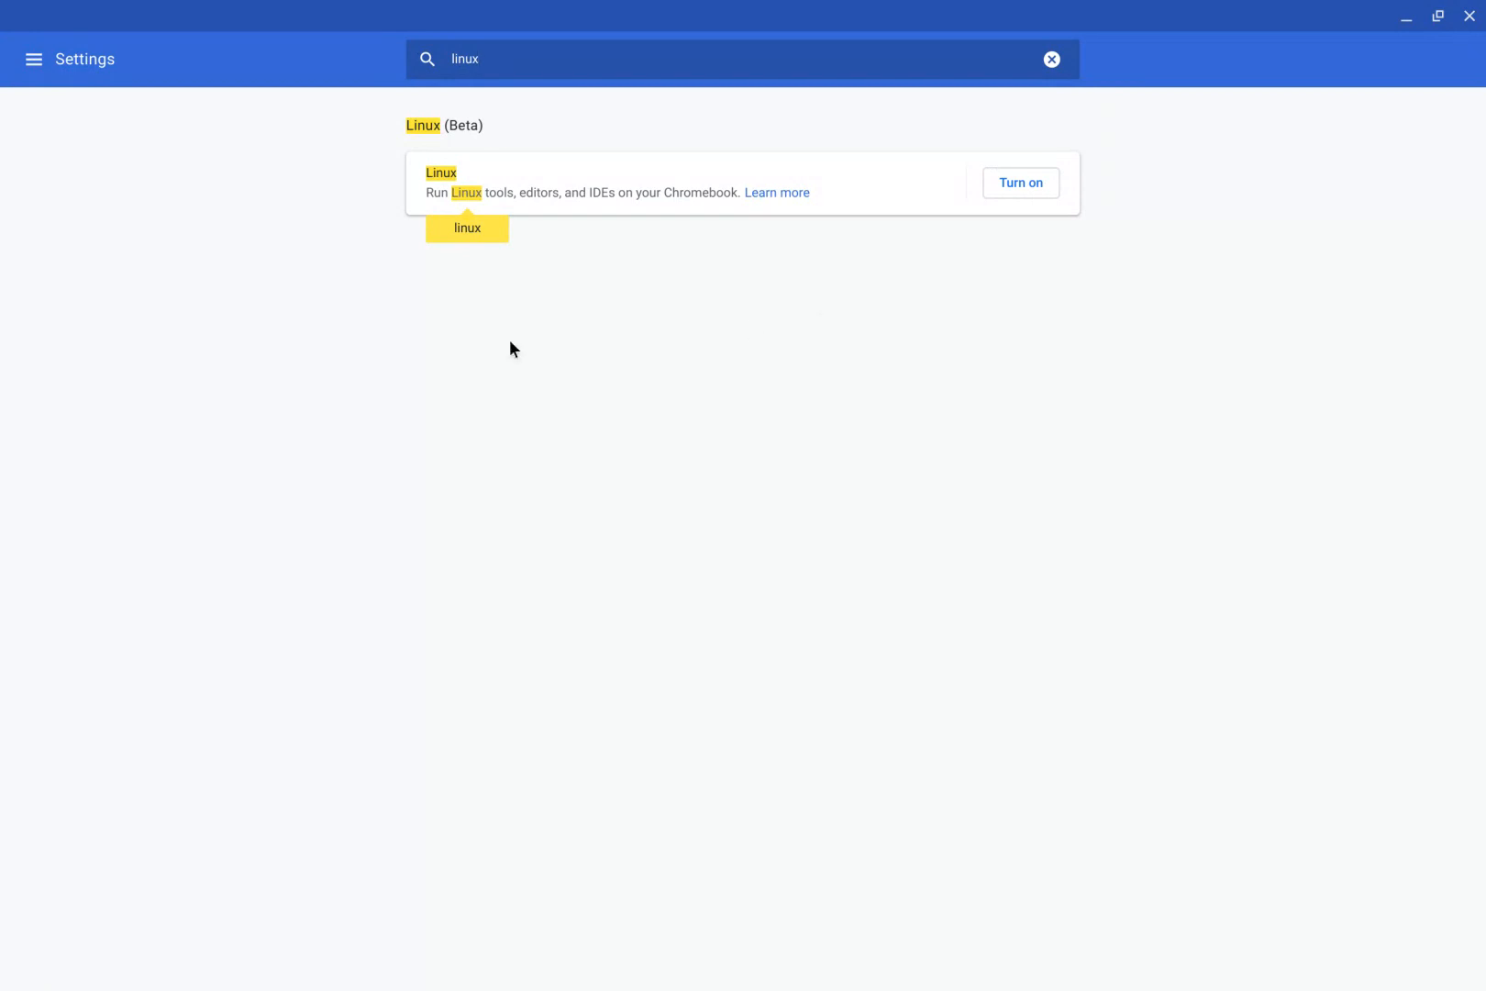
{"action": "mouse_move", "coordinate": [763, 455]}
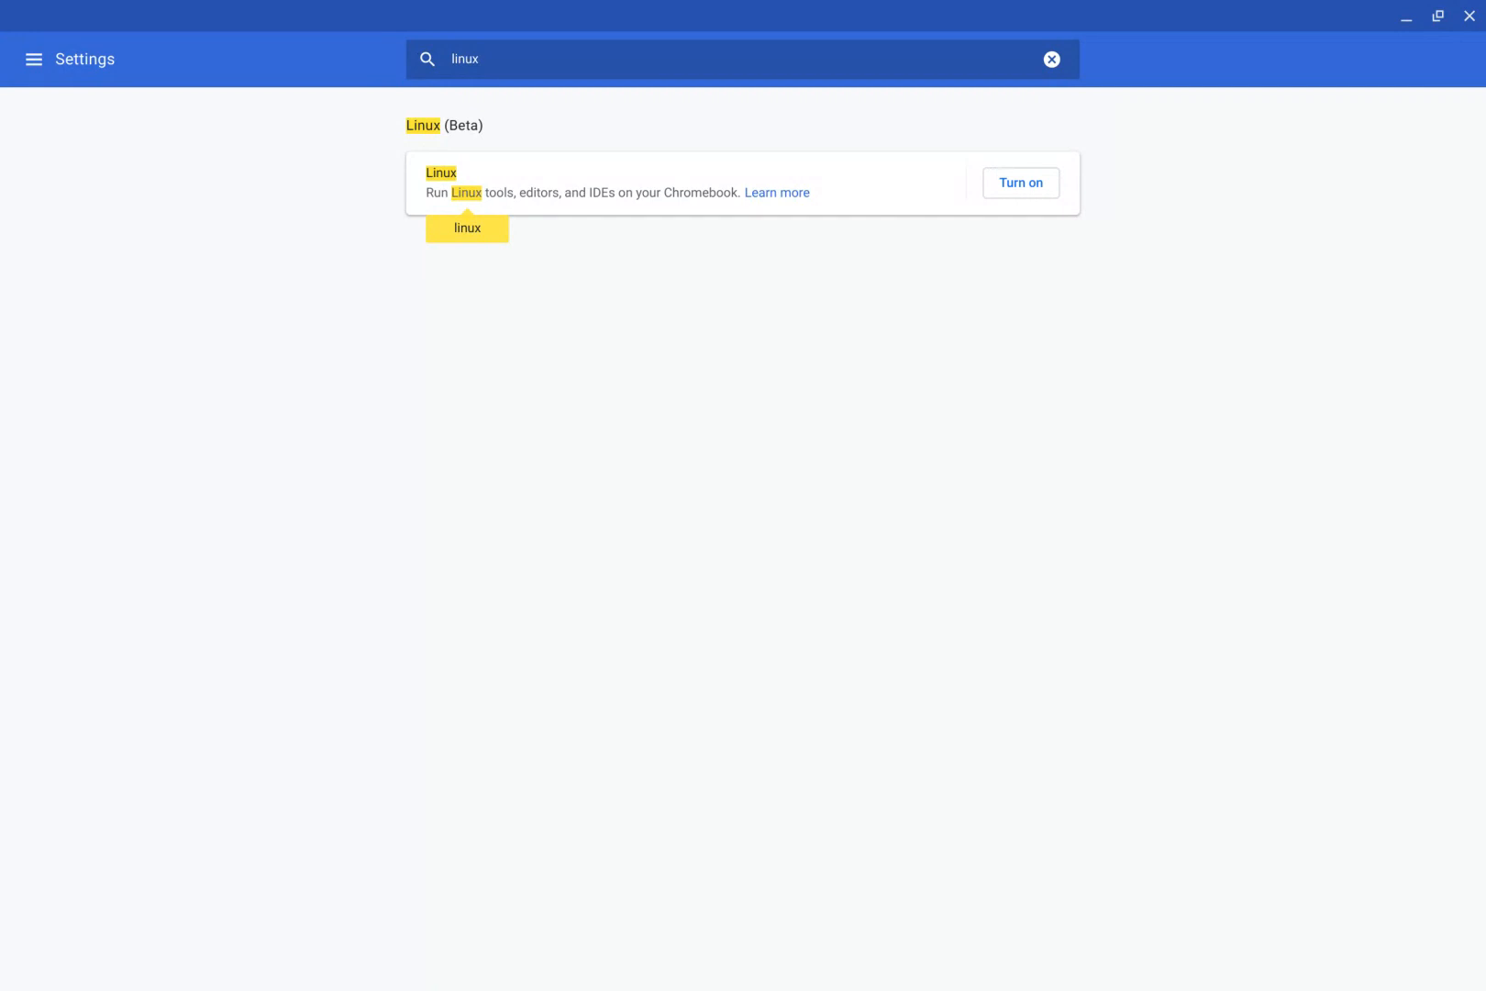
{"action": "mouse_move", "coordinate": [989, 254]}
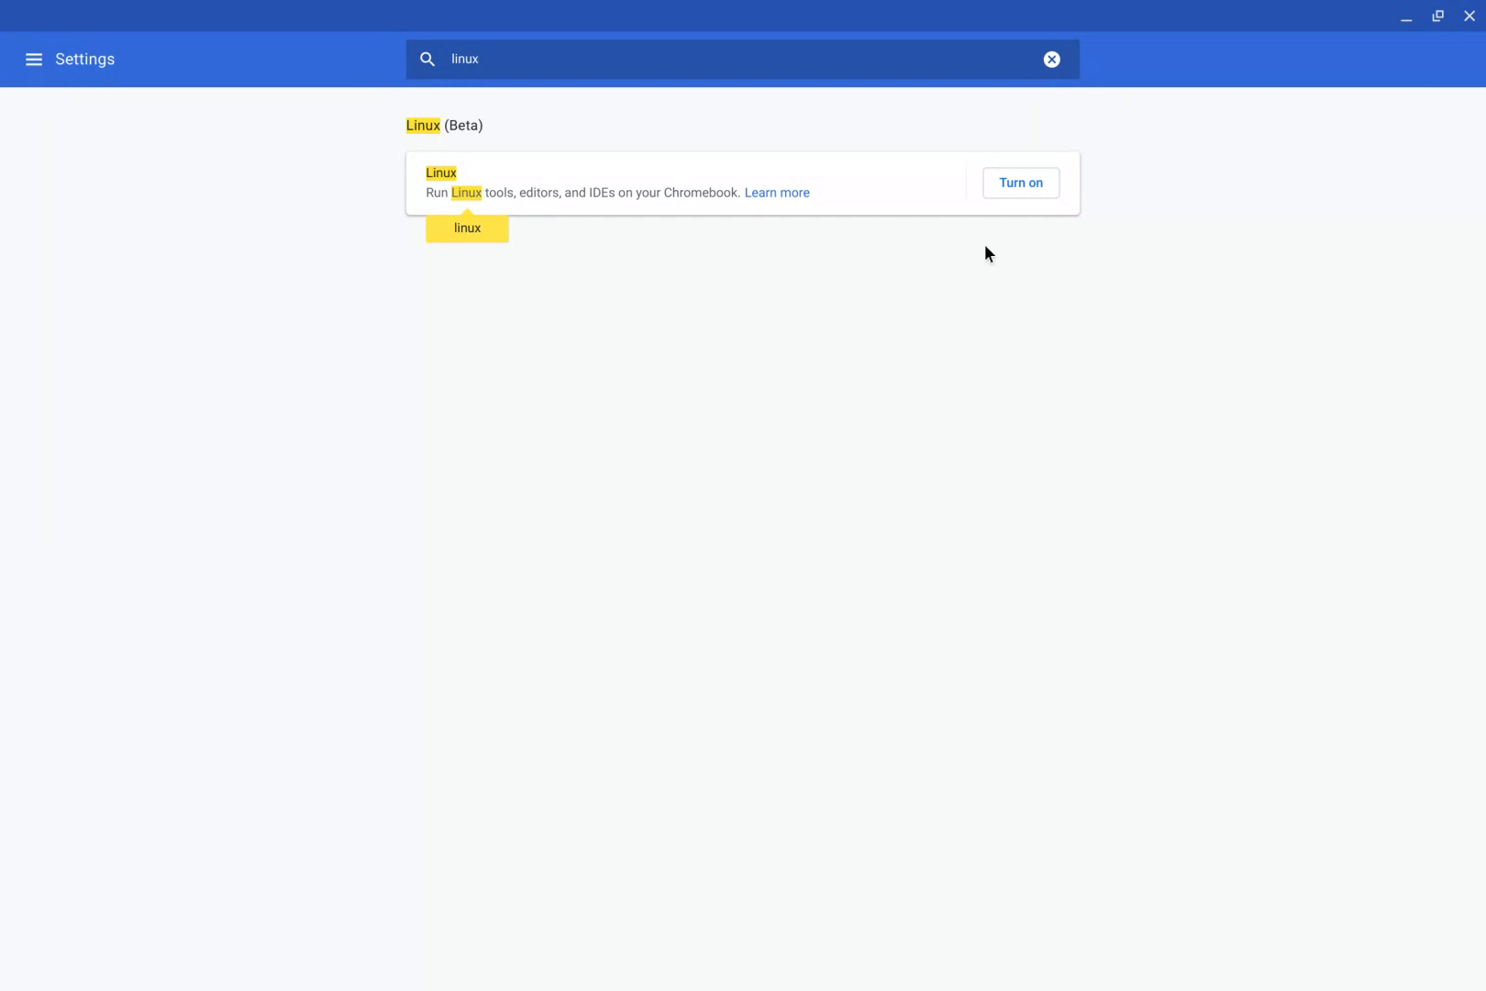
{"action": "mouse_move", "coordinate": [1002, 191]}
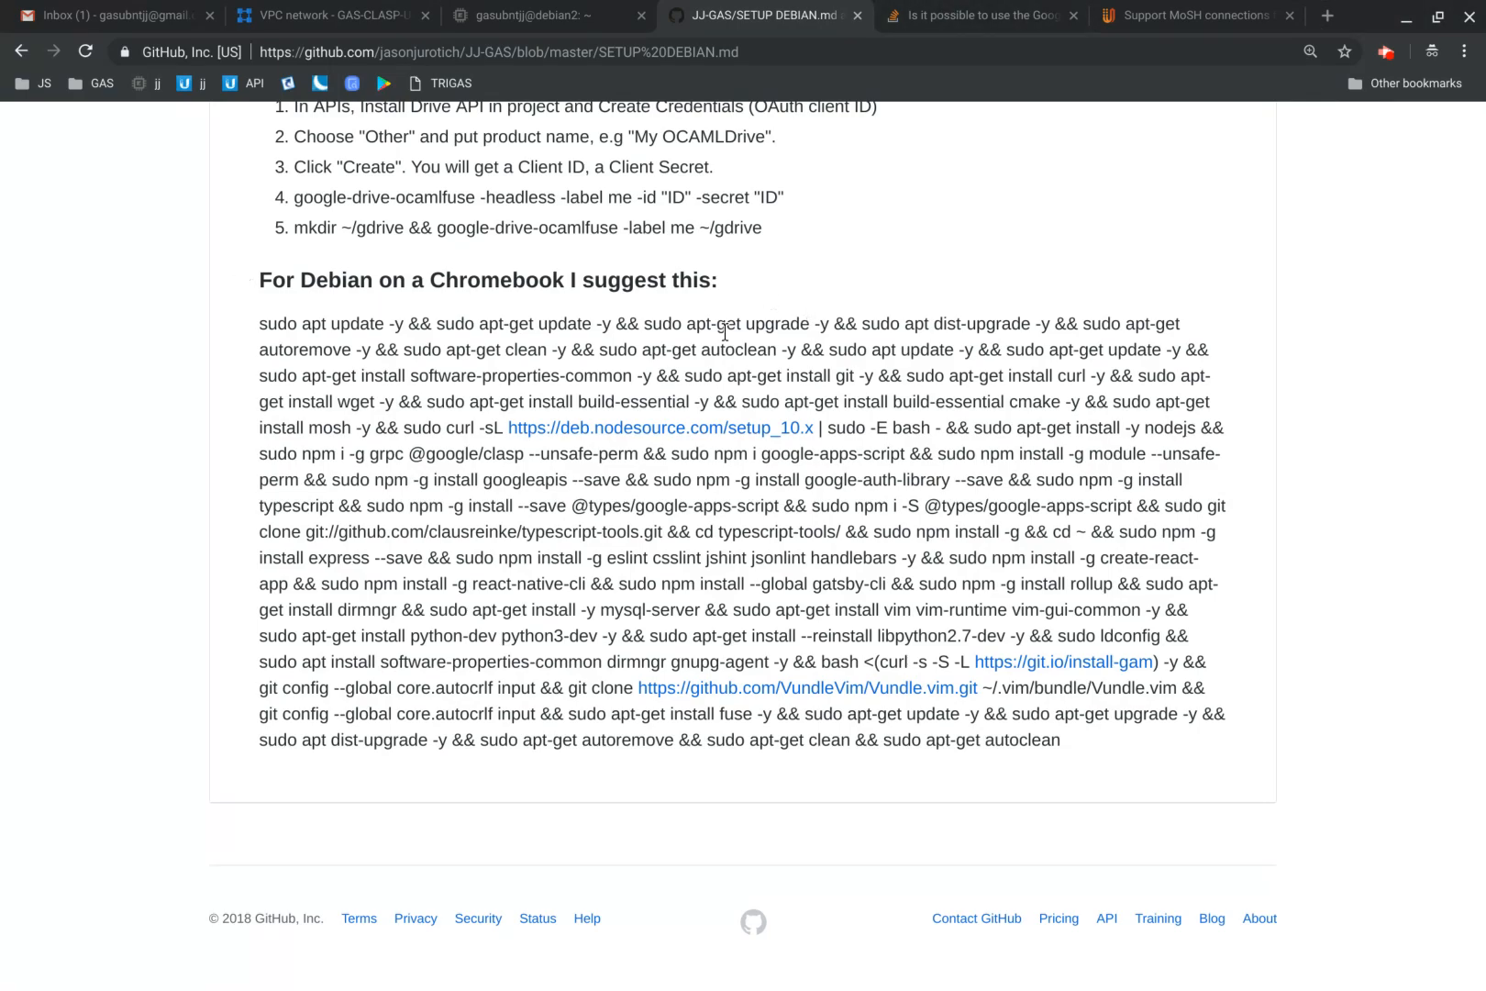
- Scroll SETUP DEBIAN.md to the 'For Debian on a Chromebook I suggest this' command
{"action": "scroll", "scroll_direction": "up", "scroll_amount": 3}
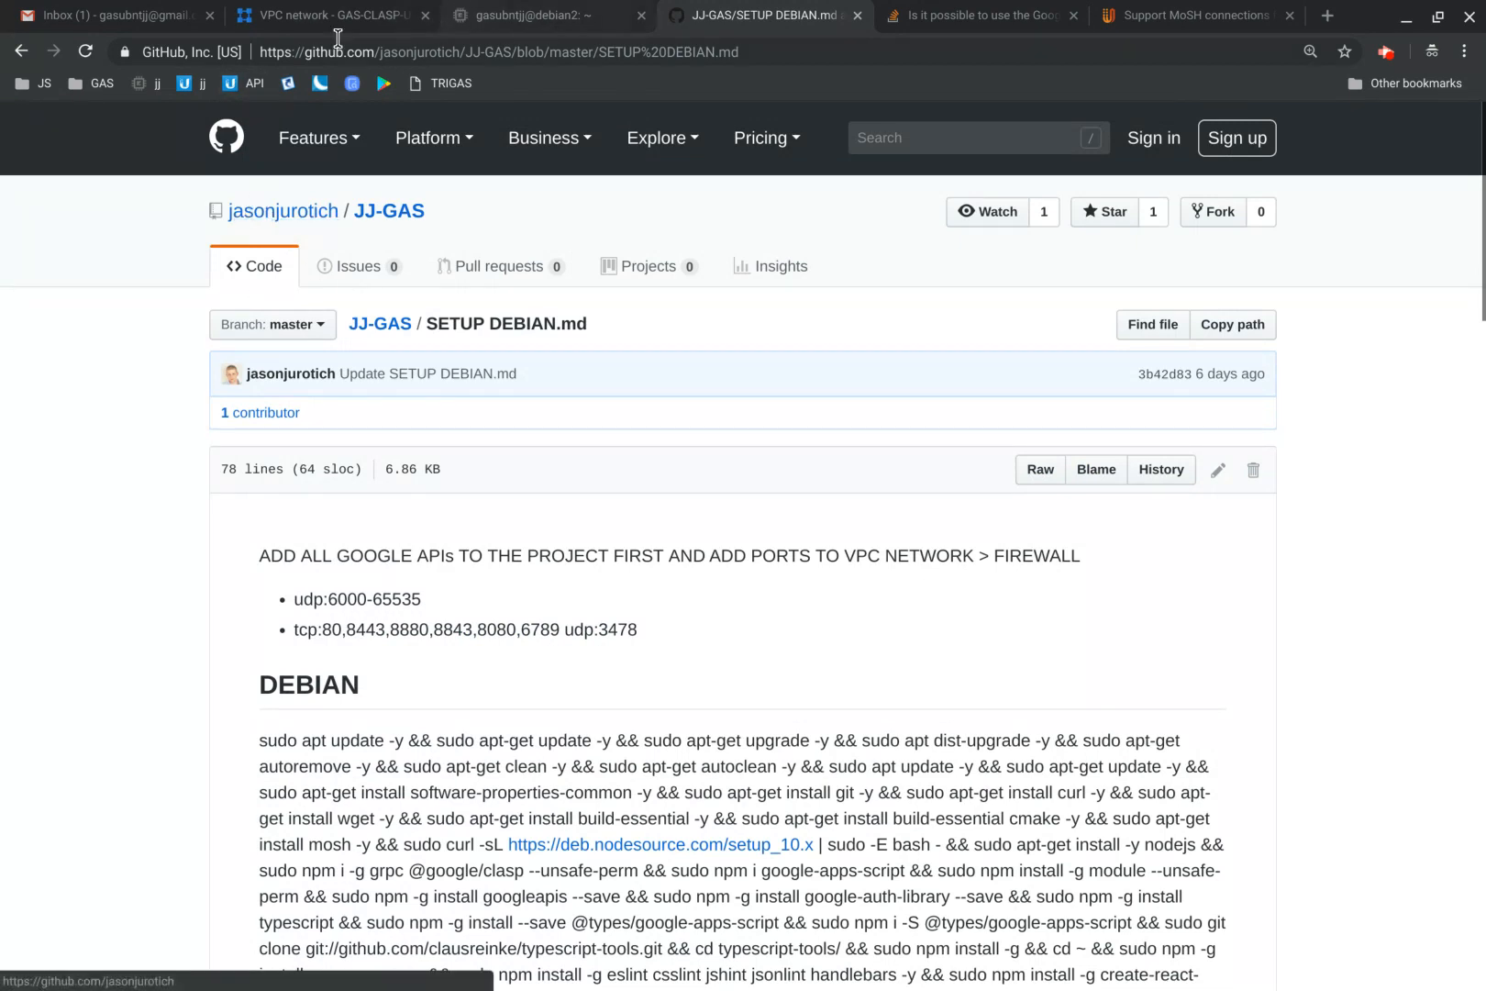
{"action": "mouse_move", "coordinate": [352, 224]}
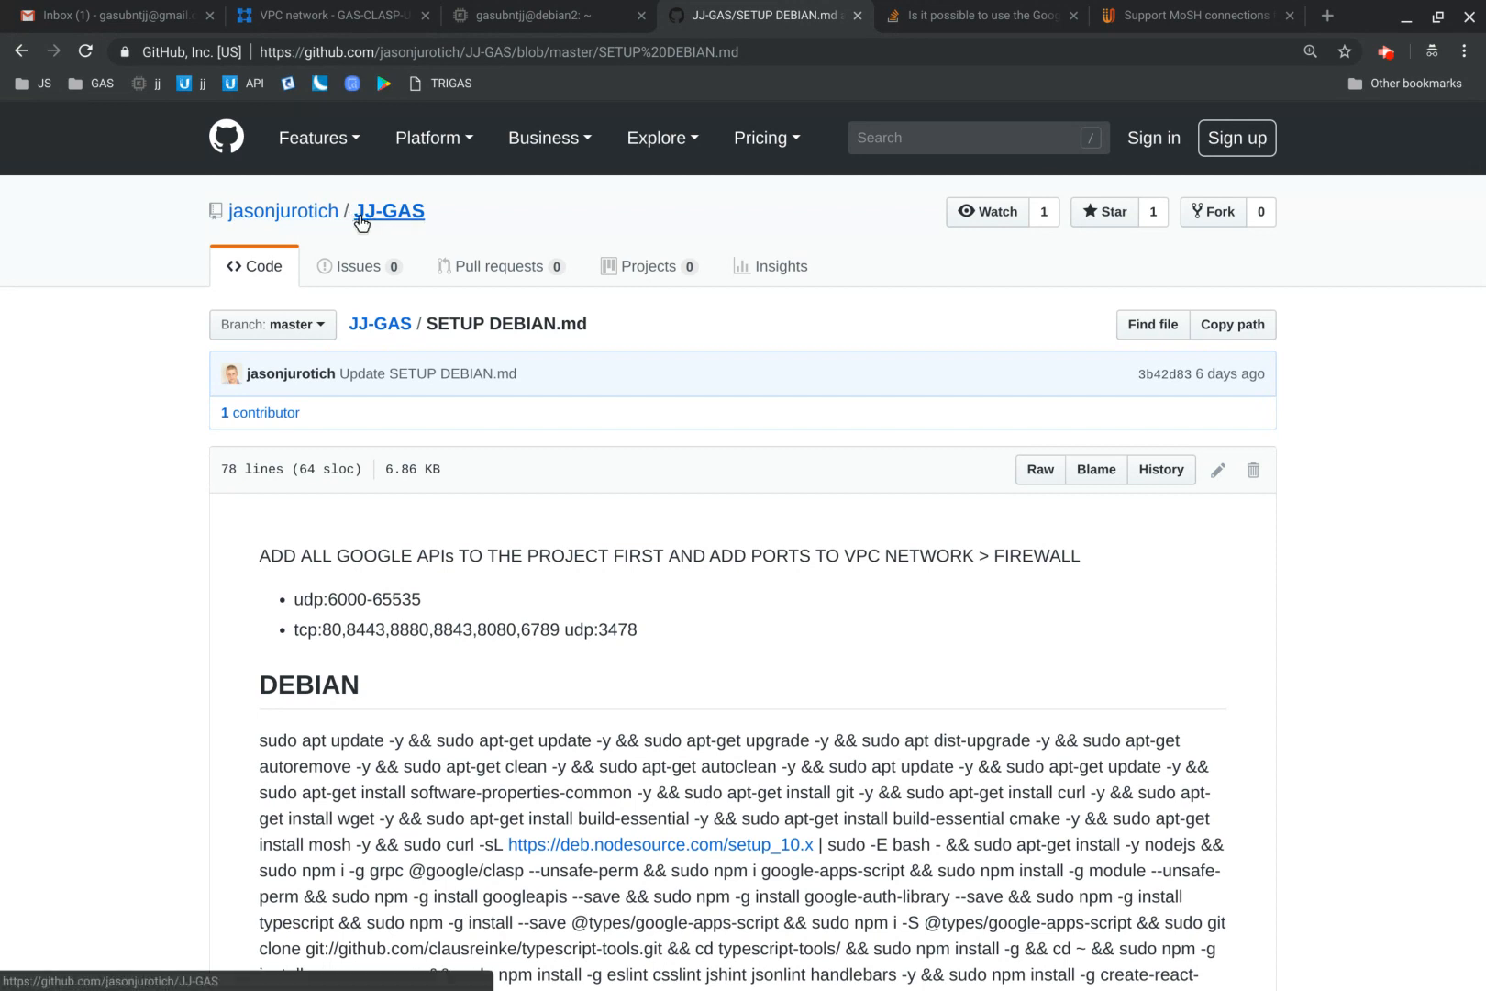
{"action": "mouse_move", "coordinate": [403, 579]}
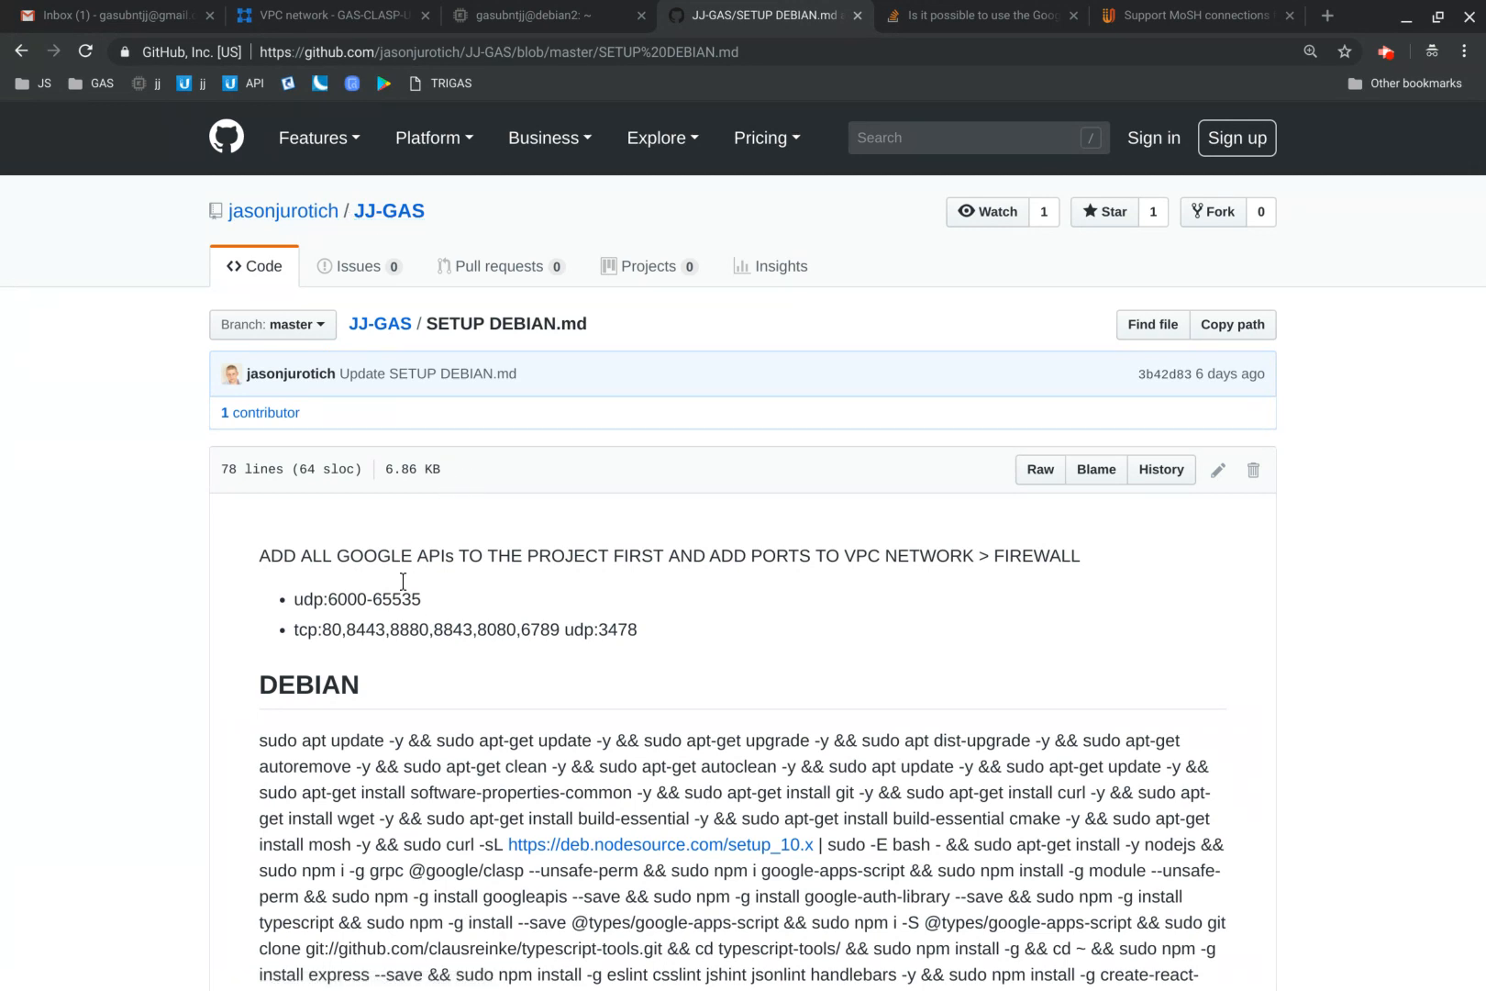
{"action": "scroll", "scroll_direction": "down", "scroll_amount": 3}
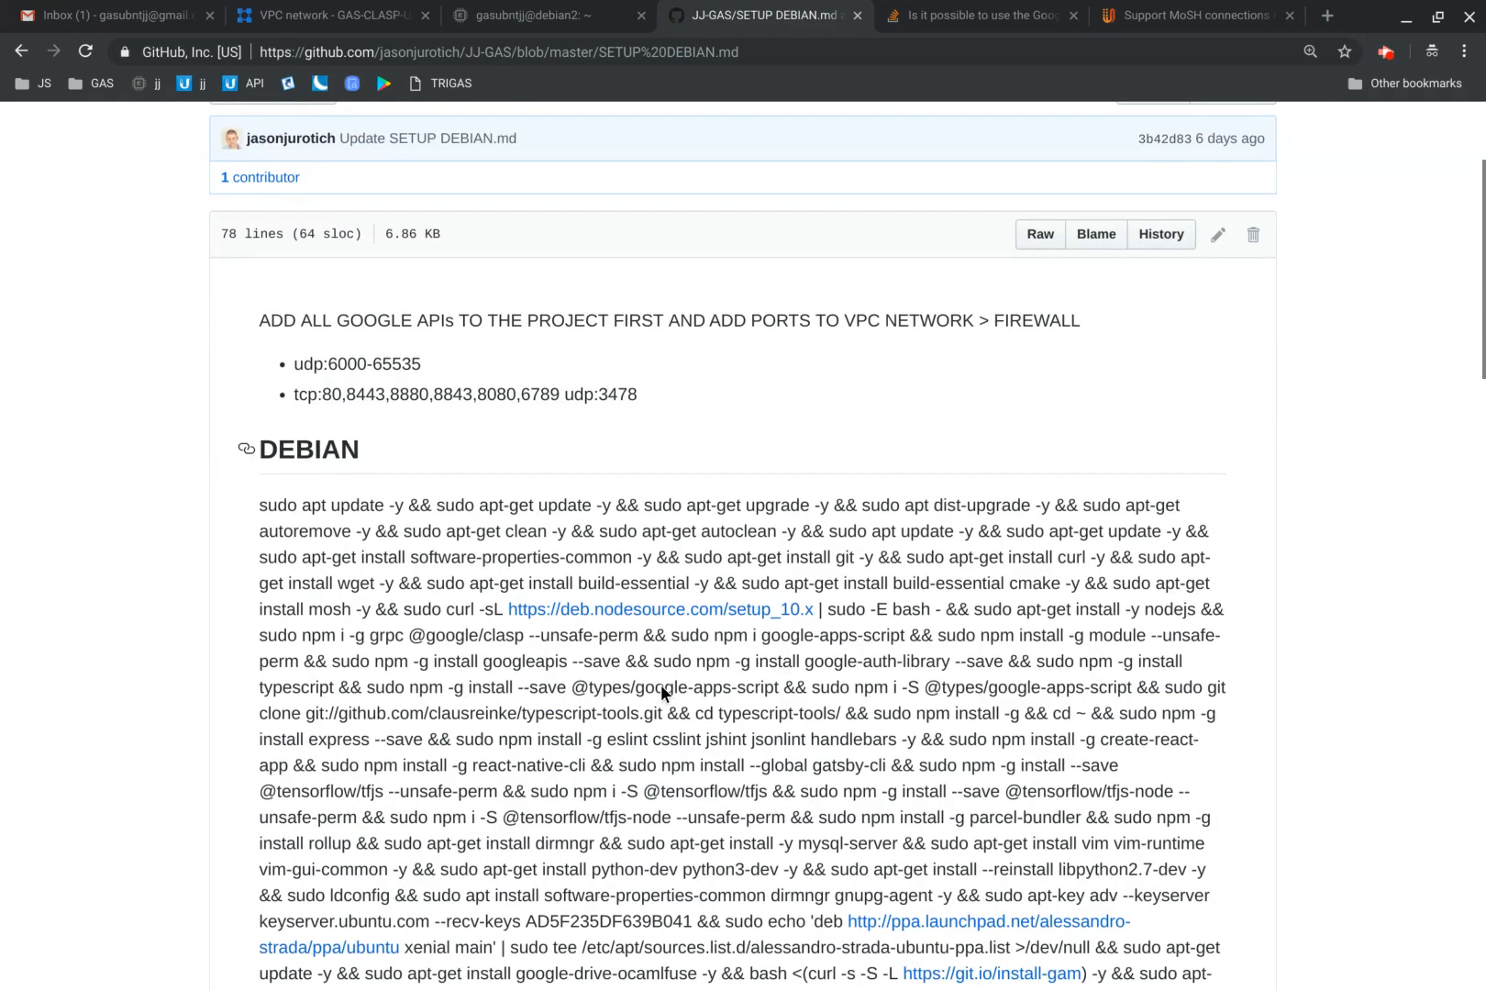
{"action": "scroll", "scroll_direction": "down", "scroll_amount": 3}
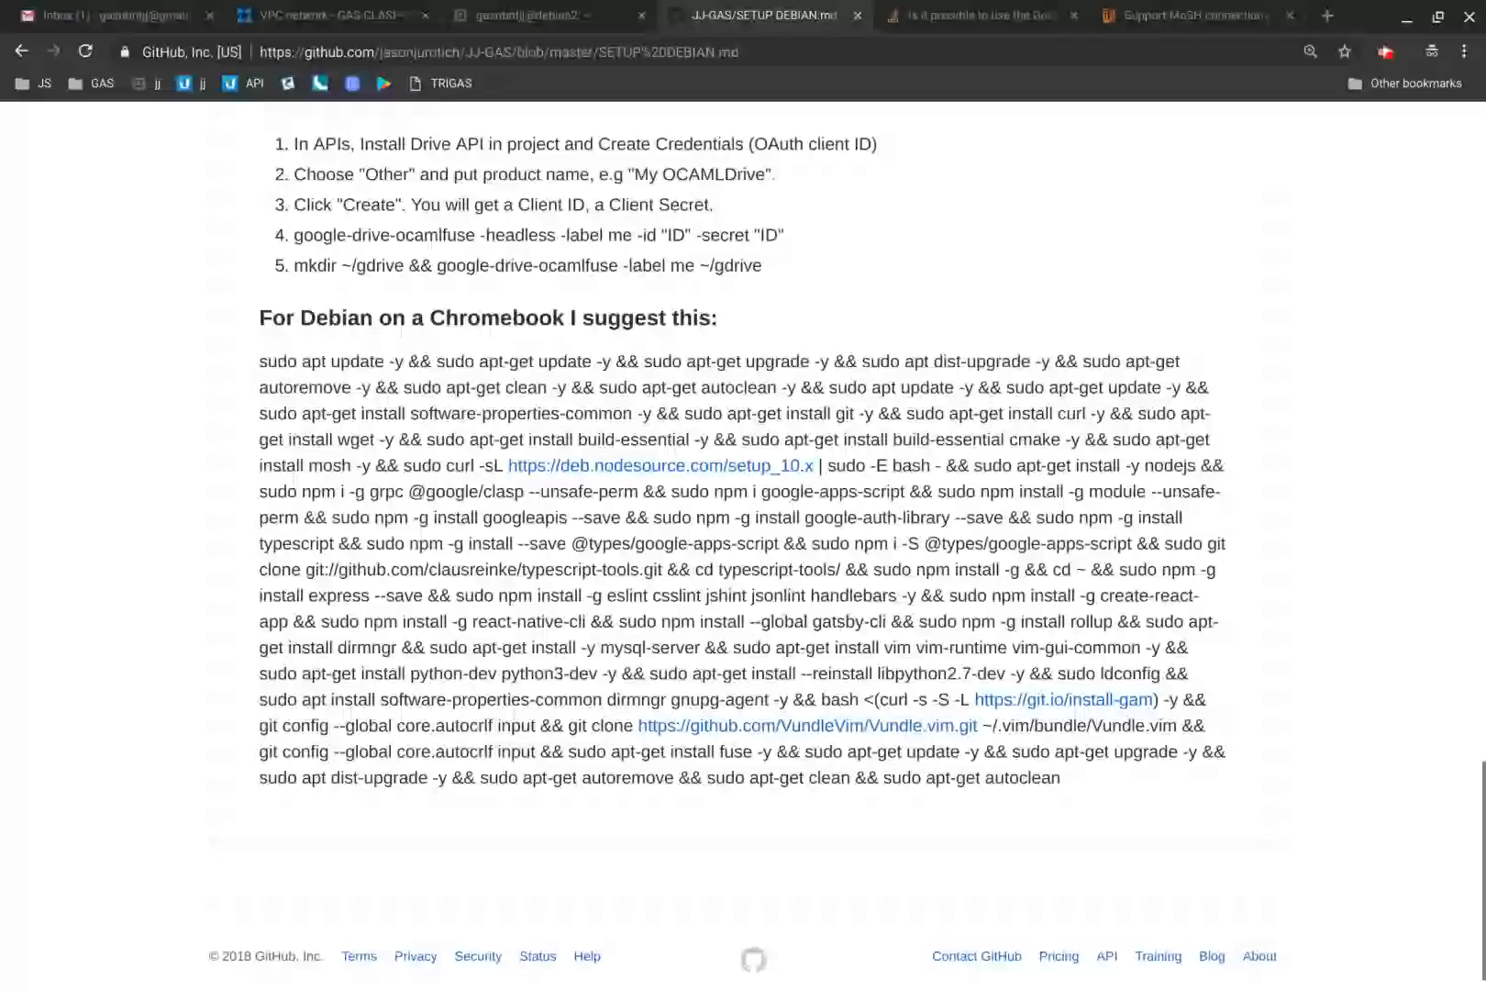
{"action": "scroll", "scroll_direction": "up", "scroll_amount": 3}
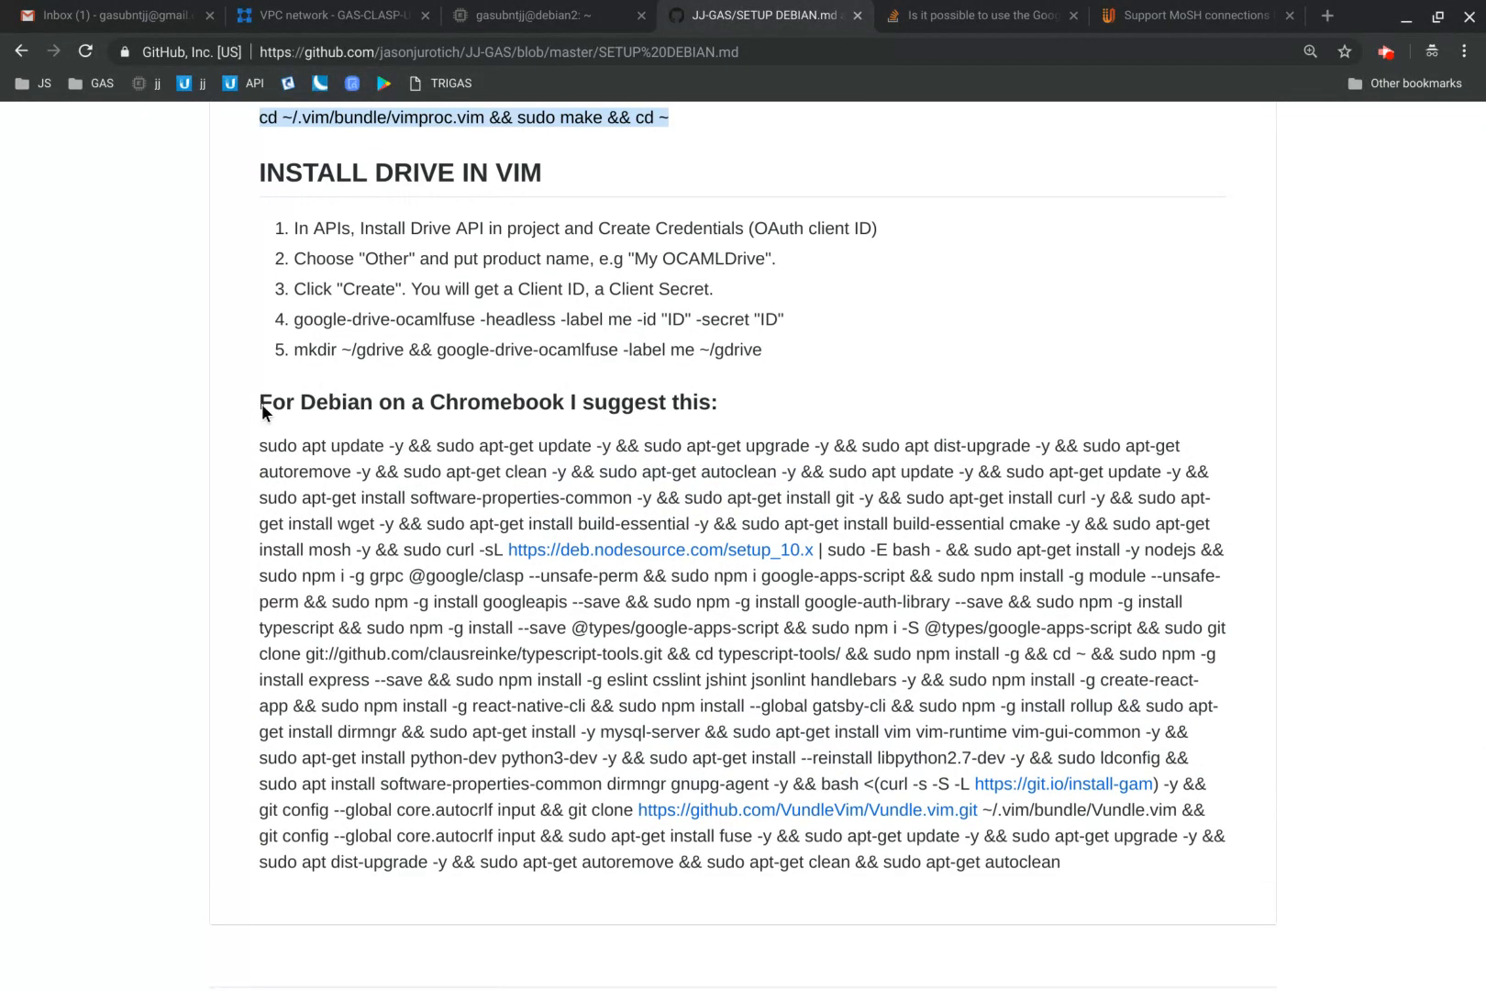
{"action": "mouse_move", "coordinate": [336, 555]}
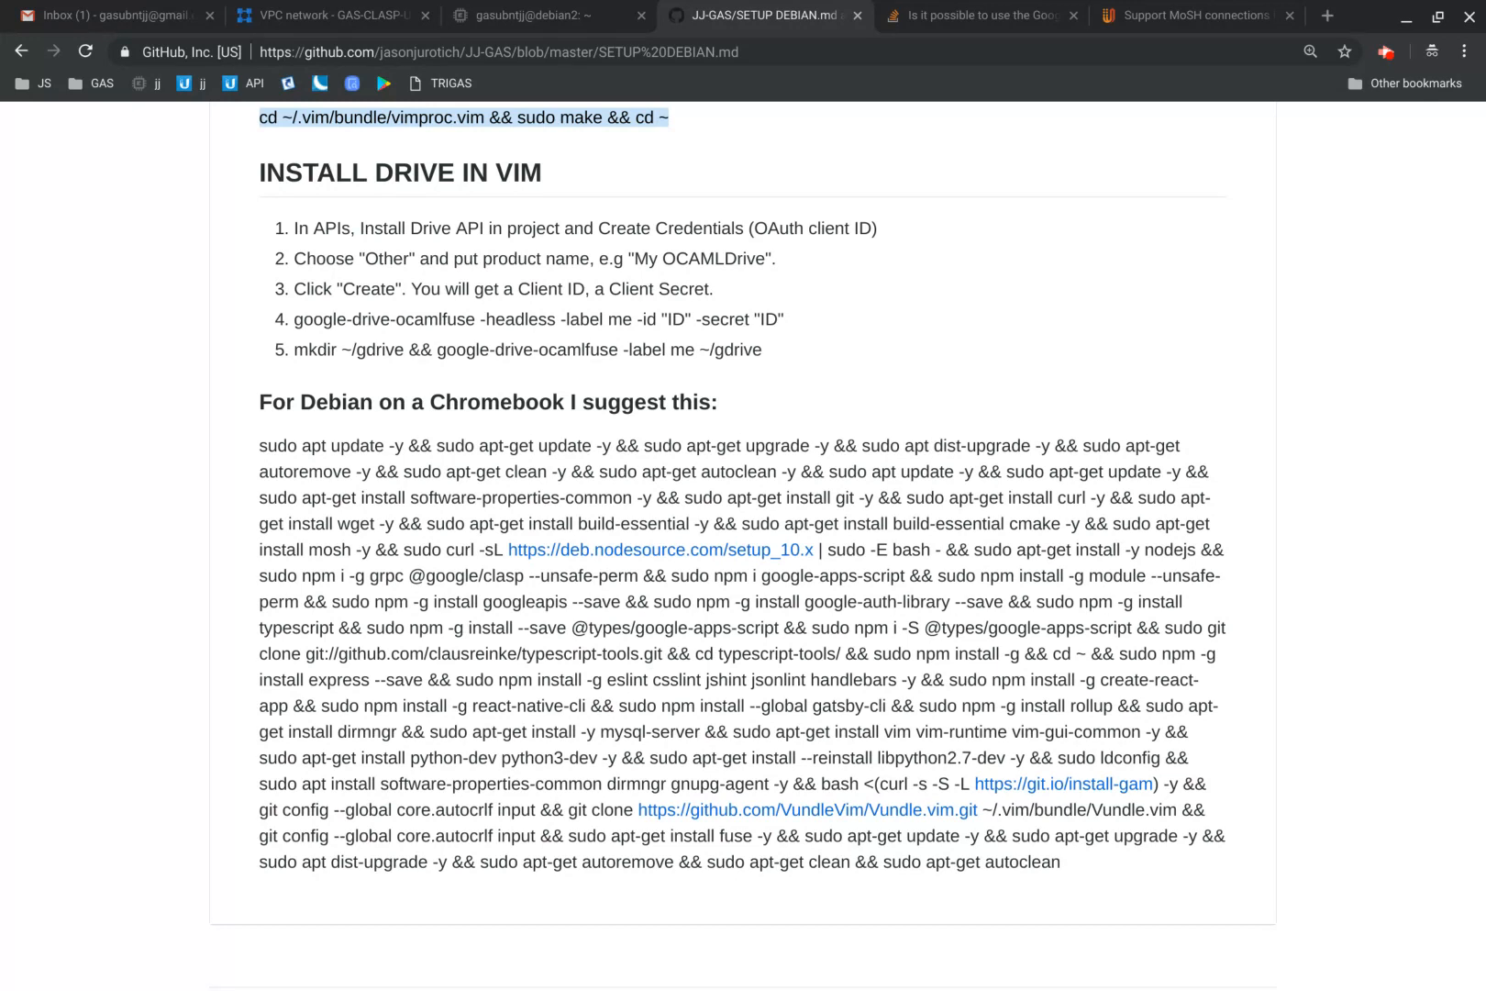
{"action": "mouse_move", "coordinate": [259, 452]}
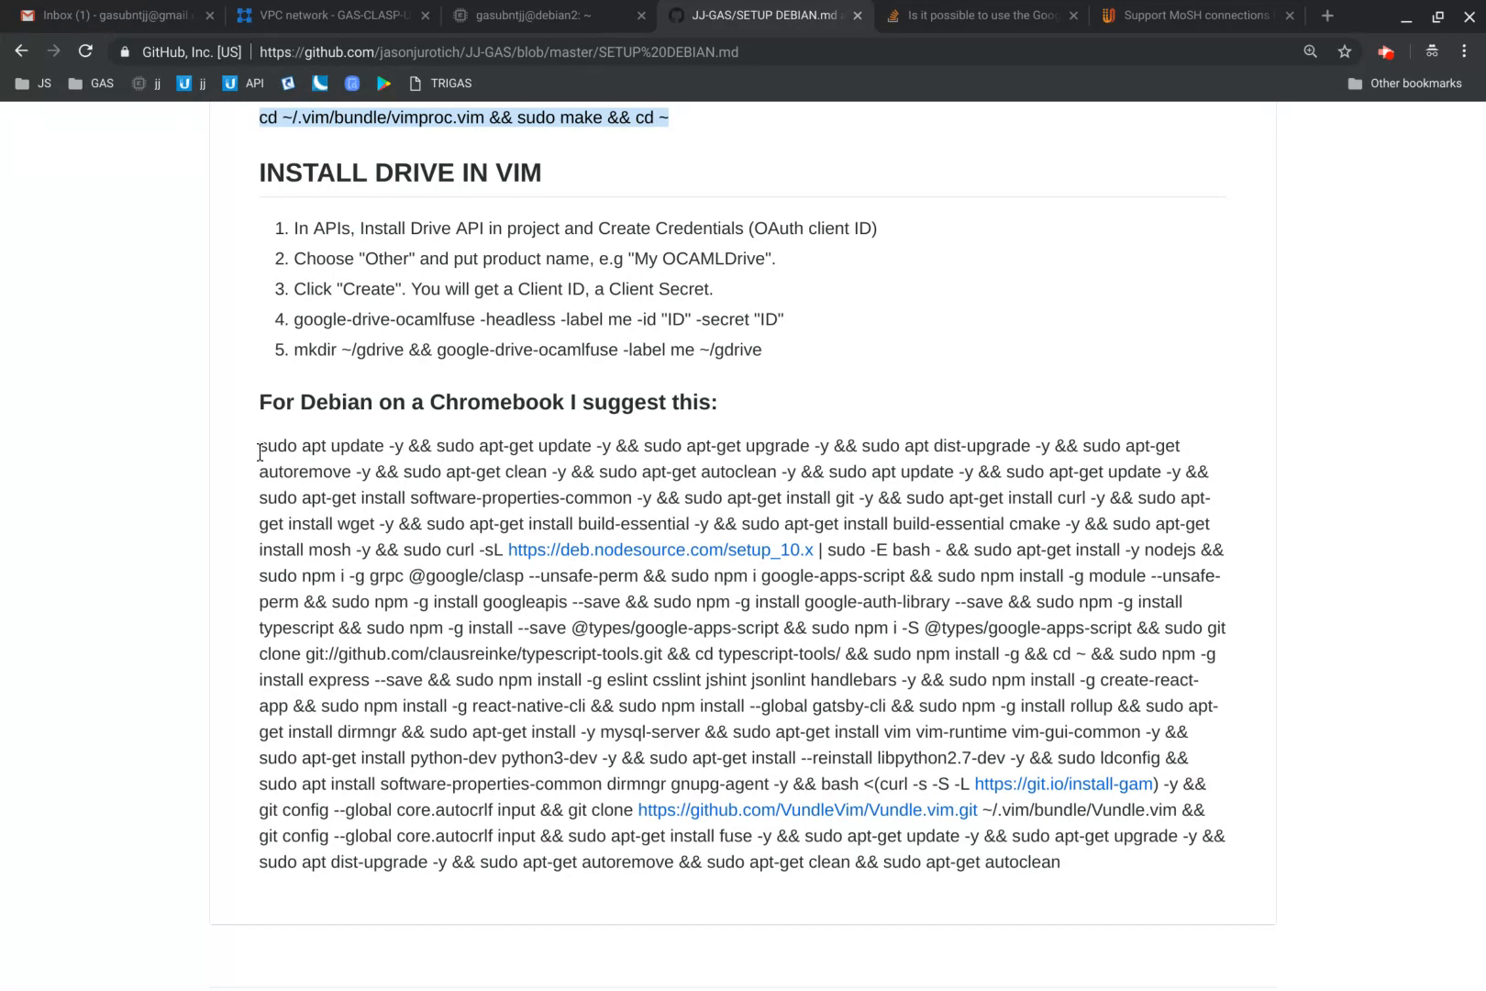
{"action": "mouse_move", "coordinate": [245, 431]}
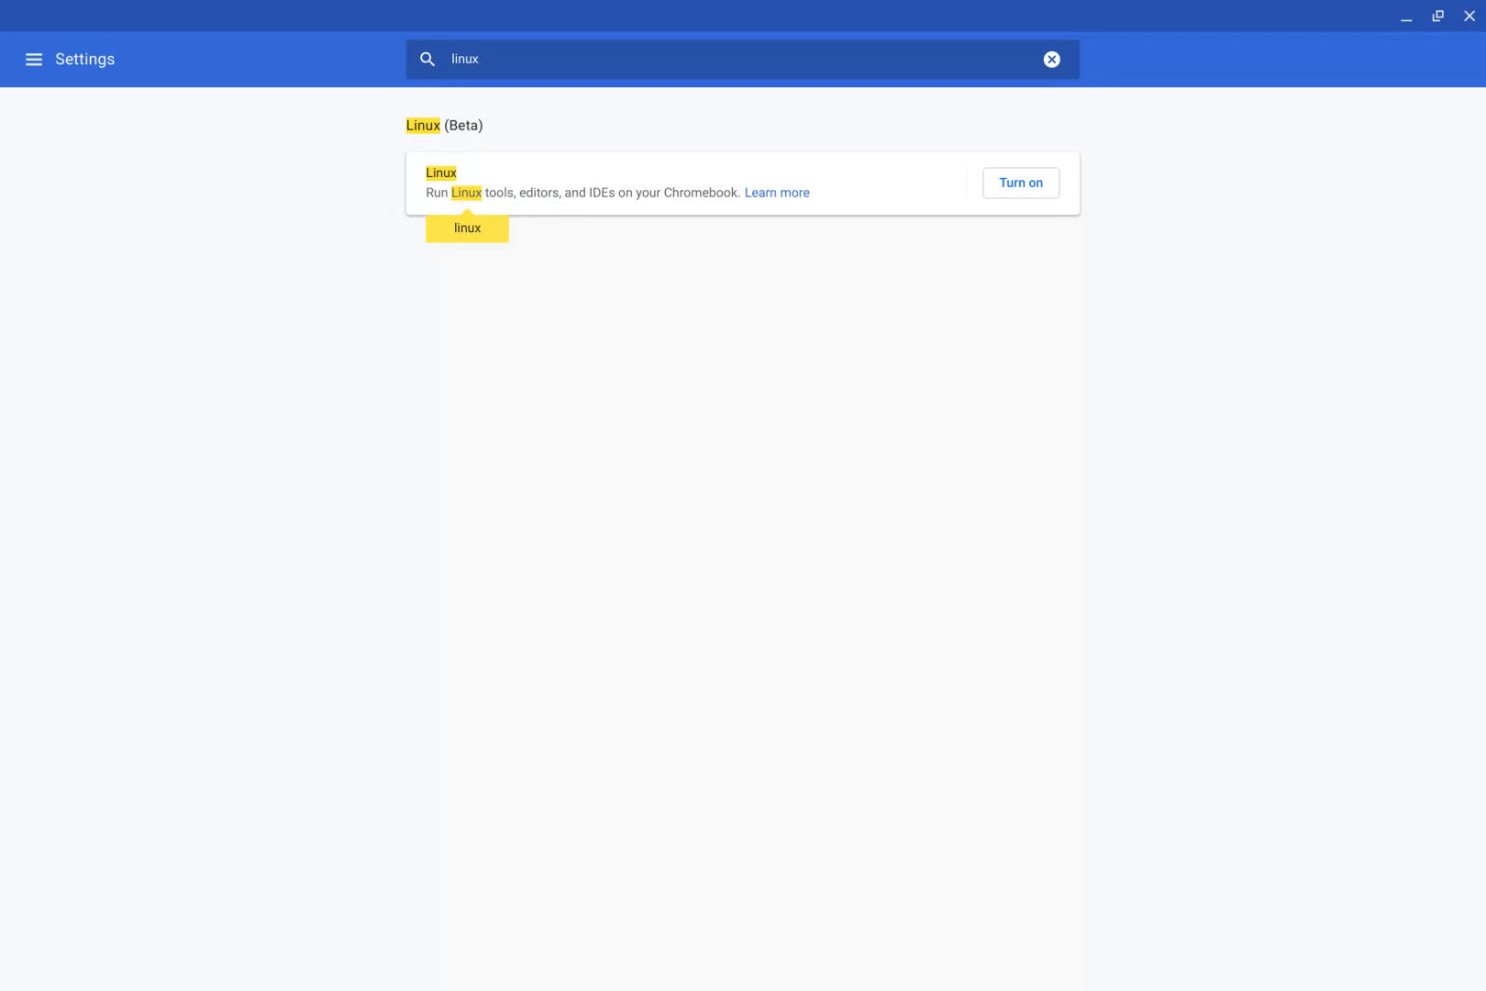
{"action": "mouse_move", "coordinate": [1075, 344]}
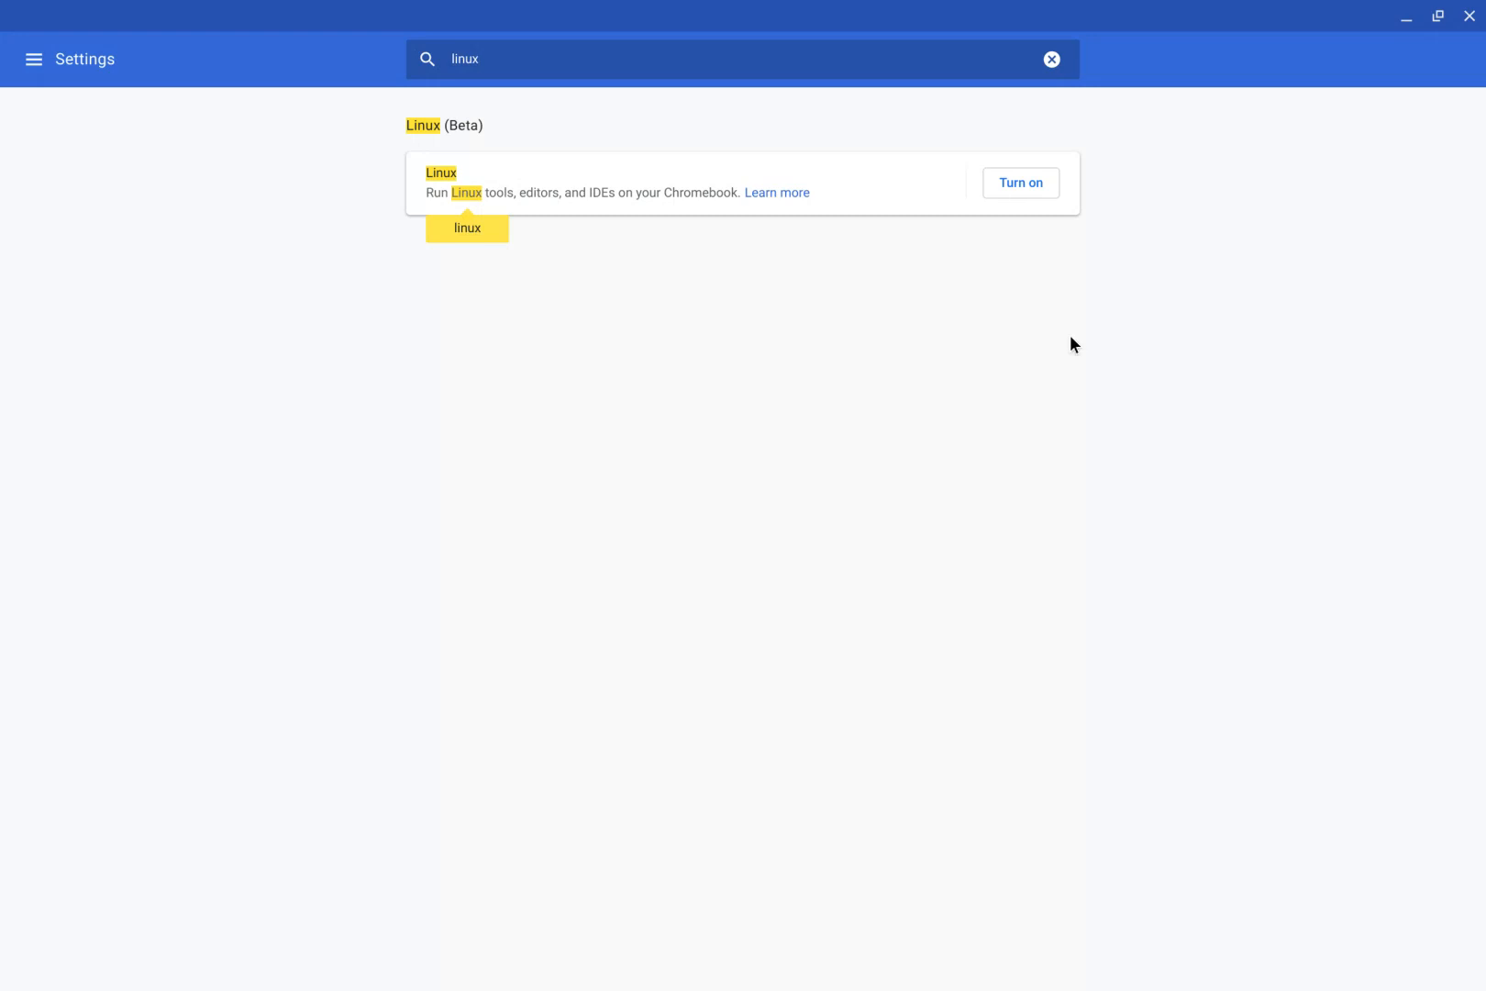
{"action": "mouse_move", "coordinate": [1021, 182]}
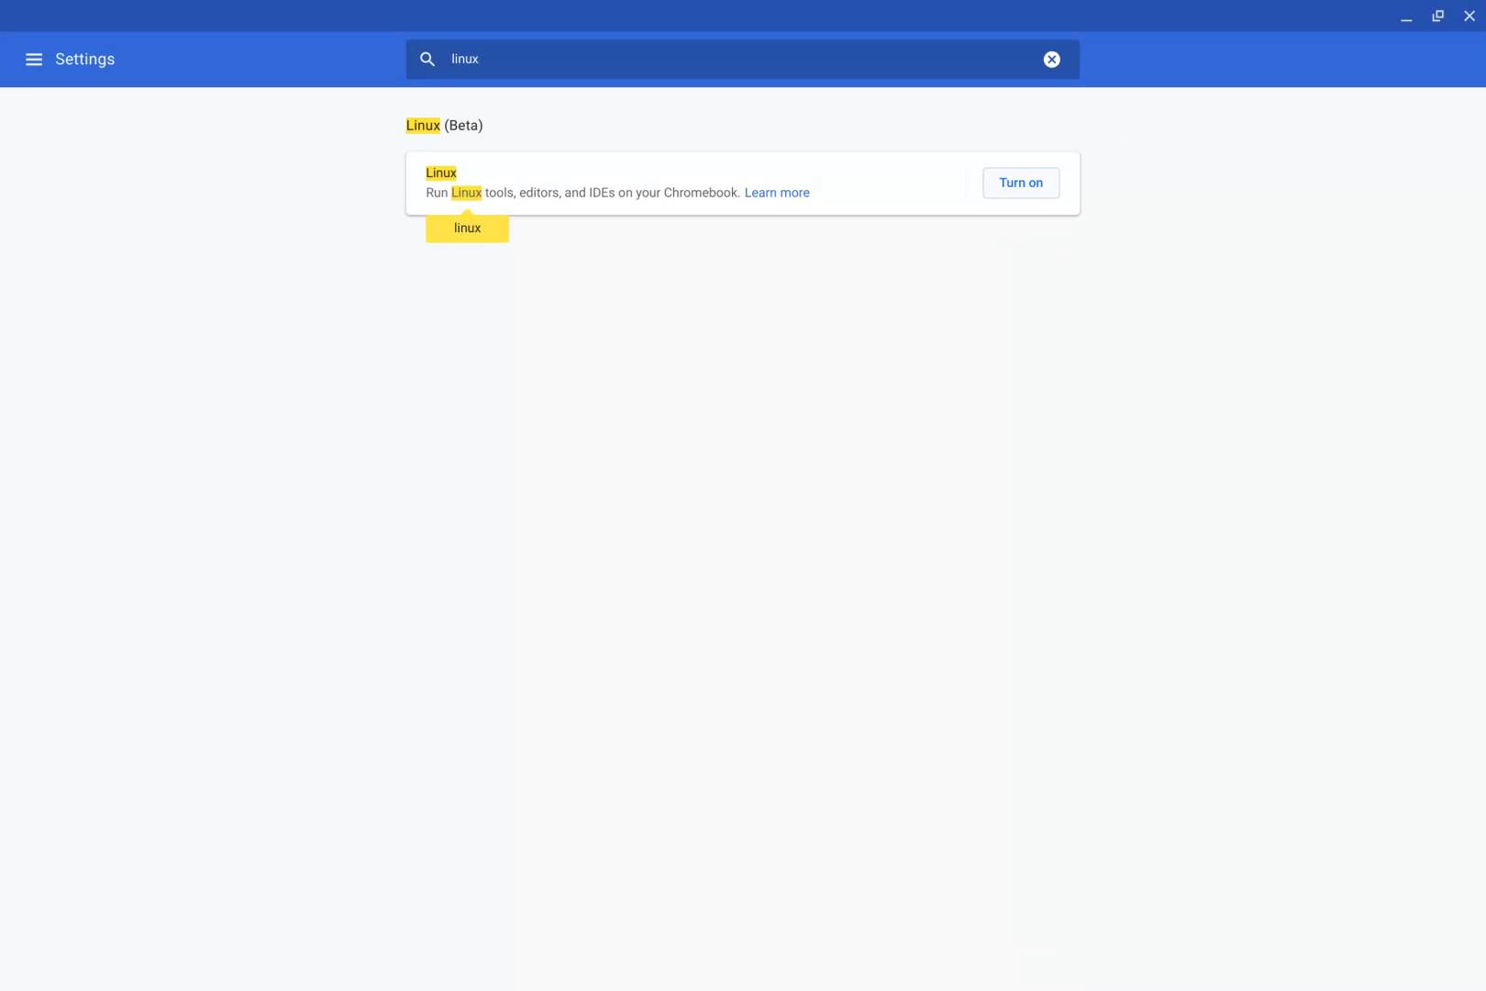
- Turn on Linux (Beta) and confirm Install to start downloading the VM
{"action": "left_click", "coordinate": [1021, 182]}
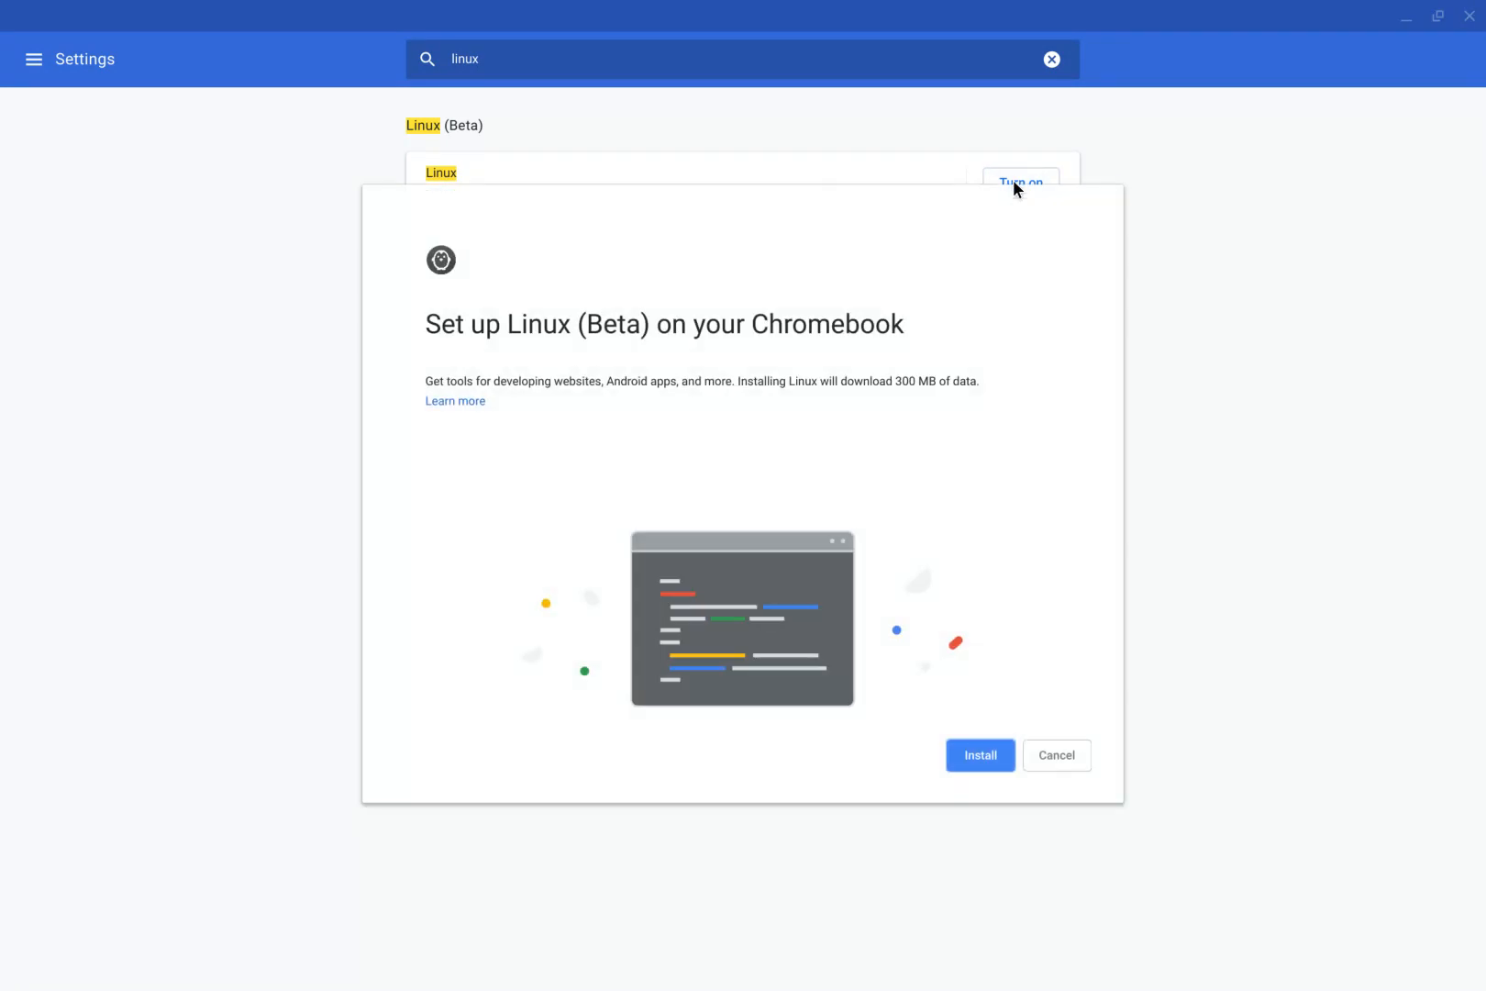
{"action": "mouse_move", "coordinate": [955, 731]}
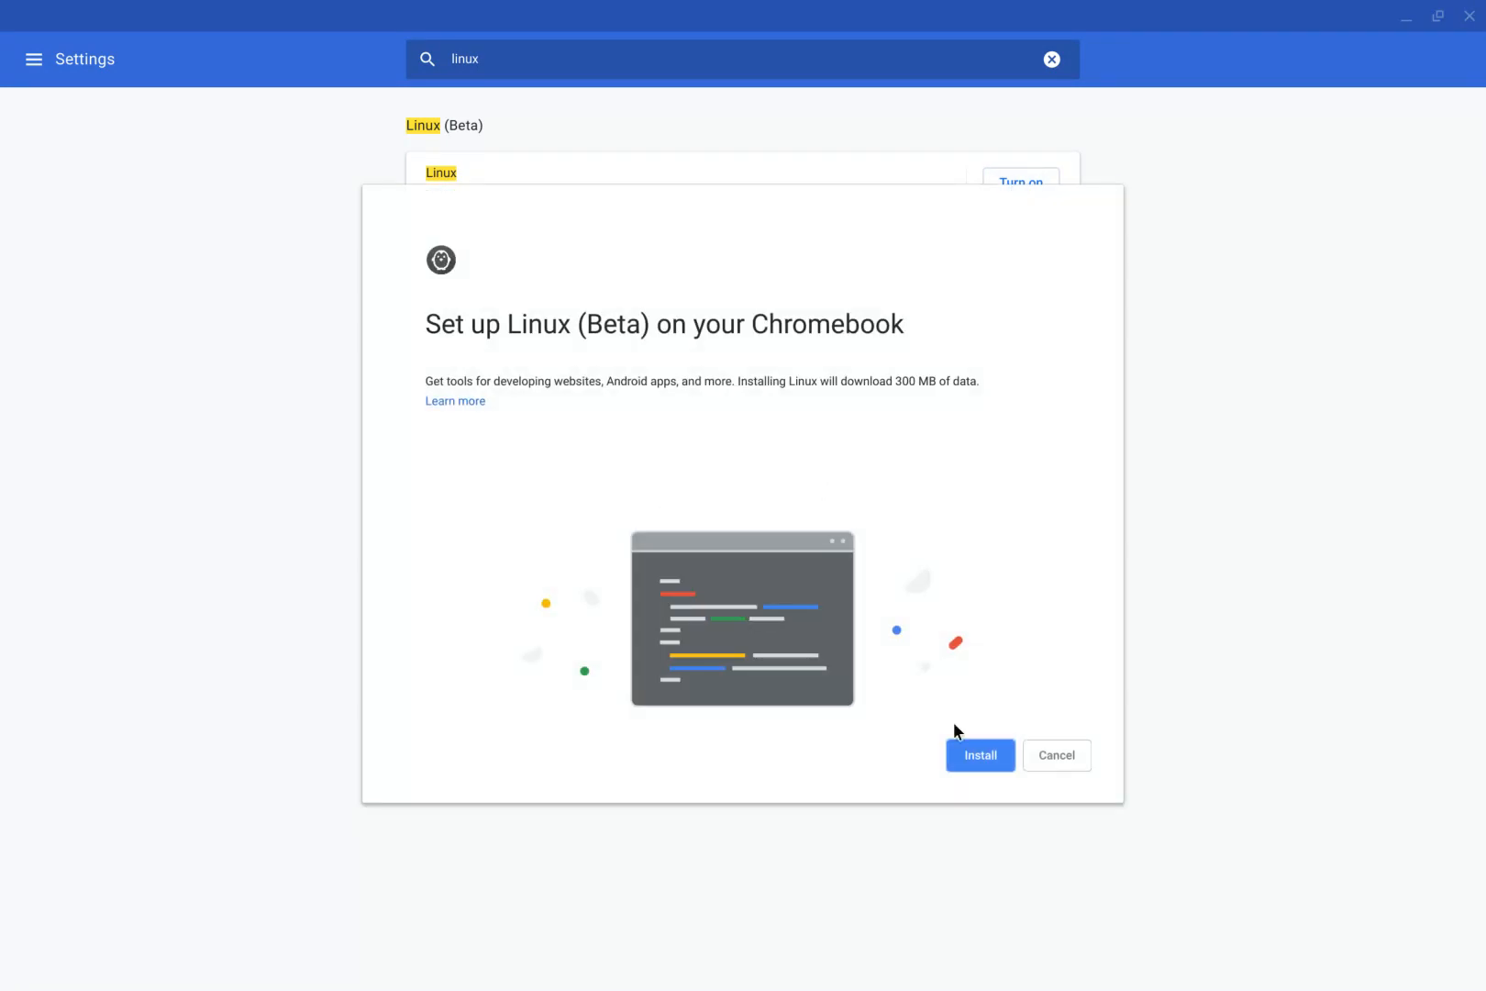
{"action": "left_click", "coordinate": [979, 755]}
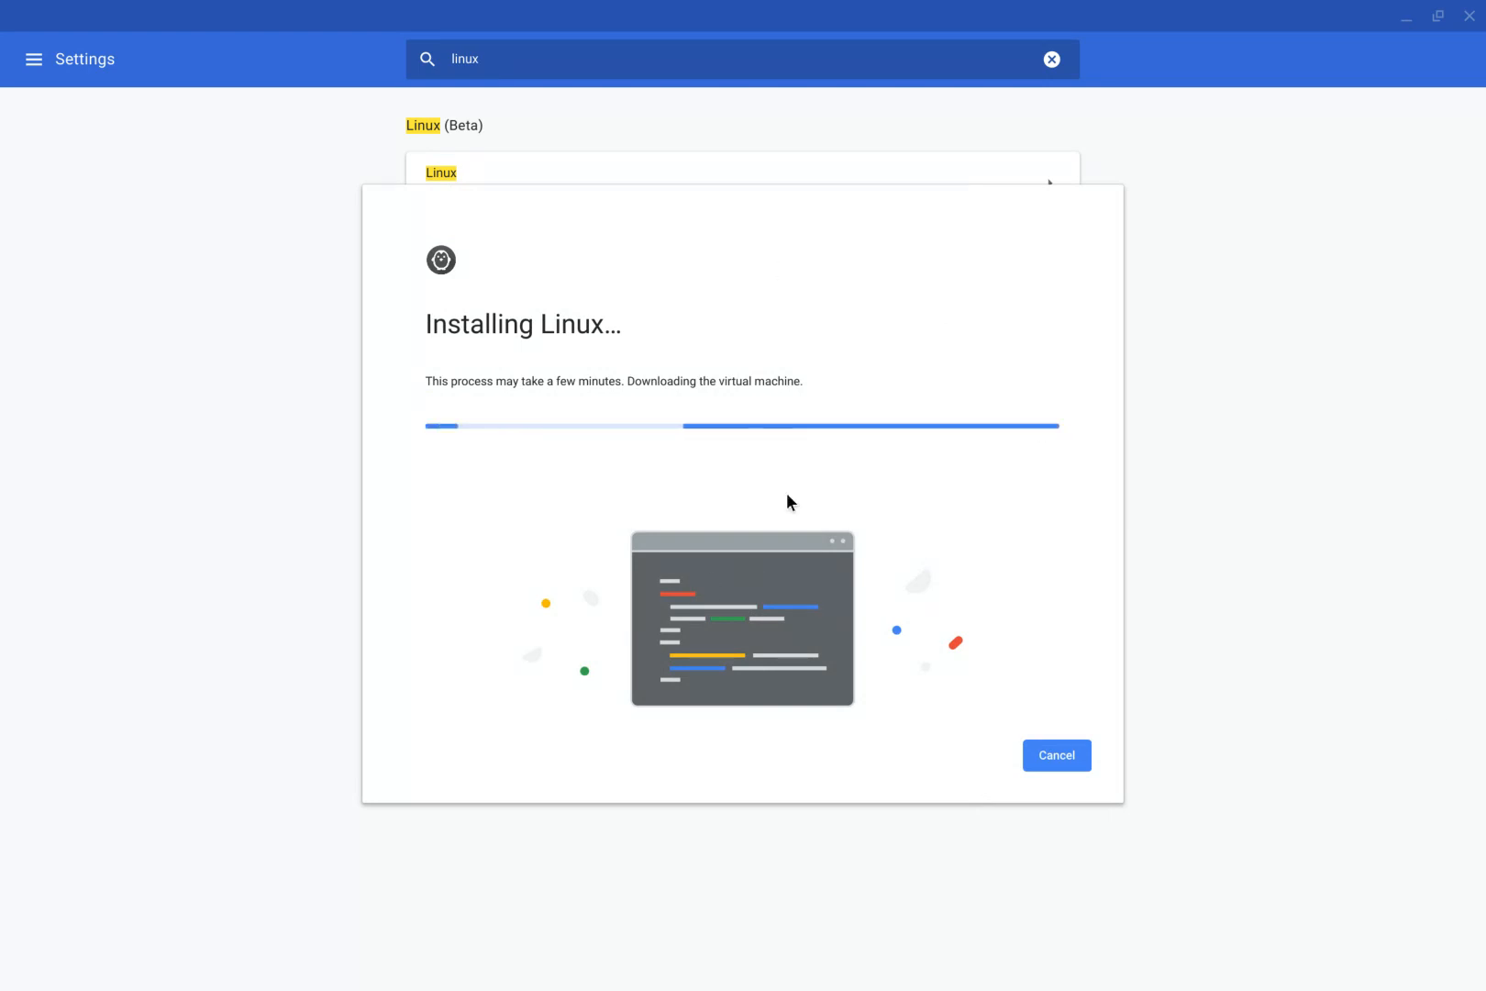
{"action": "mouse_move", "coordinate": [860, 496]}
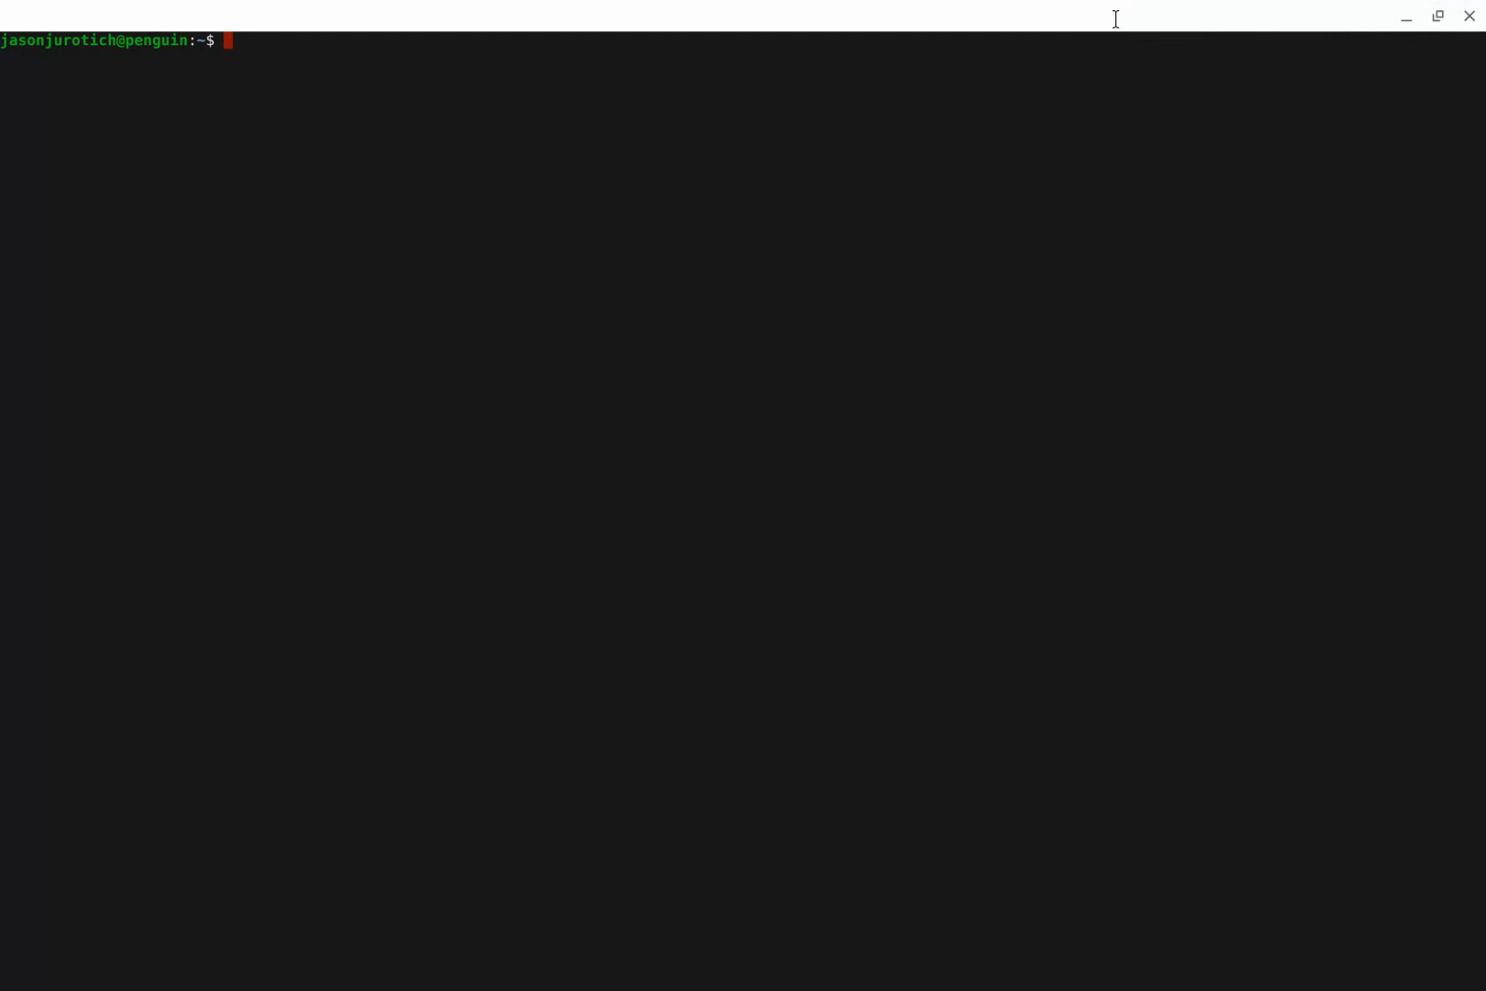
{"action": "mouse_move", "coordinate": [1468, 18]}
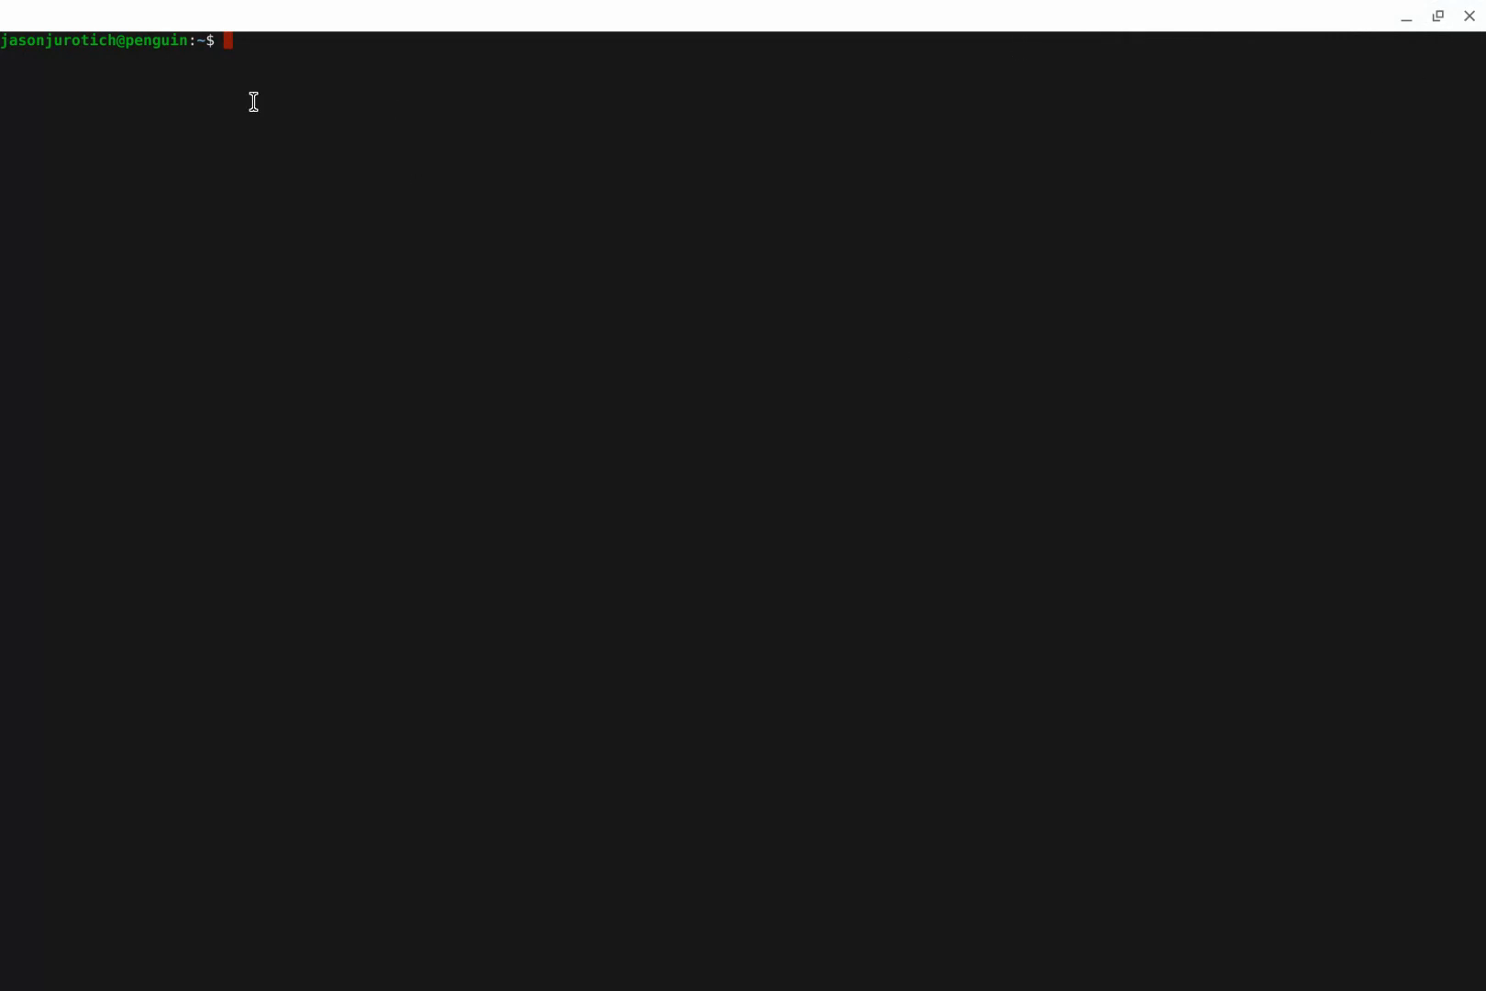
{"action": "mouse_move", "coordinate": [693, 280]}
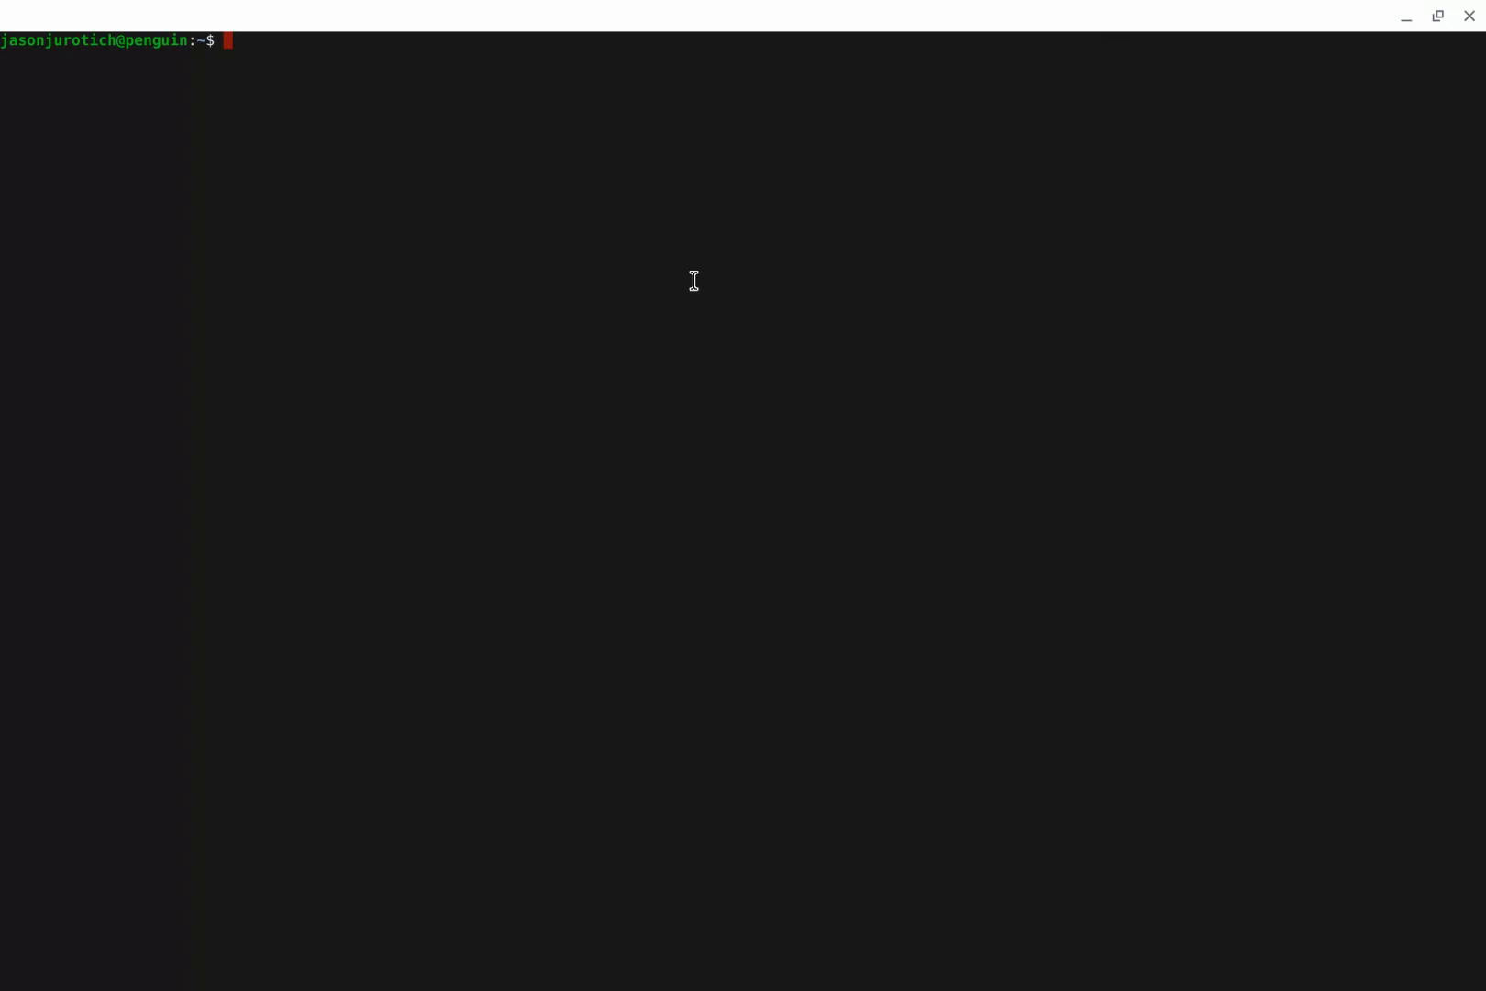
{"action": "mouse_move", "coordinate": [191, 120]}
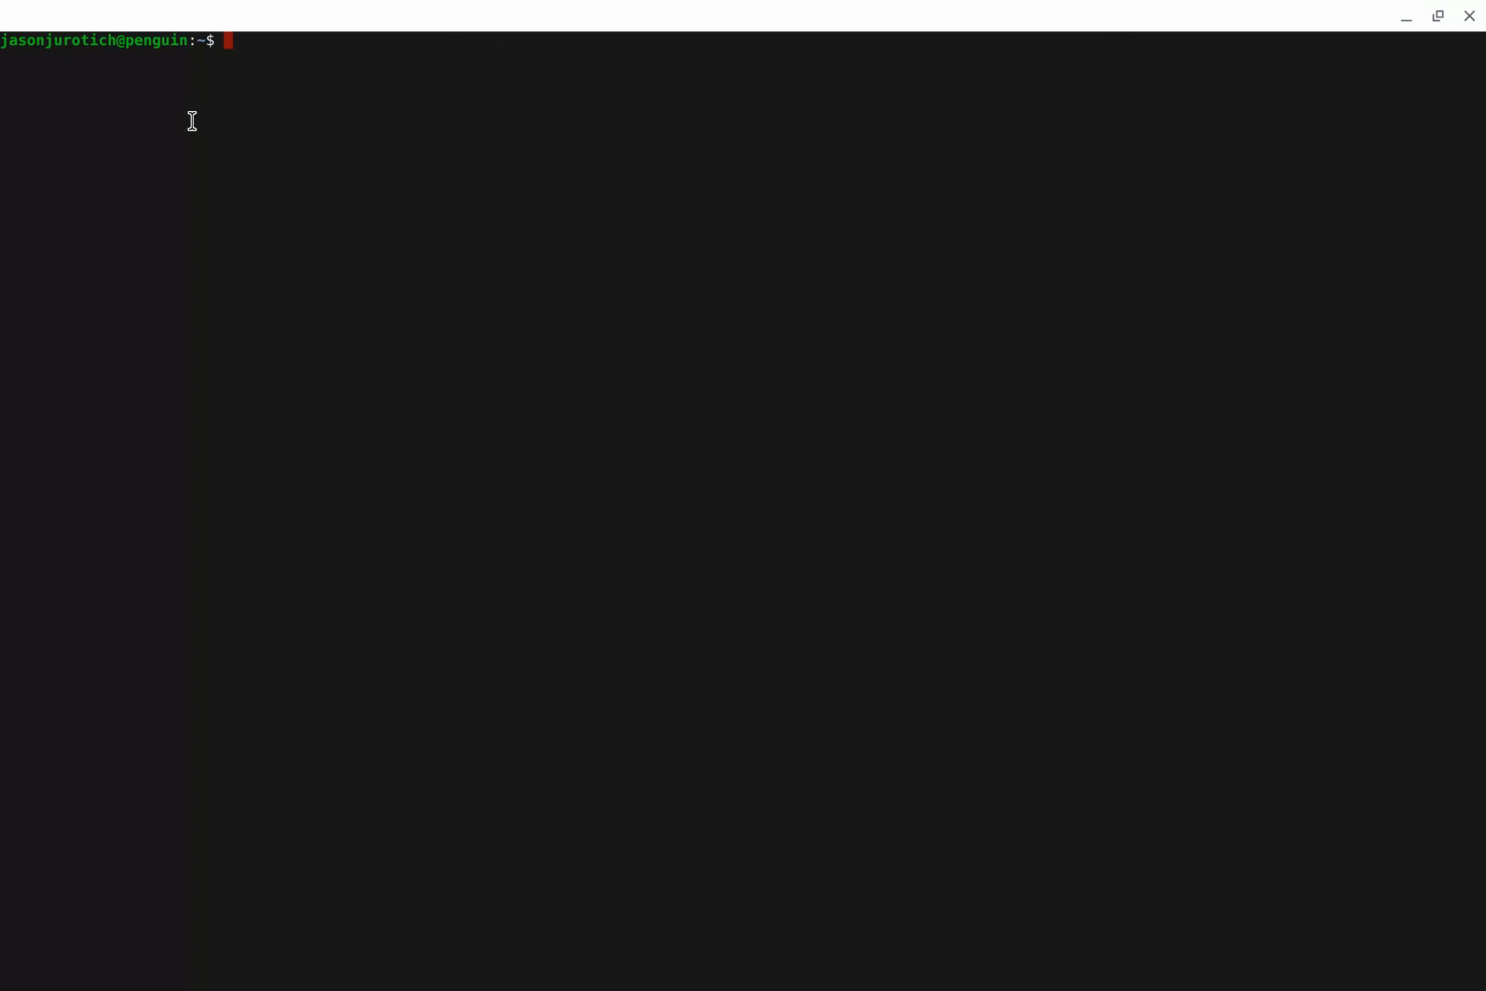
{"action": "mouse_move", "coordinate": [551, 405]}
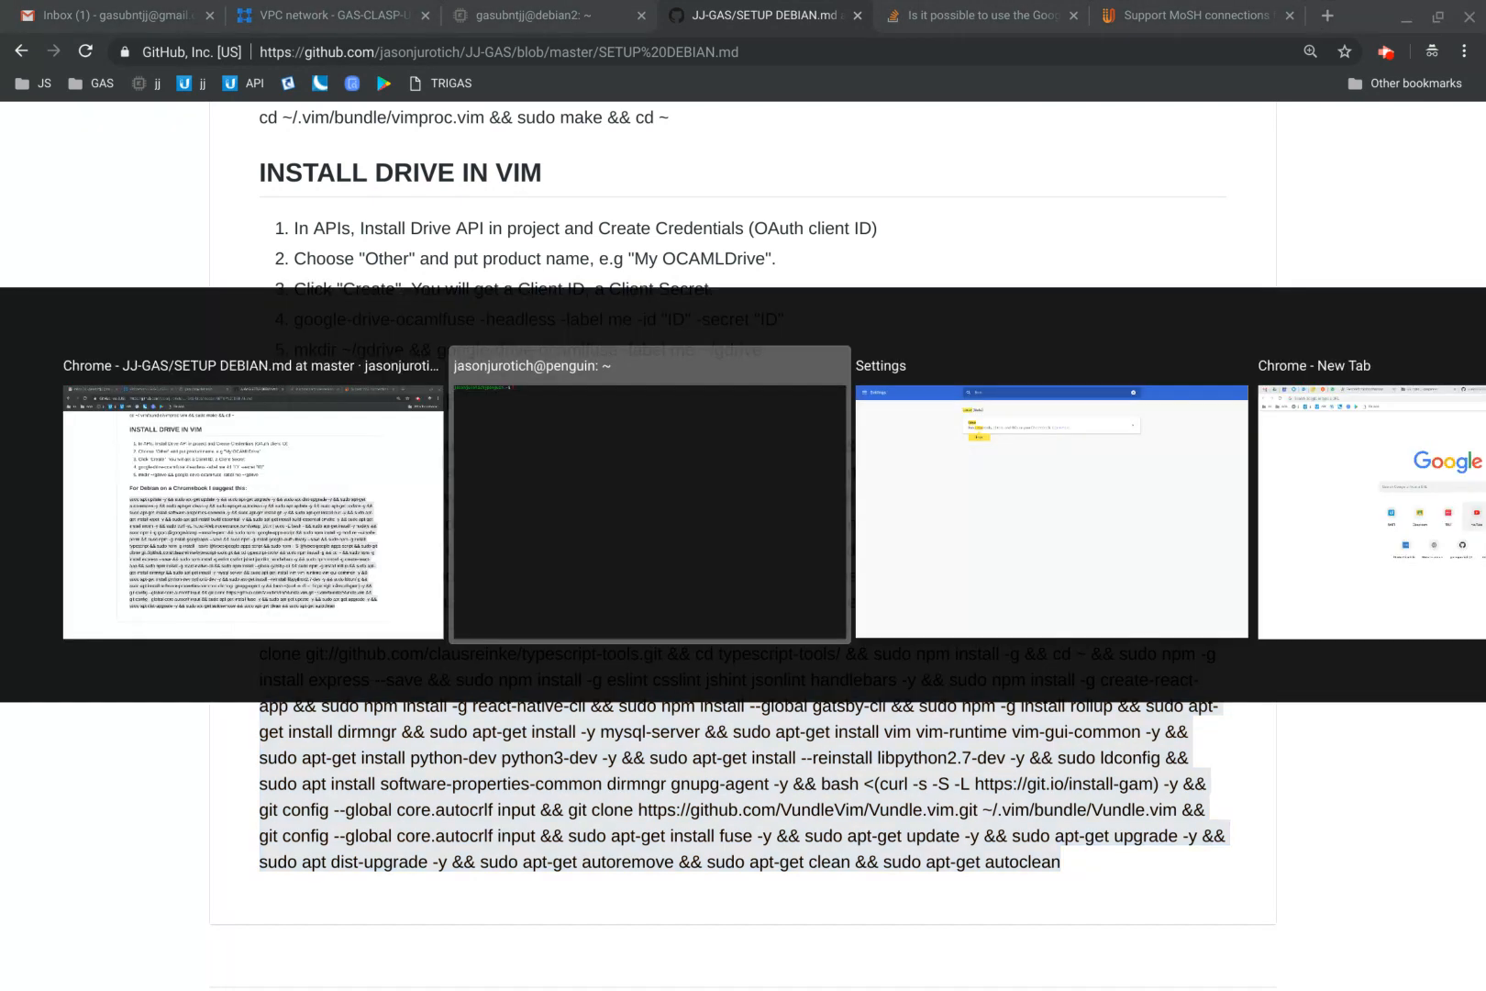
- Switch to the Linux Terminal window from Overview
{"action": "left_click", "coordinate": [649, 502]}
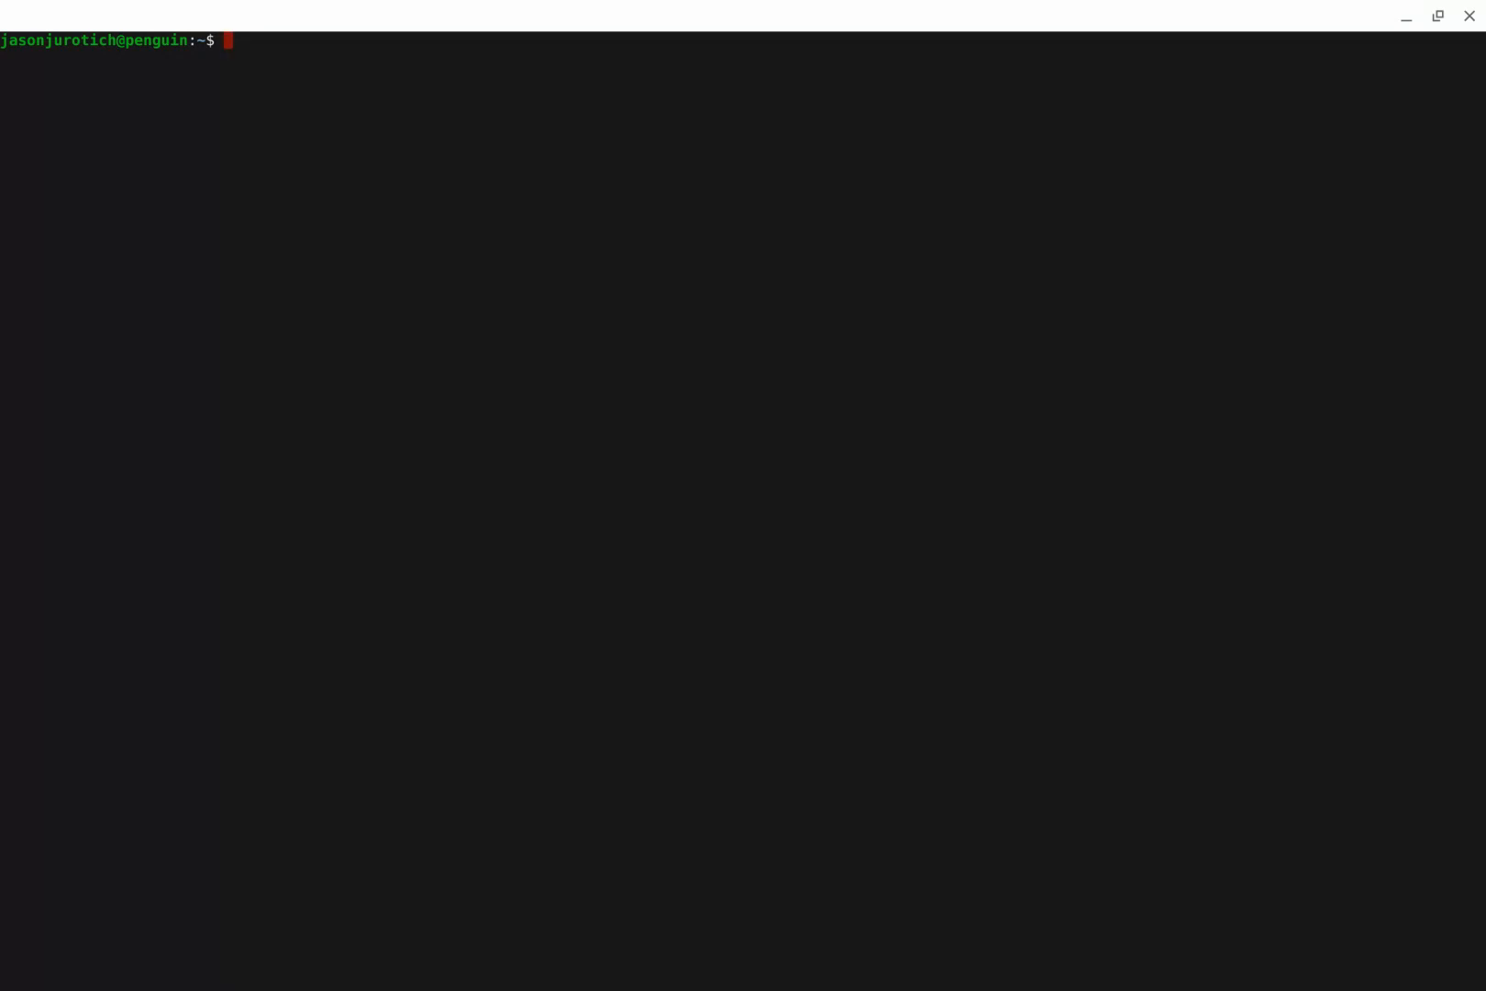
{"action": "mouse_move", "coordinate": [235, 37]}
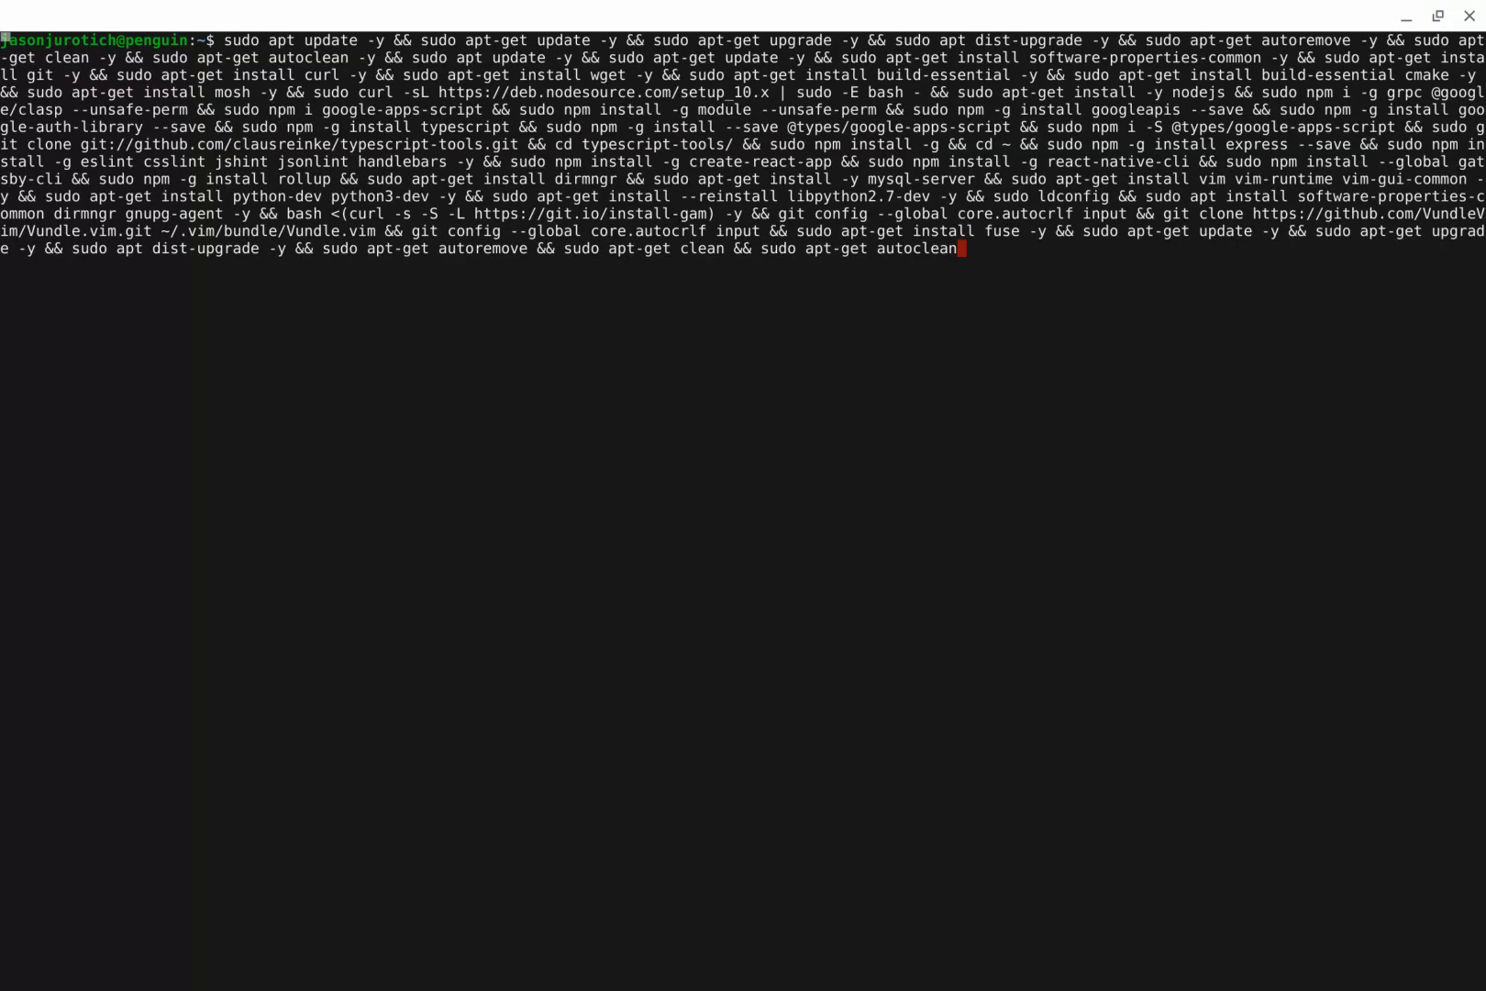
{"action": "mouse_move", "coordinate": [302, 282]}
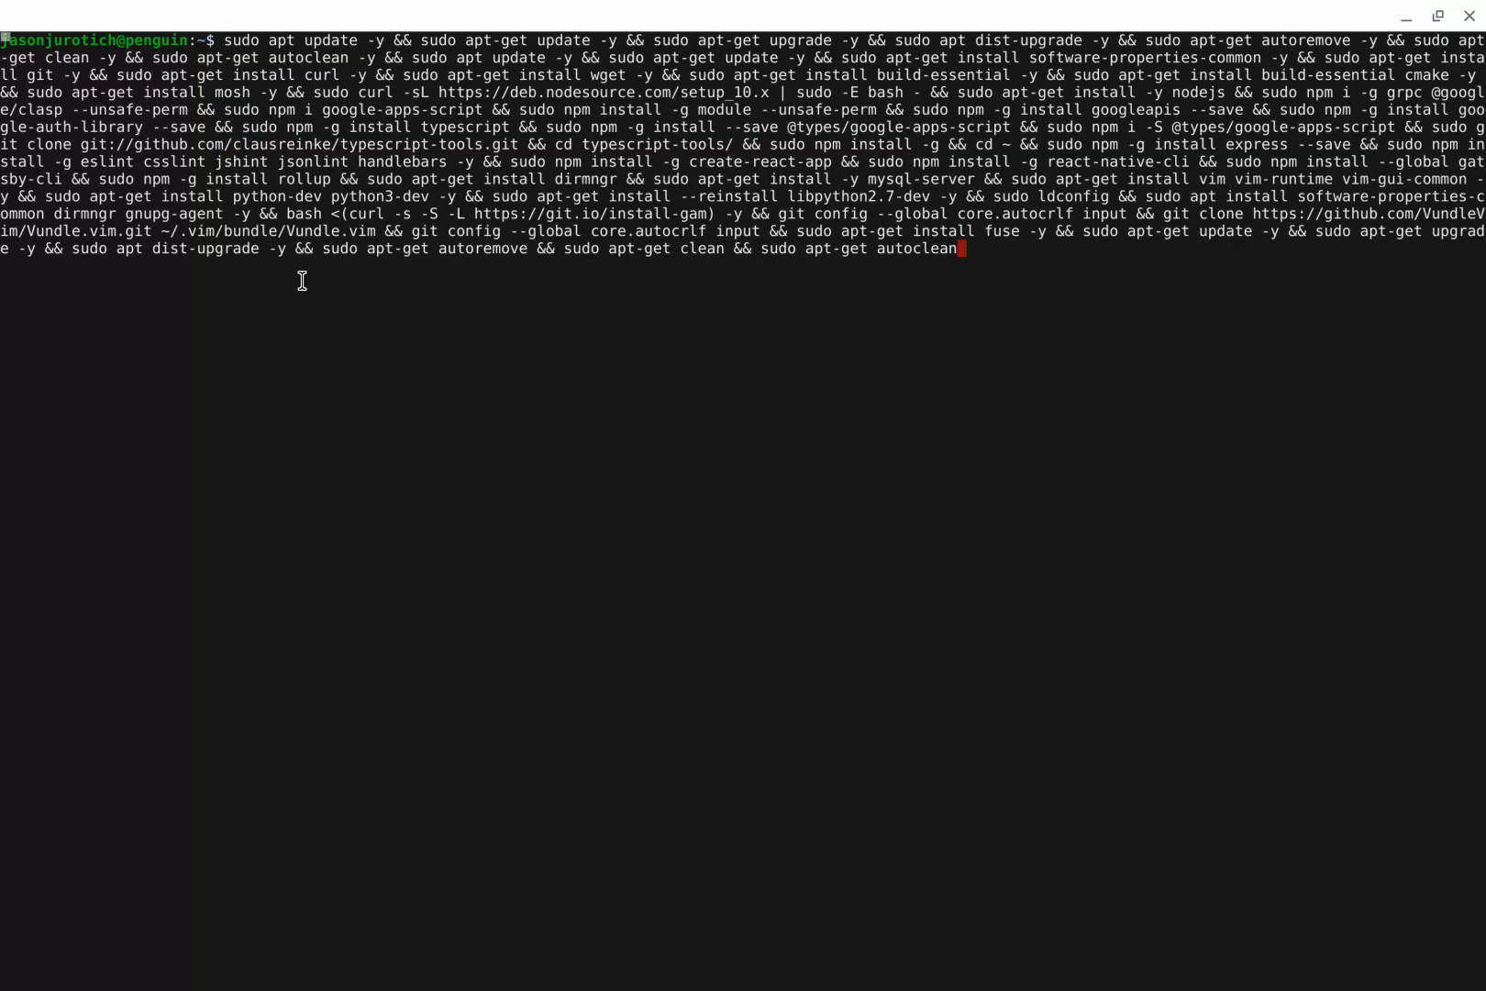
{"action": "mouse_move", "coordinate": [398, 289]}
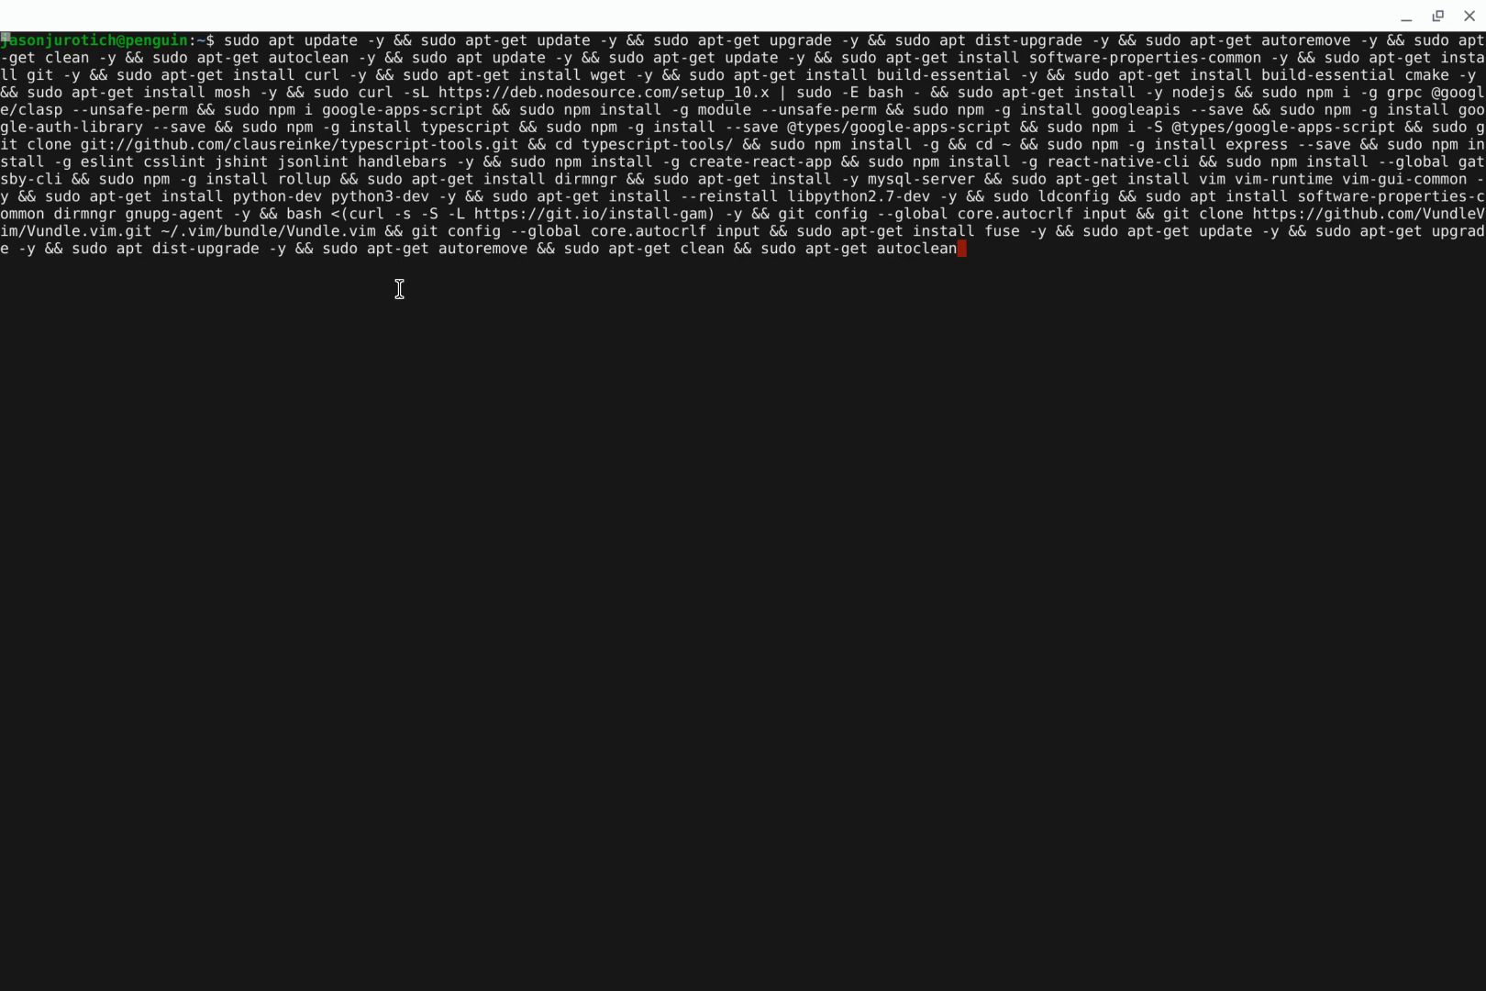
{"action": "mouse_move", "coordinate": [399, 288]}
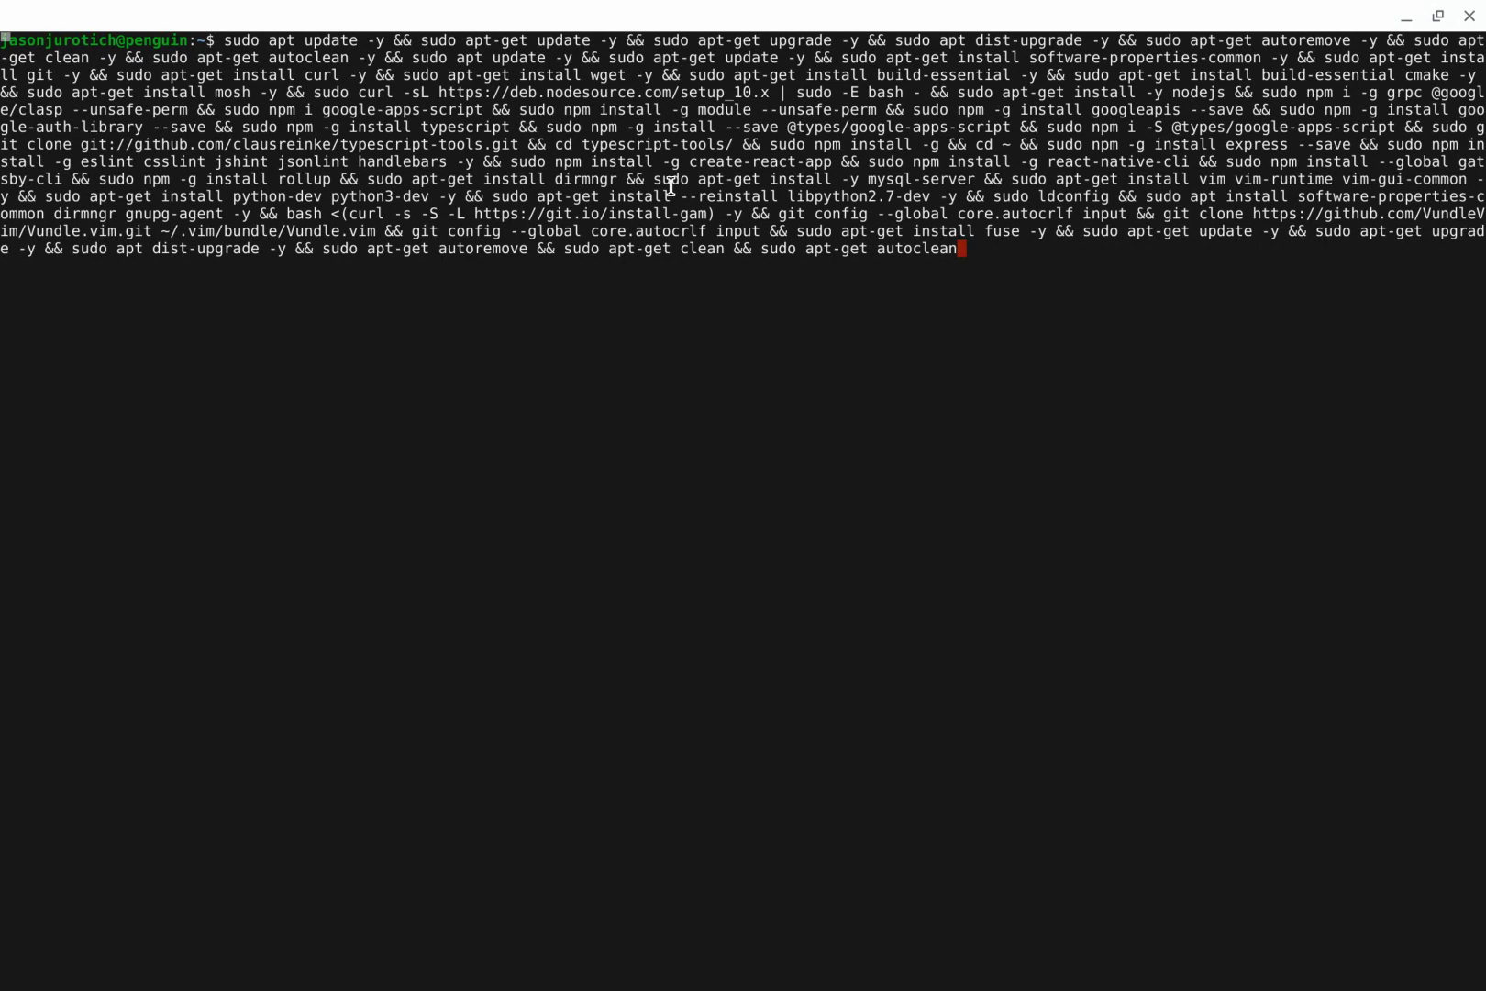
{"action": "mouse_move", "coordinate": [952, 185]}
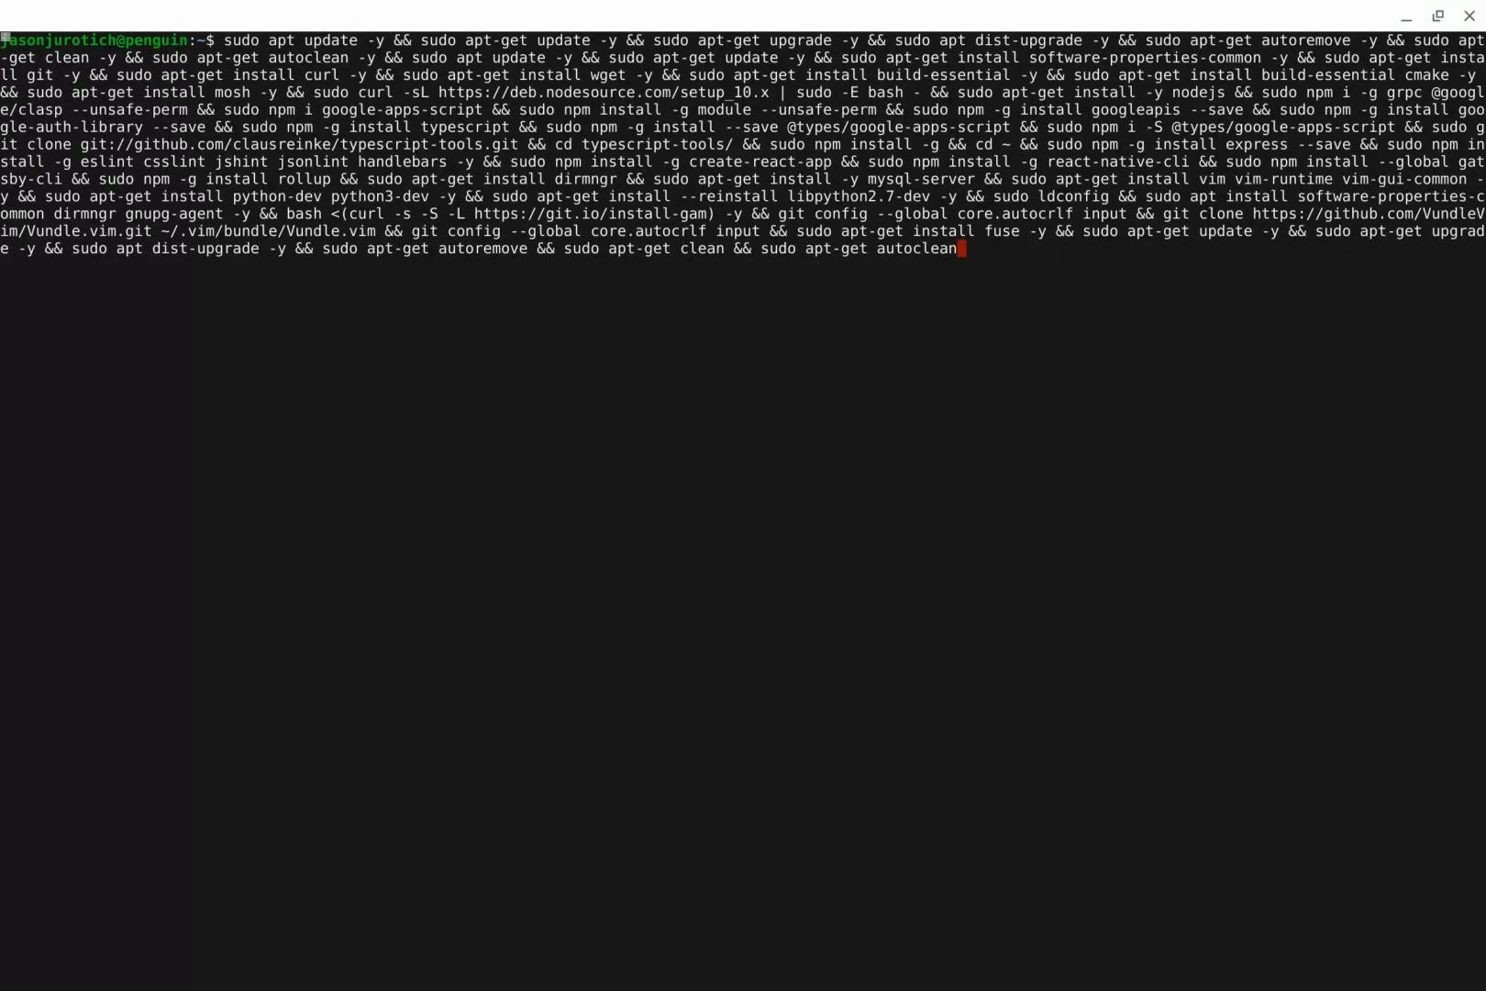
- Run the pasted setup command, following dist-upgrade and software-properties-common installation
{"action": "key", "text": "Return"}
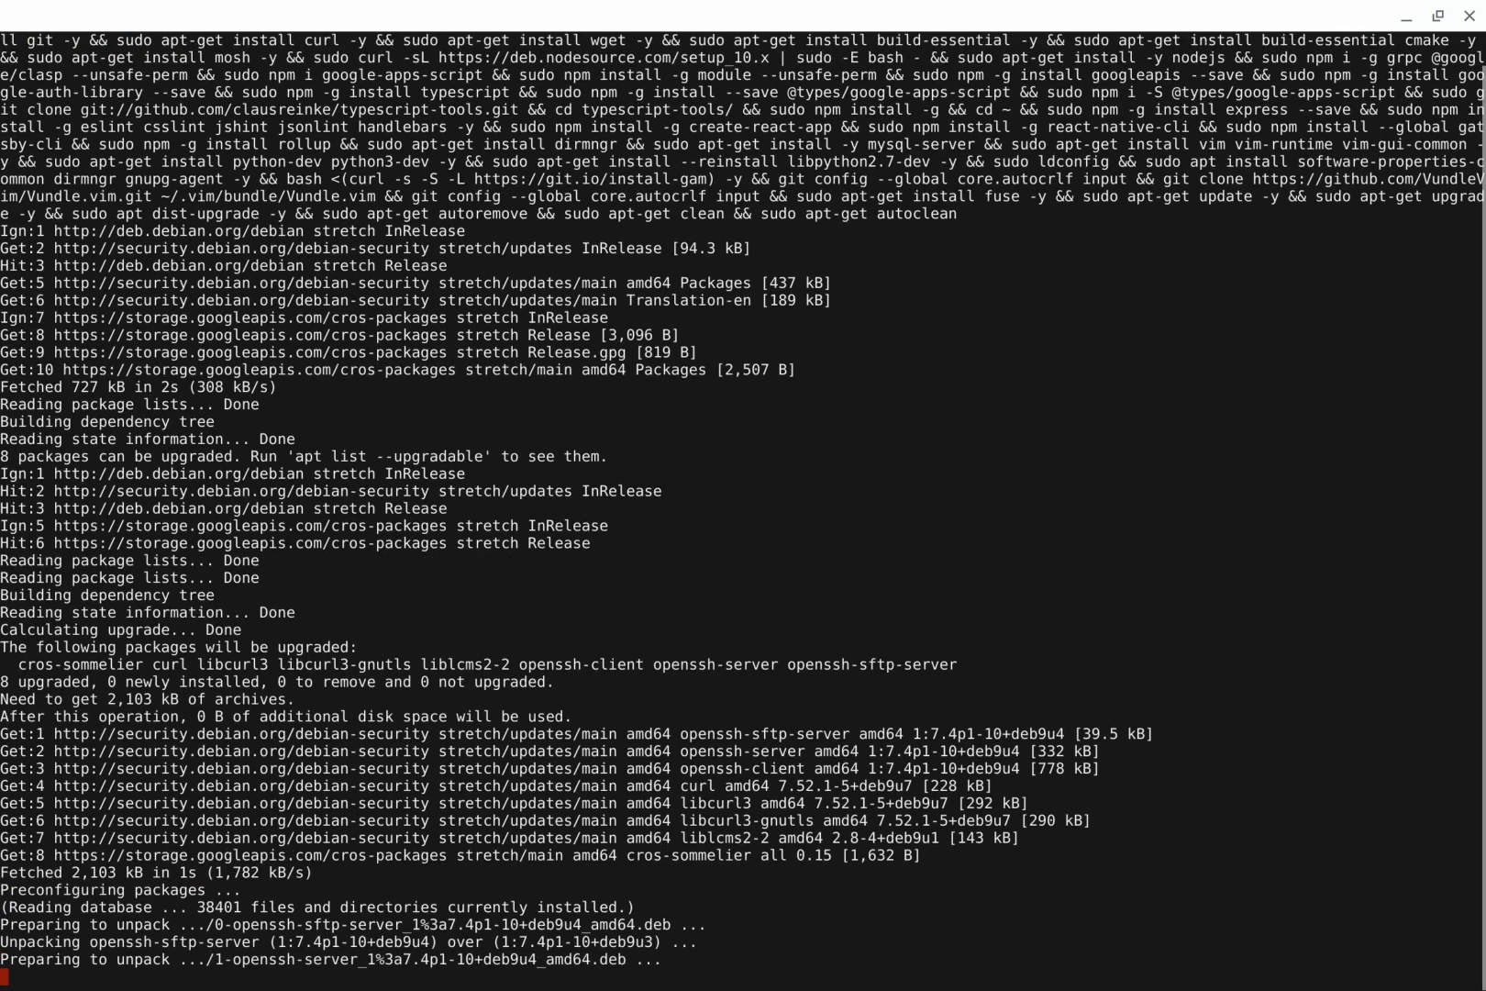
{"action": "scroll", "scroll_direction": "down", "scroll_amount": 3}
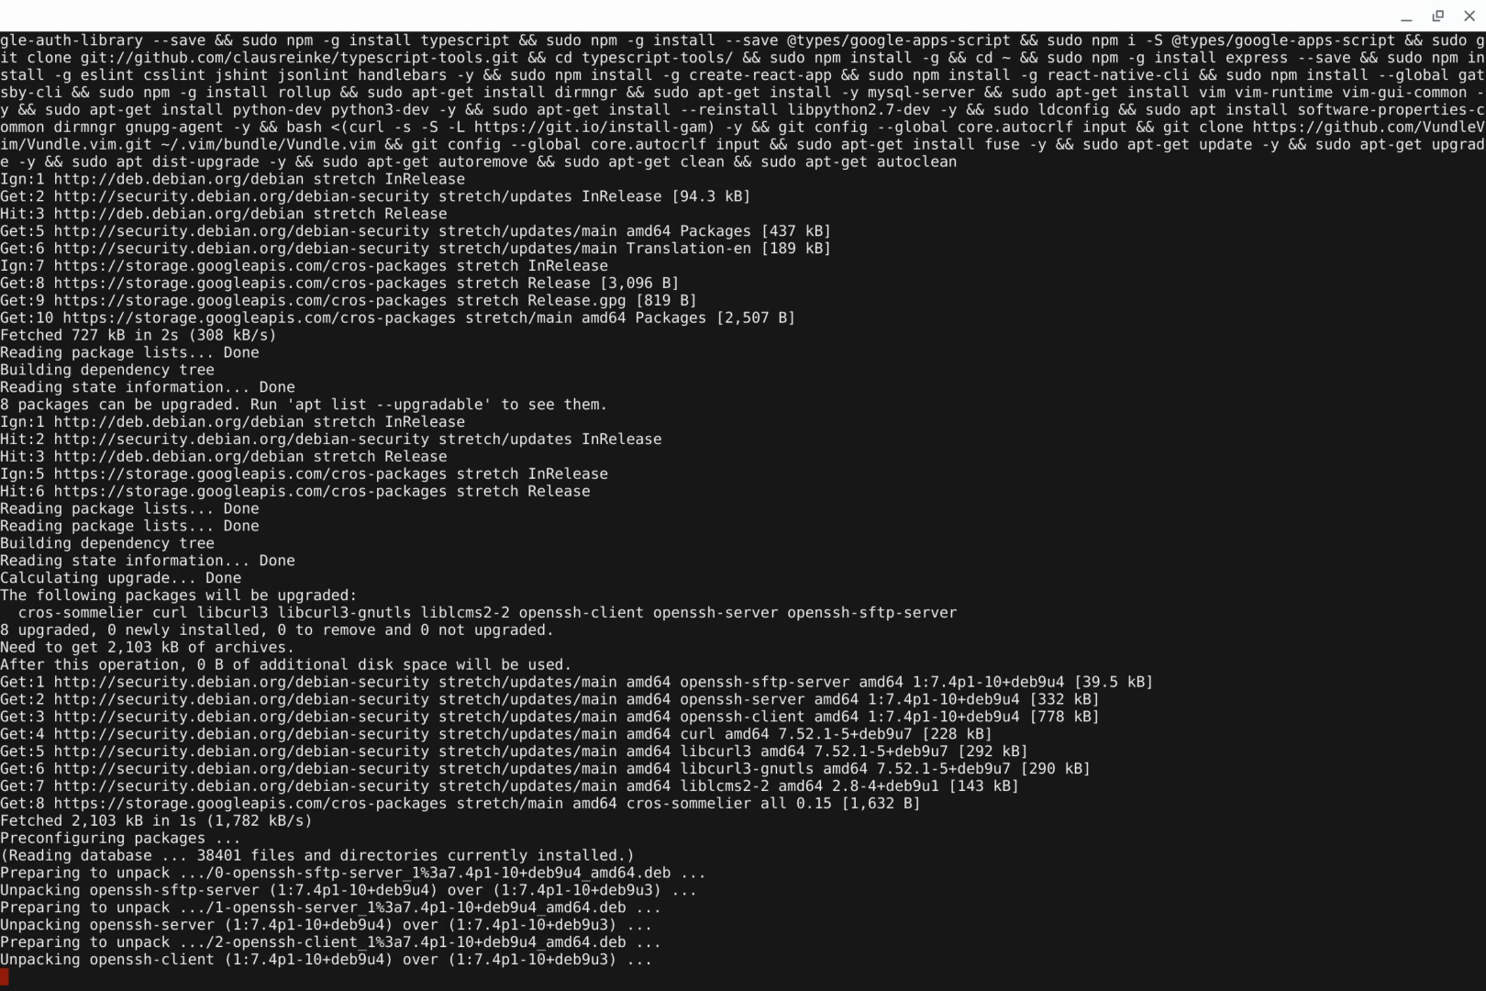
{"action": "scroll", "scroll_direction": "down", "scroll_amount": 3}
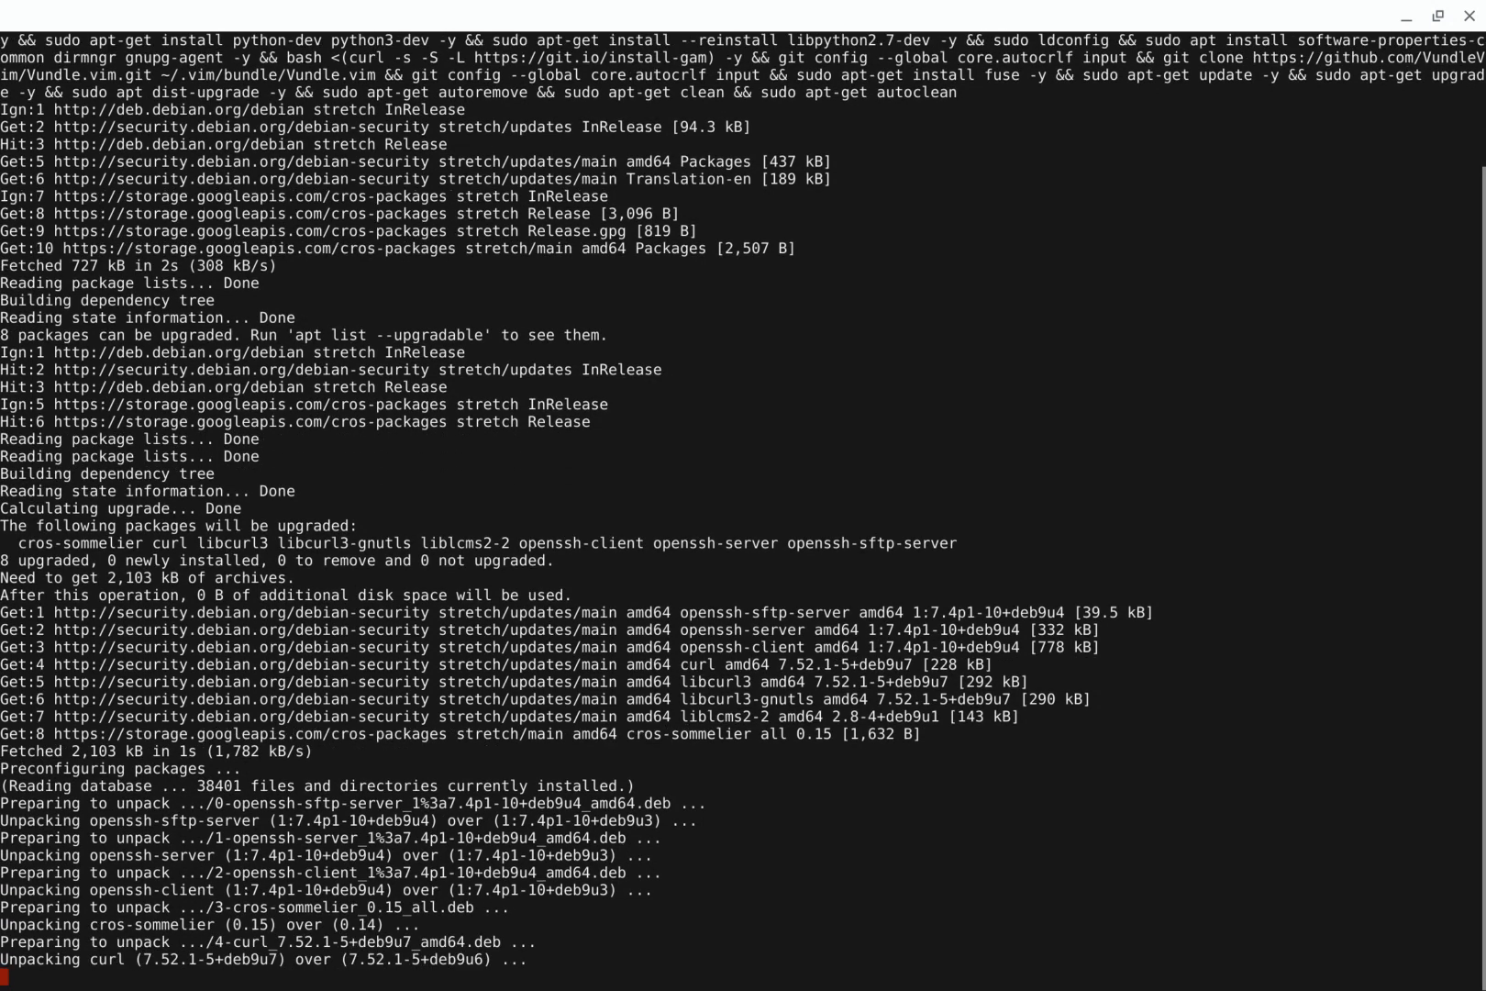
{"action": "scroll", "scroll_direction": "down", "scroll_amount": 3}
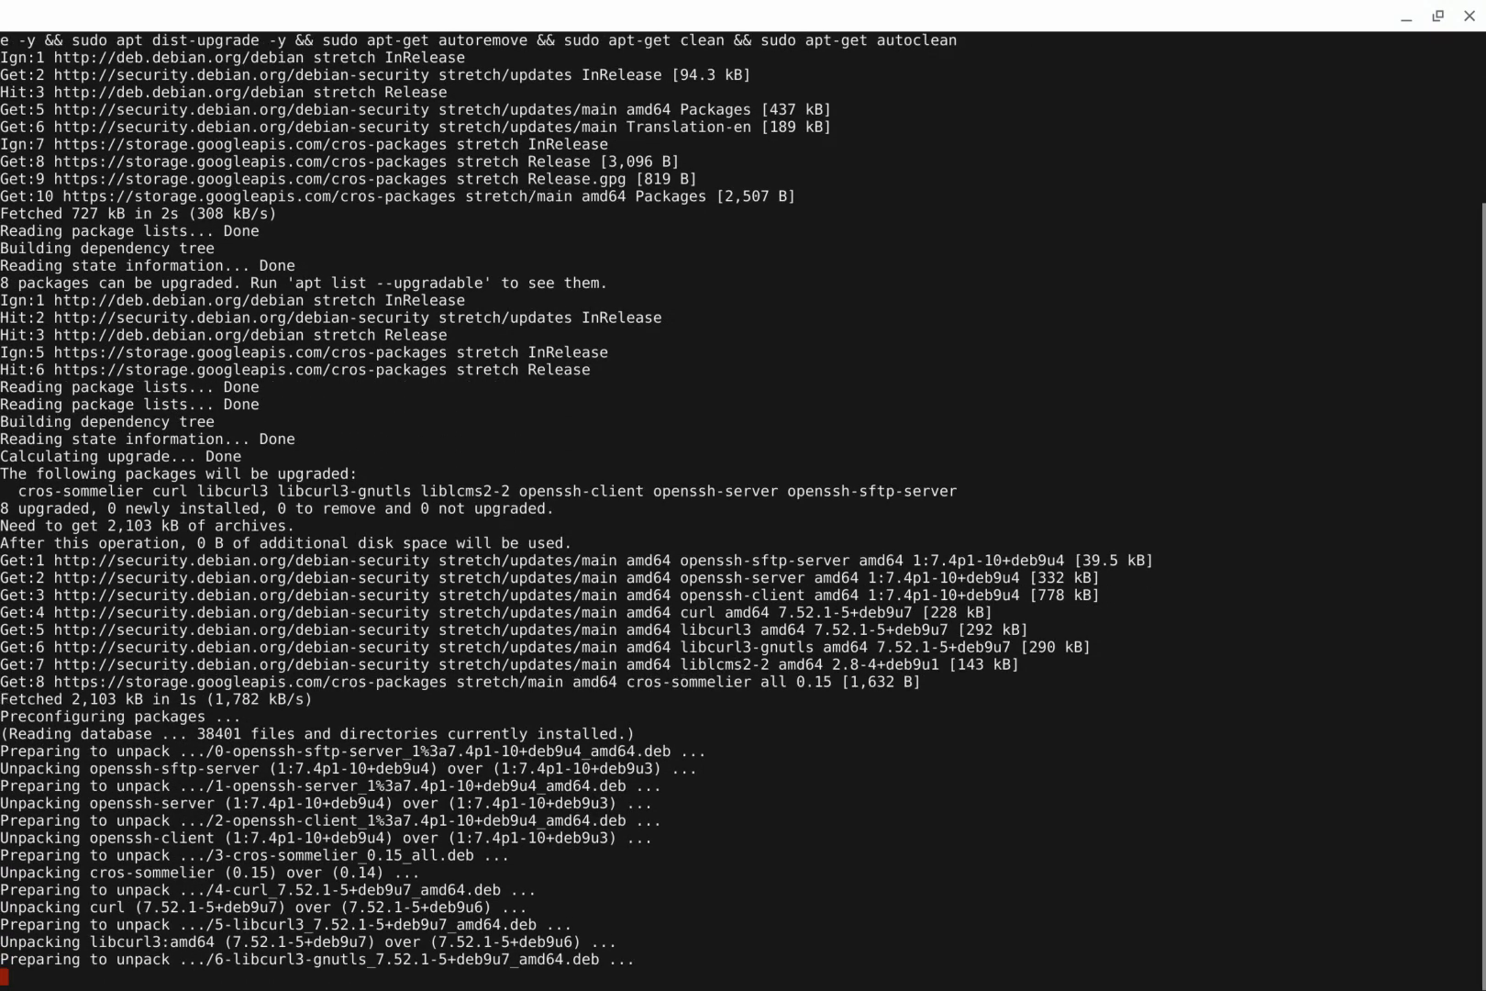
{"action": "scroll", "scroll_direction": "down", "scroll_amount": 3}
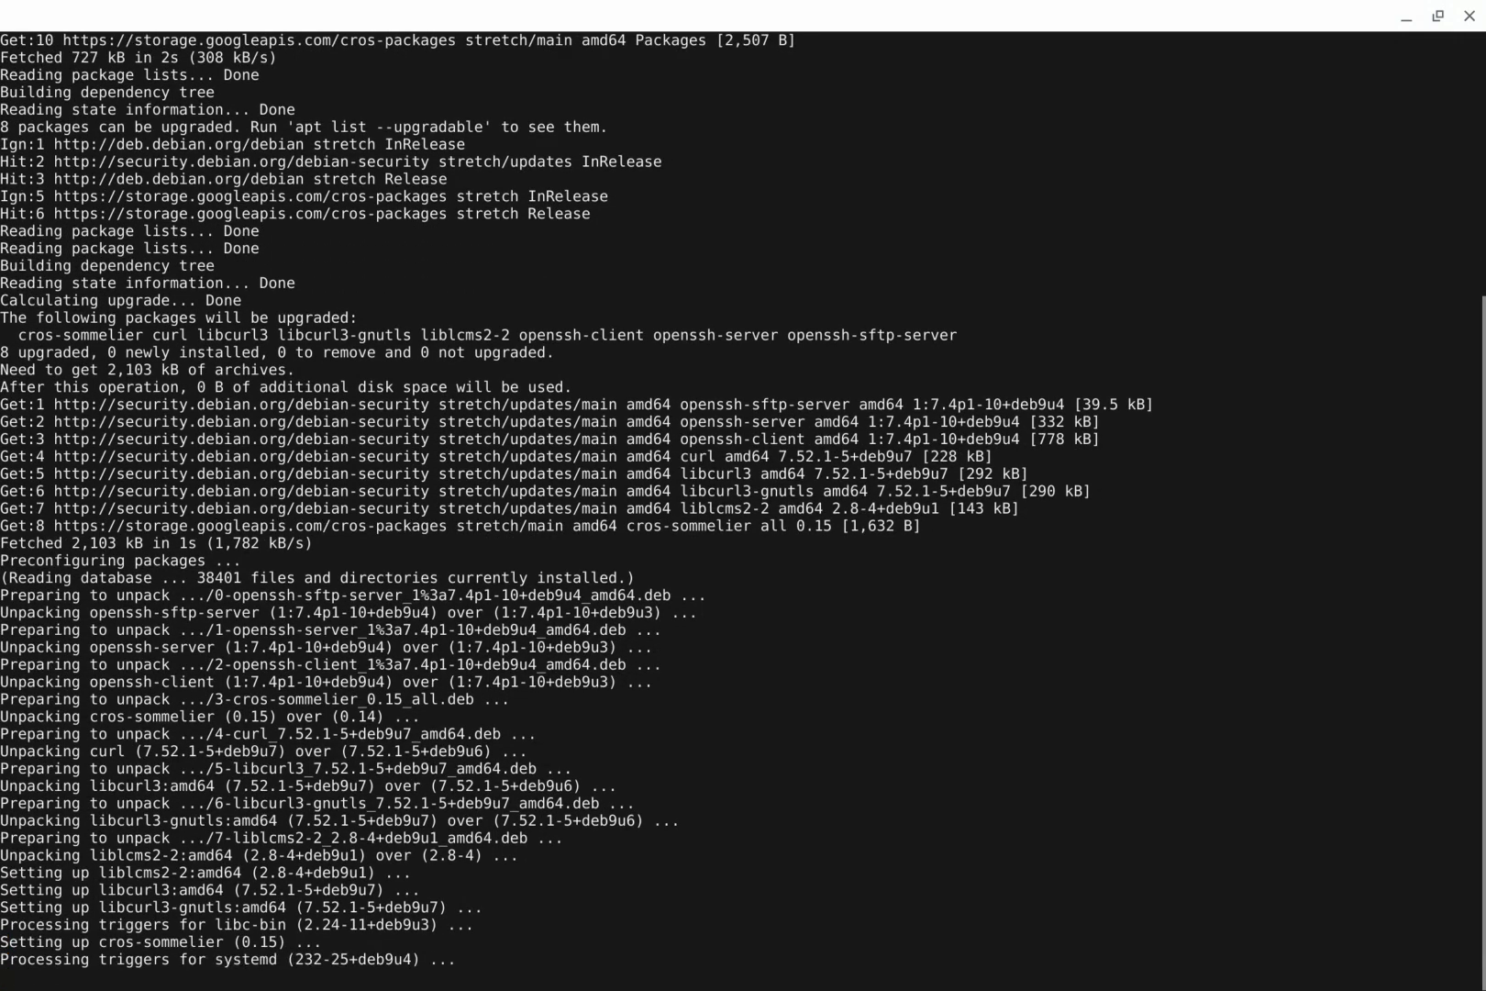
{"action": "scroll", "scroll_direction": "down", "scroll_amount": 3}
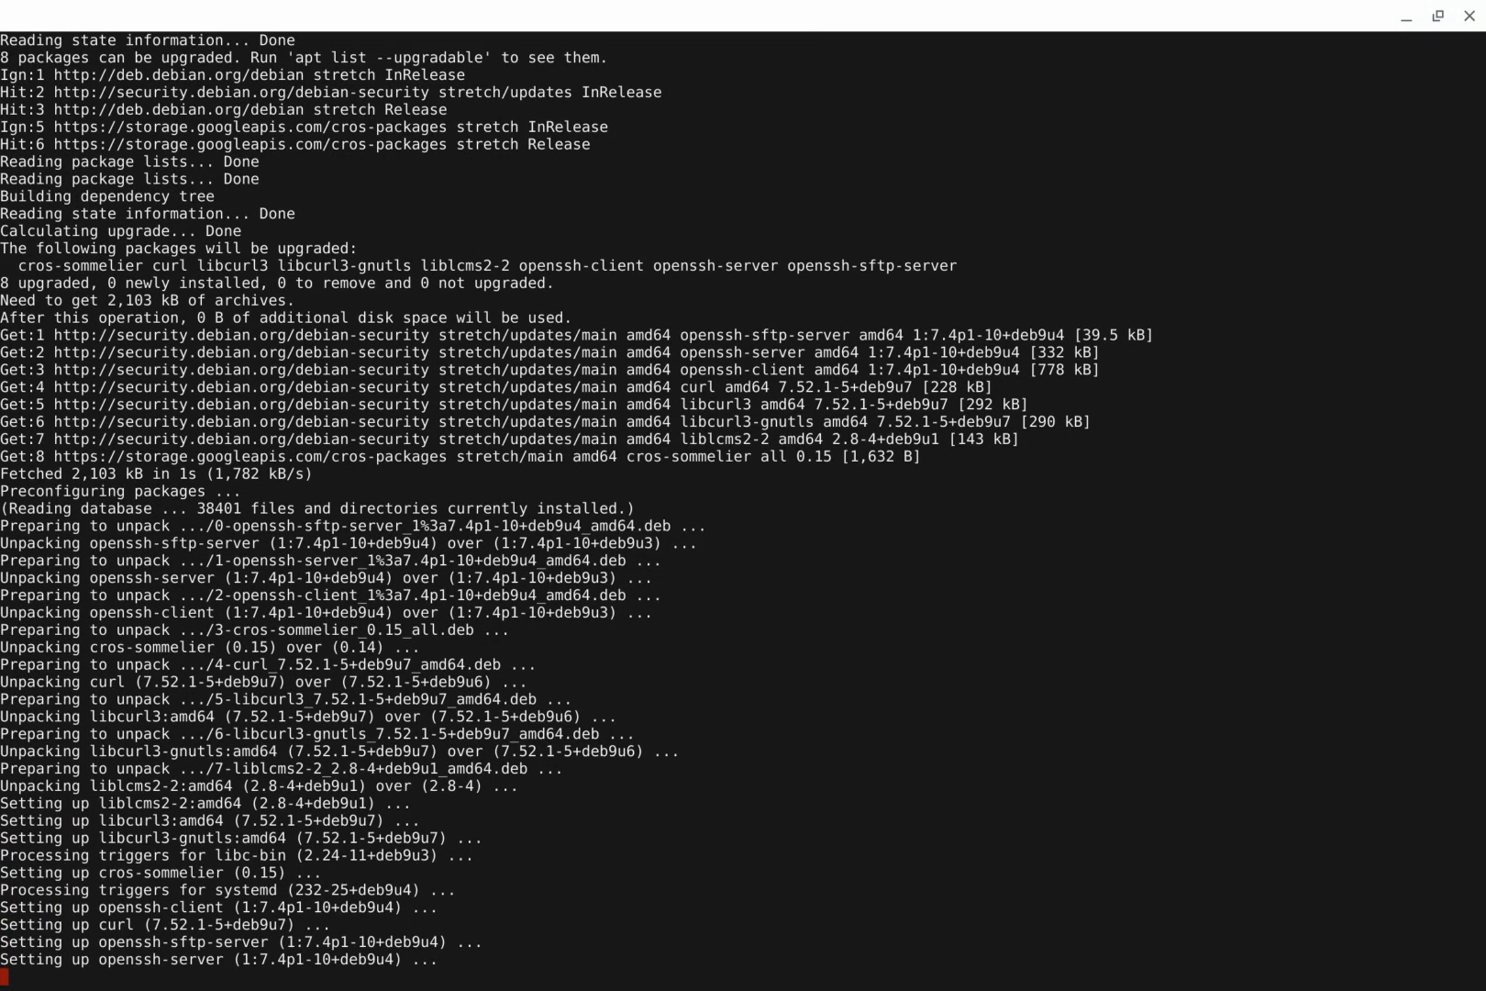
{"action": "scroll", "scroll_direction": "down", "scroll_amount": 3}
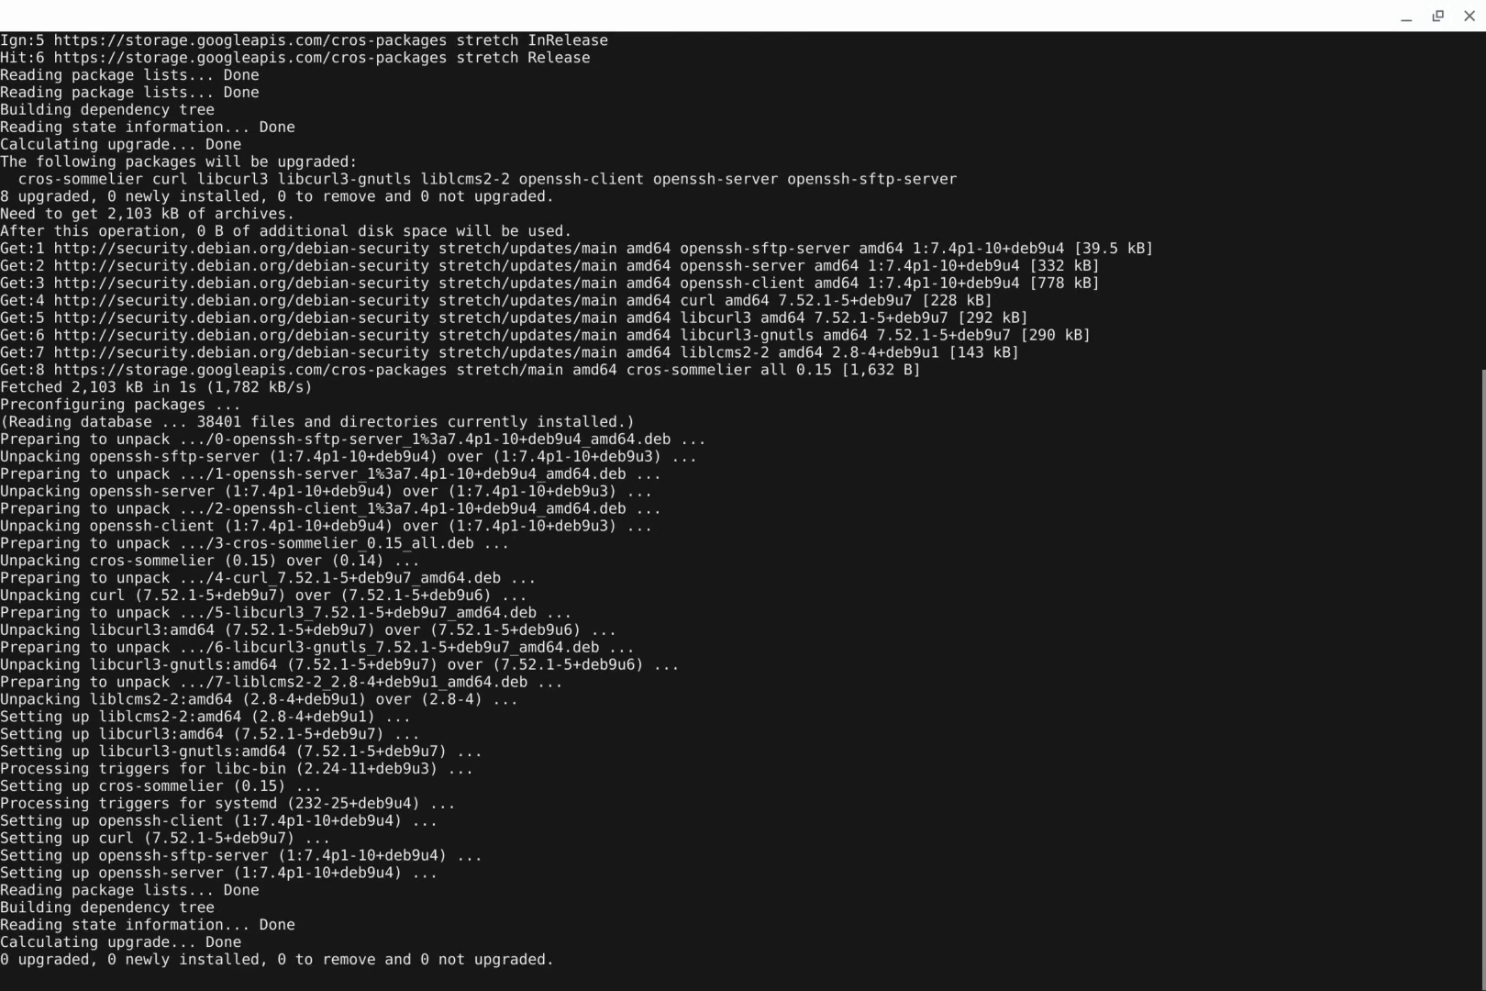
{"action": "scroll", "scroll_direction": "down", "scroll_amount": 3}
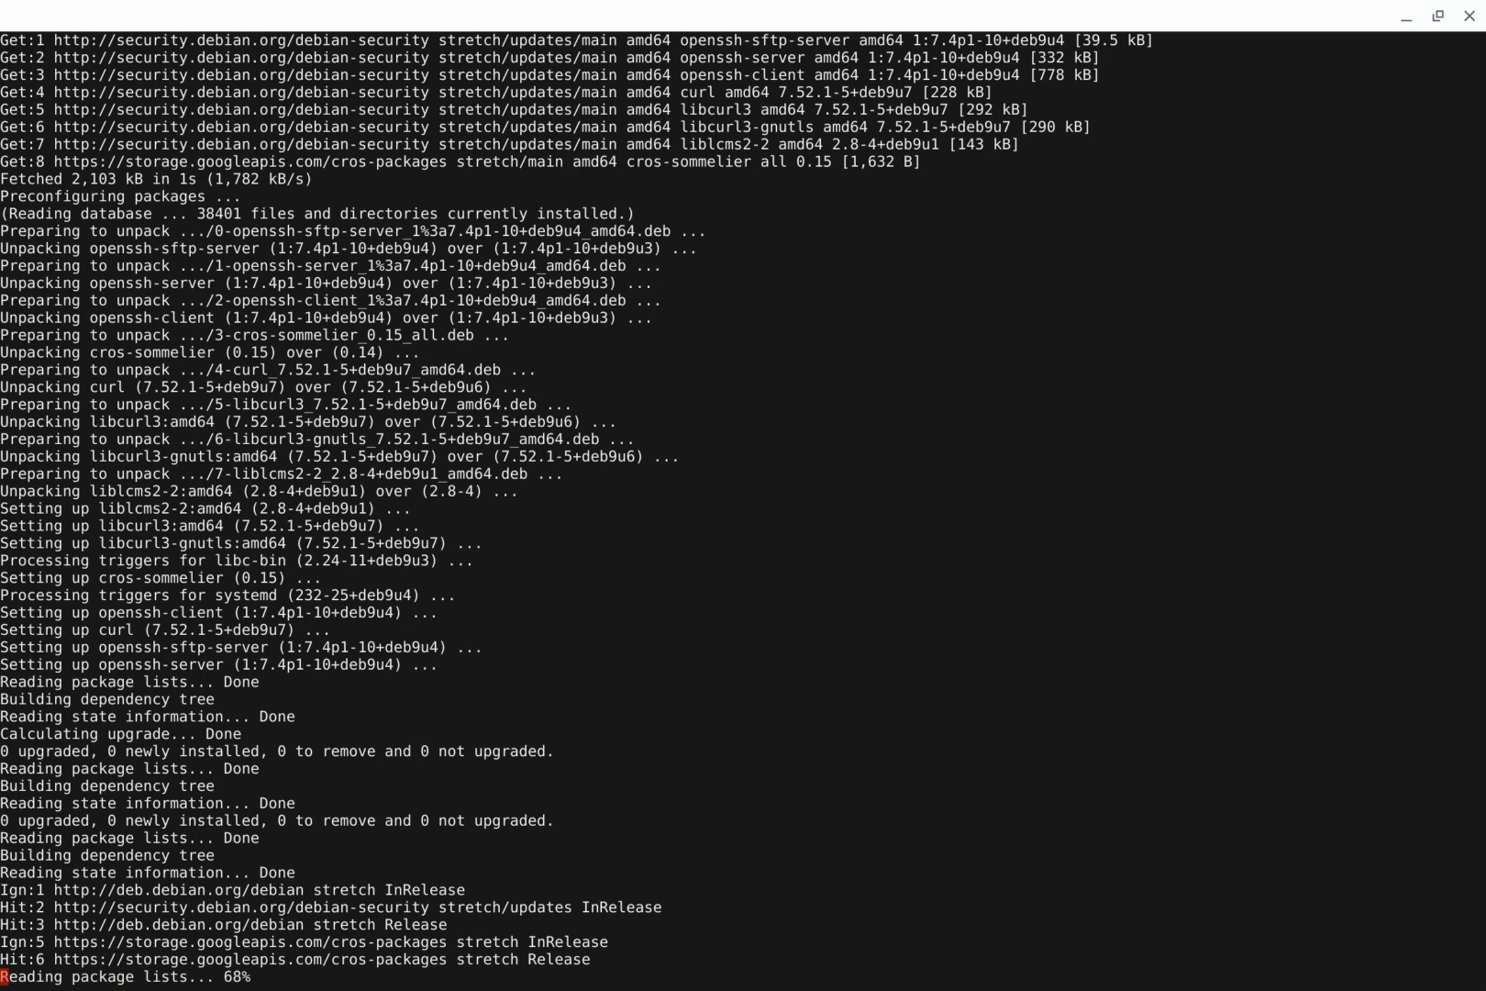
{"action": "scroll", "scroll_direction": "down", "scroll_amount": 3}
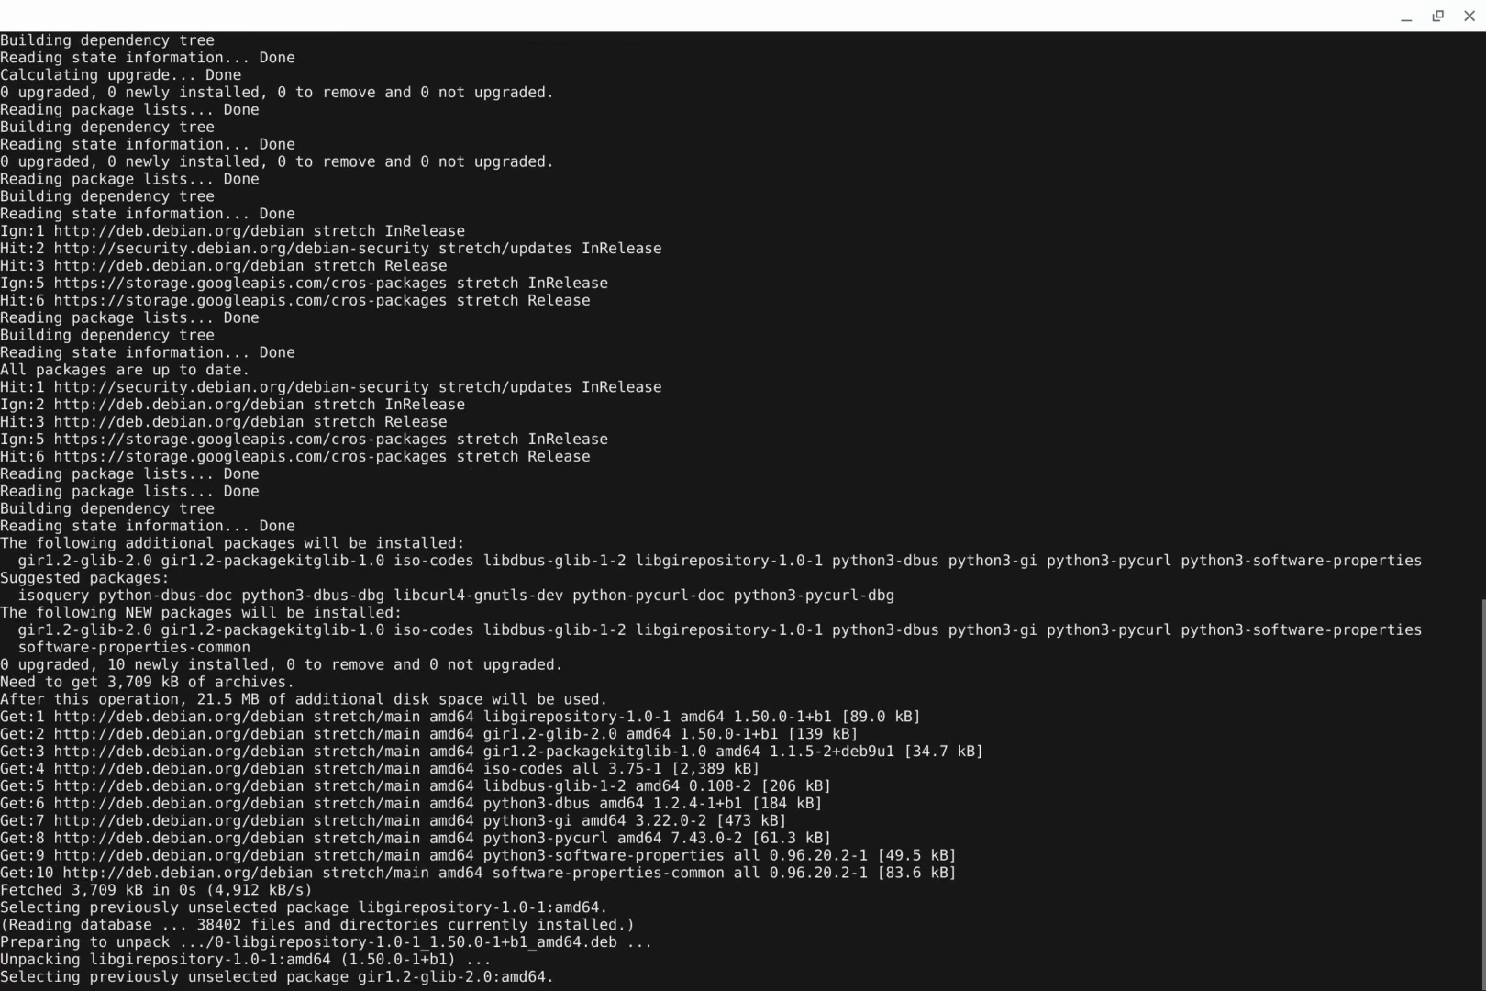
{"action": "scroll", "scroll_direction": "down", "scroll_amount": 3}
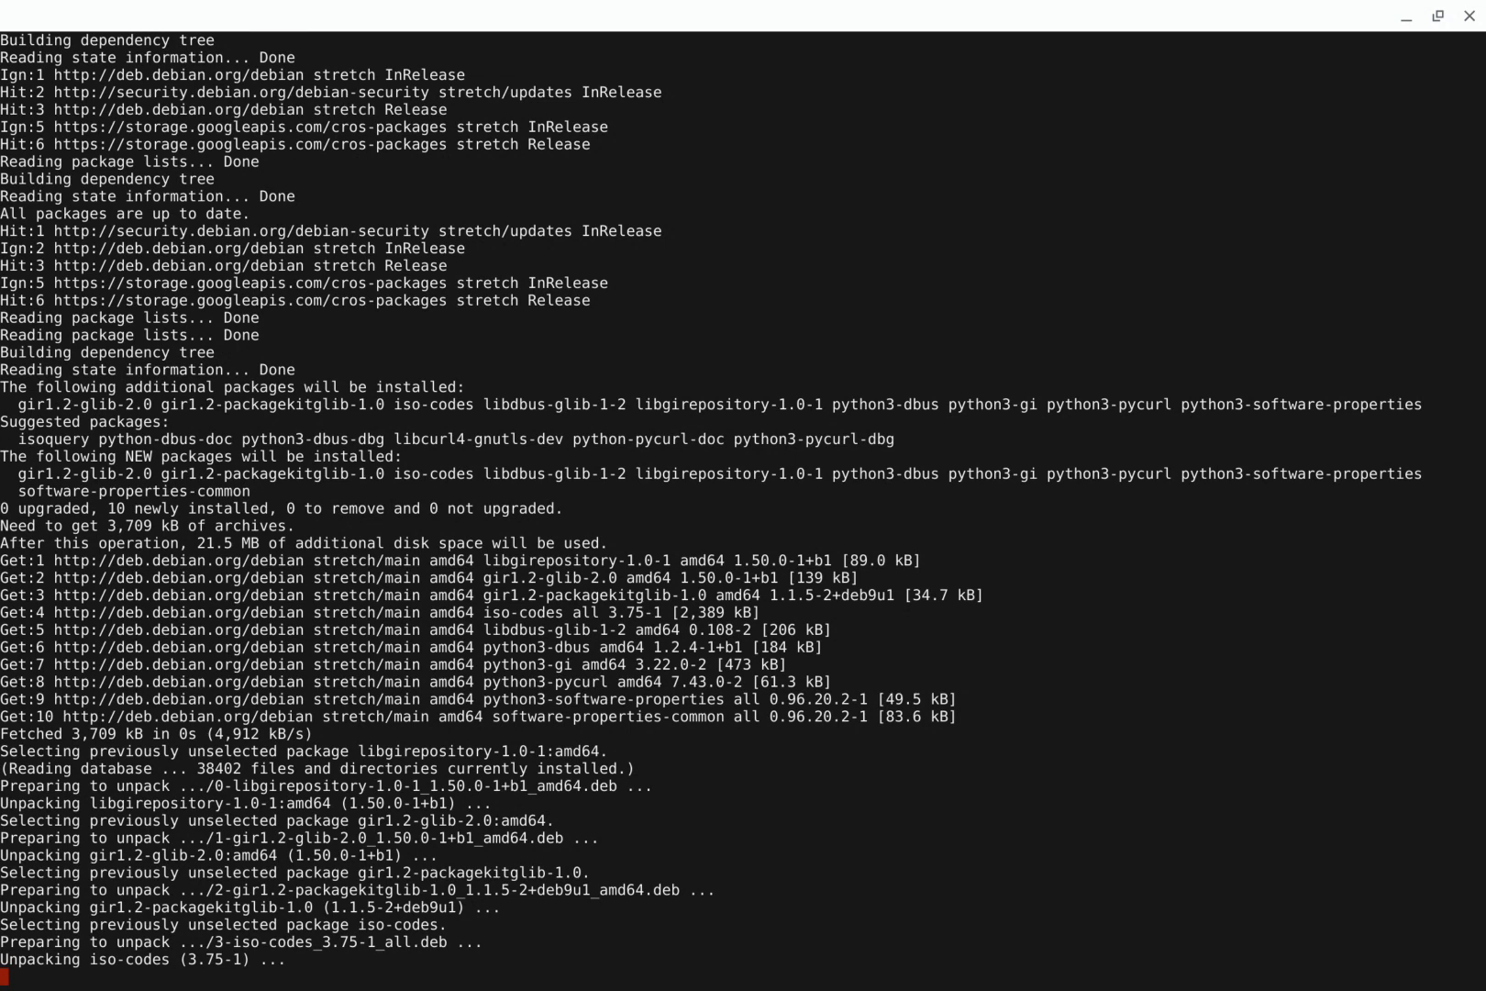
{"action": "scroll", "scroll_direction": "down", "scroll_amount": 3}
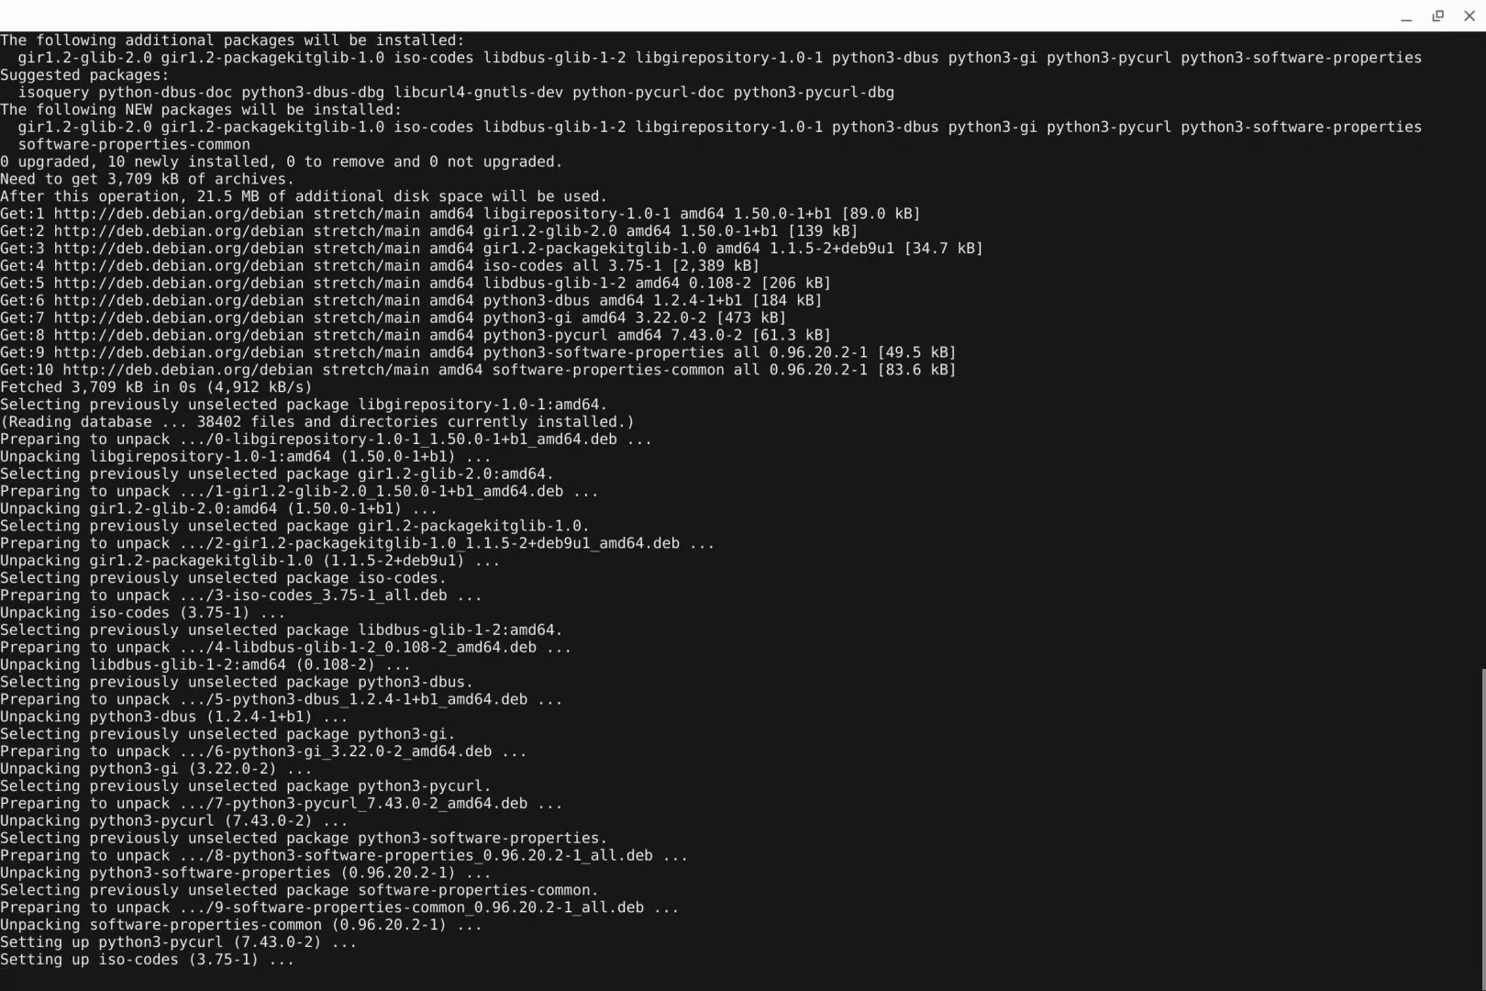
{"action": "scroll", "scroll_direction": "down", "scroll_amount": 3}
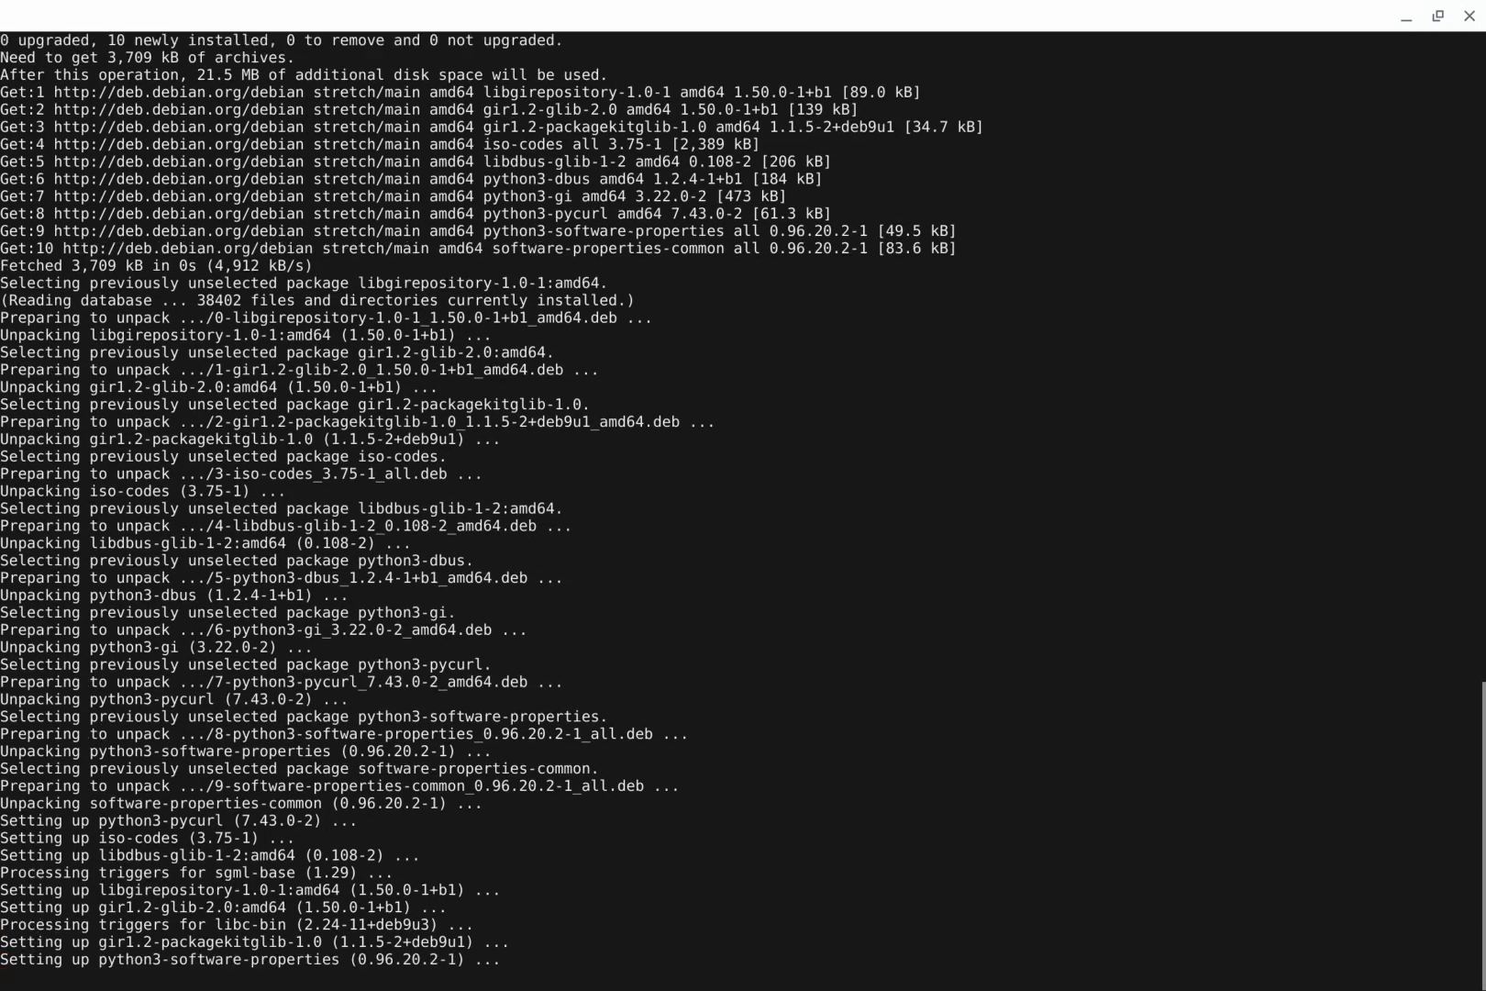
{"action": "scroll", "scroll_direction": "down", "scroll_amount": 3}
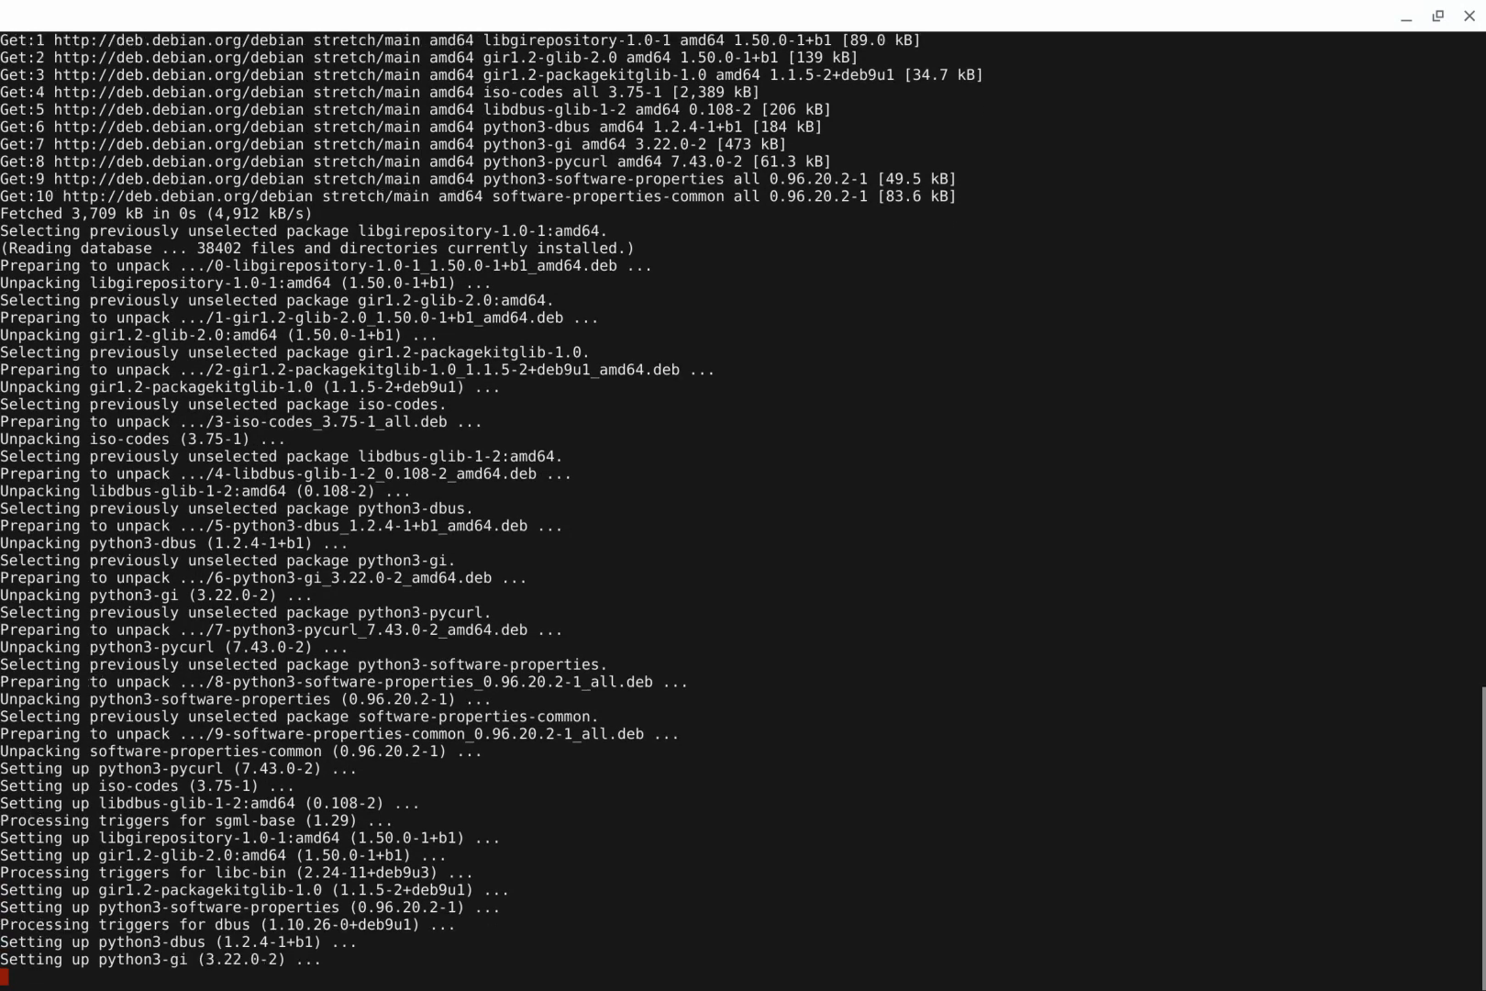
{"action": "scroll", "scroll_direction": "down", "scroll_amount": 3}
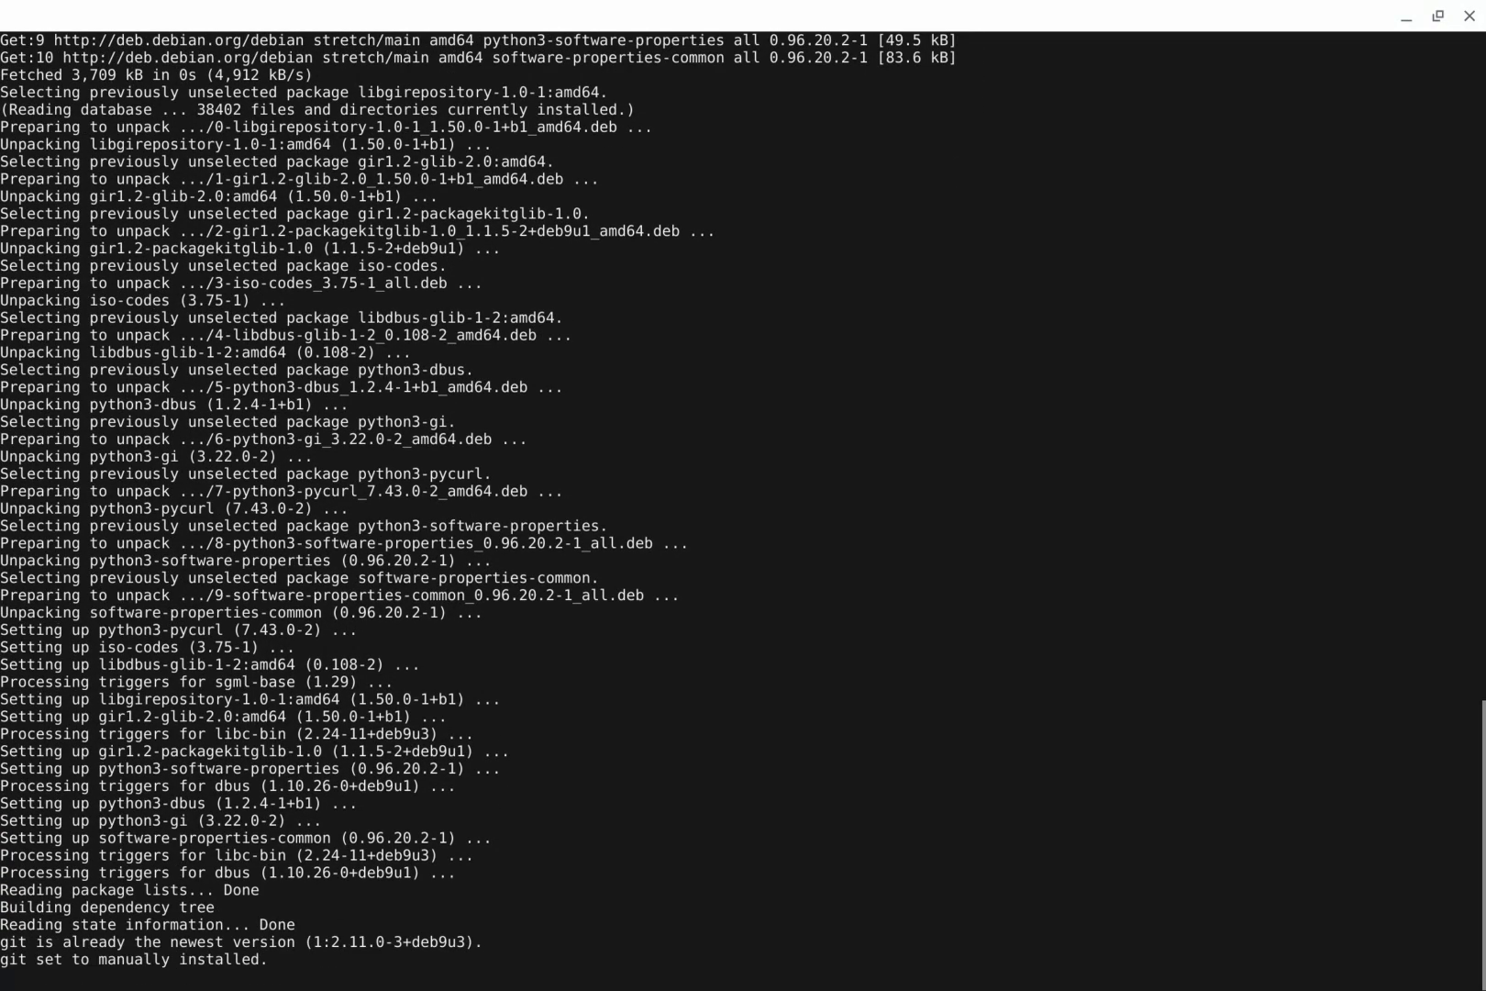
- Follow the output as wget installs and gcc, g++, make, build-essential unpack
{"action": "scroll", "scroll_direction": "down", "scroll_amount": 3}
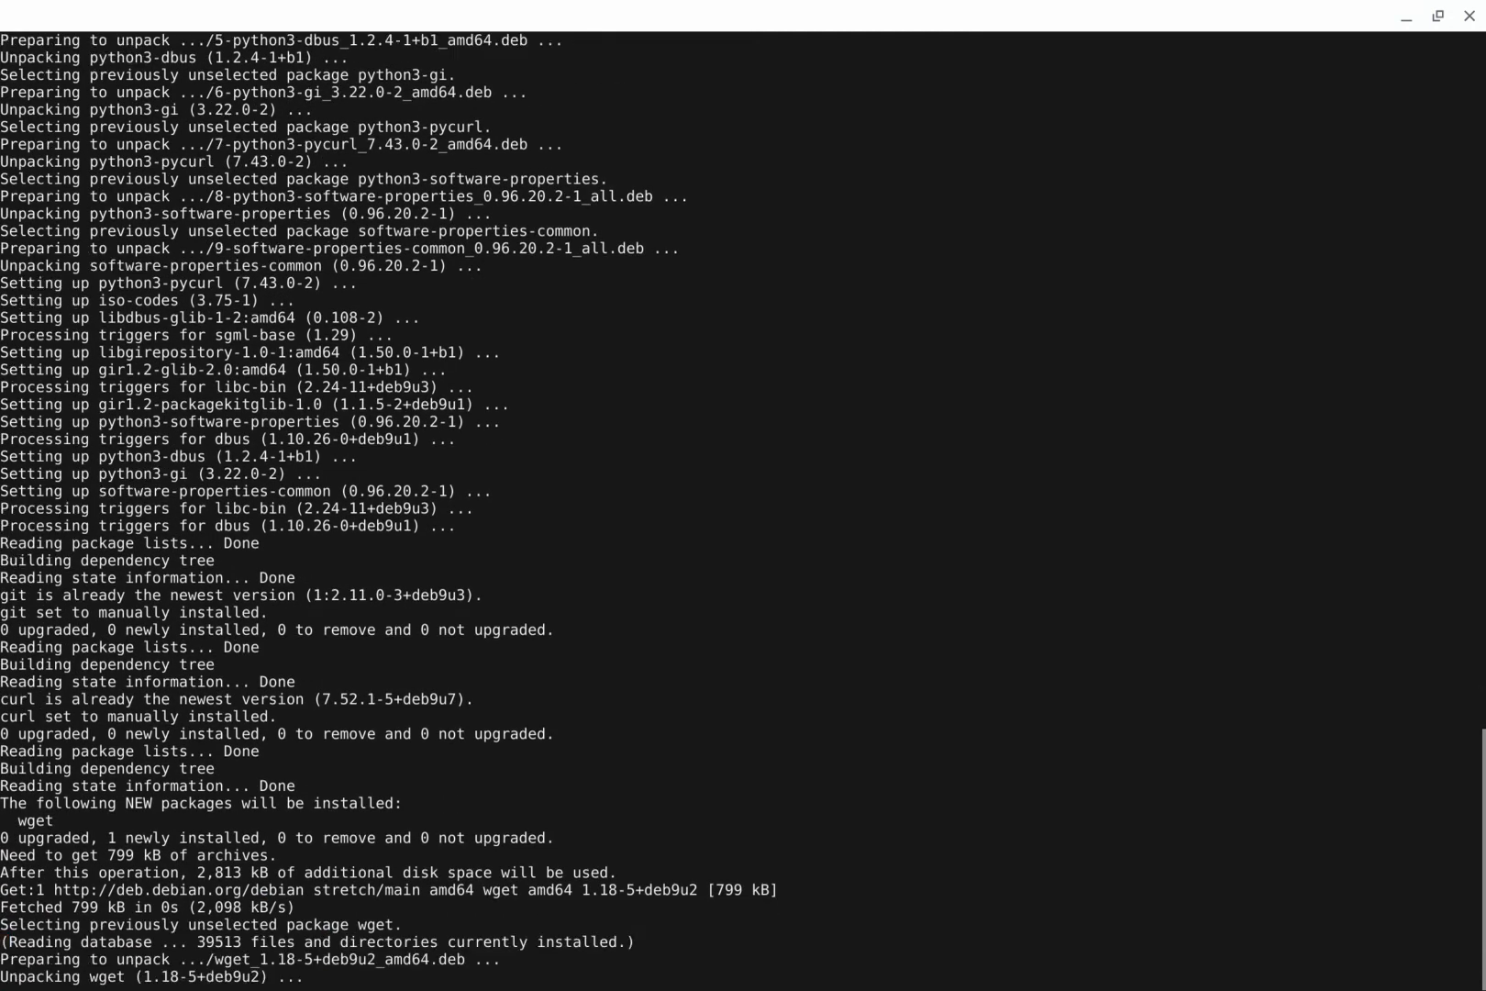
{"action": "scroll", "scroll_direction": "down", "scroll_amount": 3}
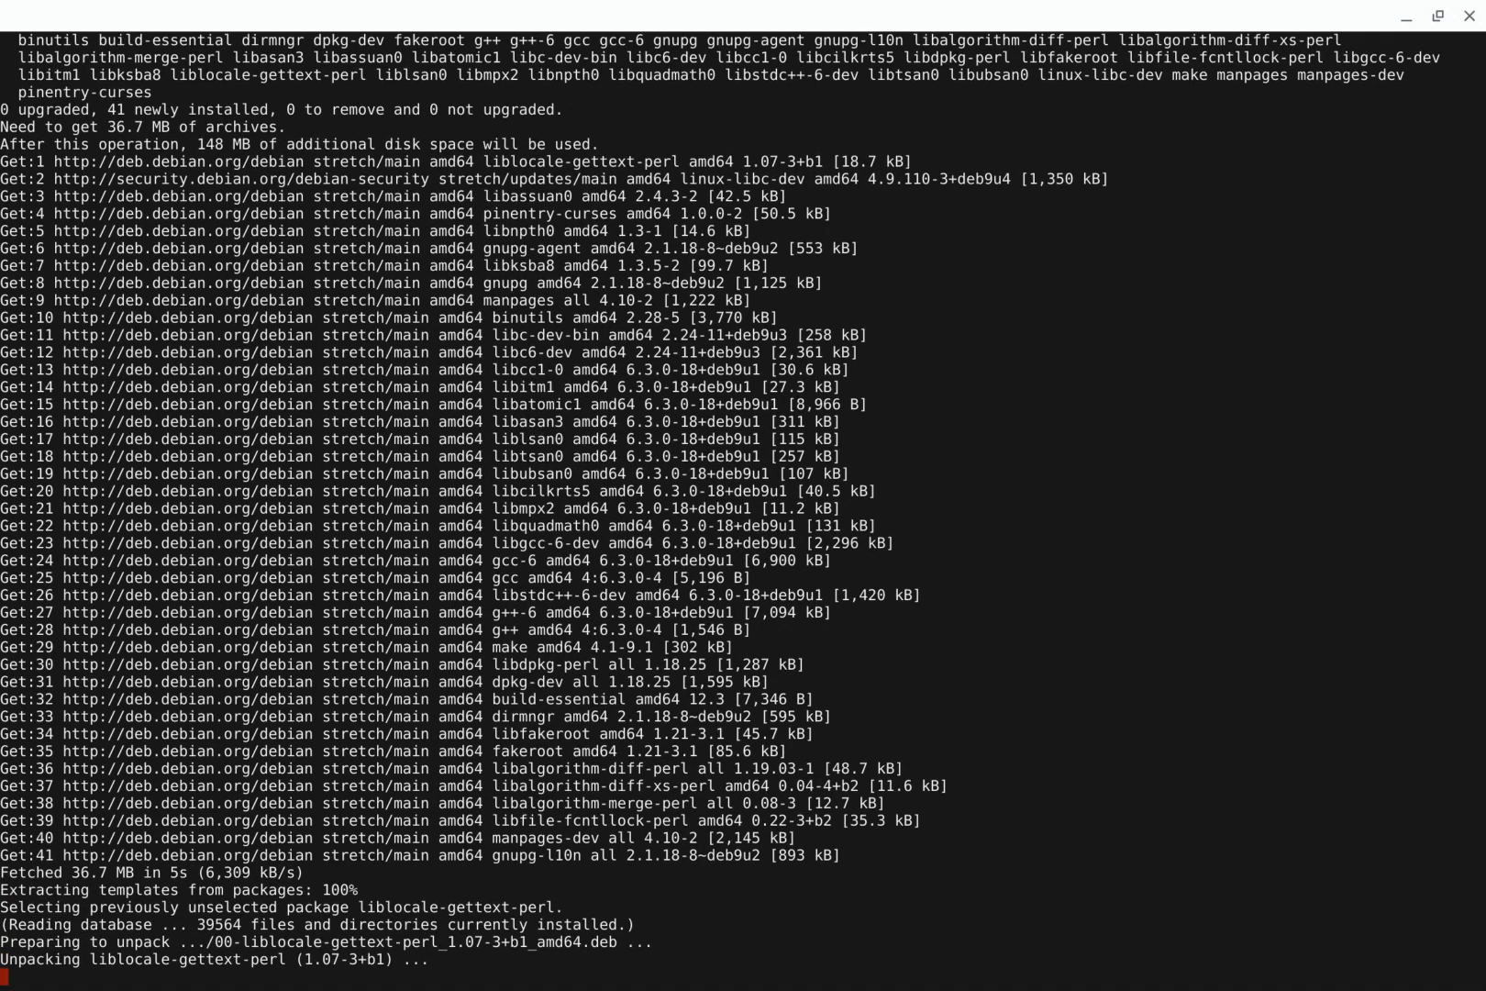
{"action": "scroll", "scroll_direction": "down", "scroll_amount": 3}
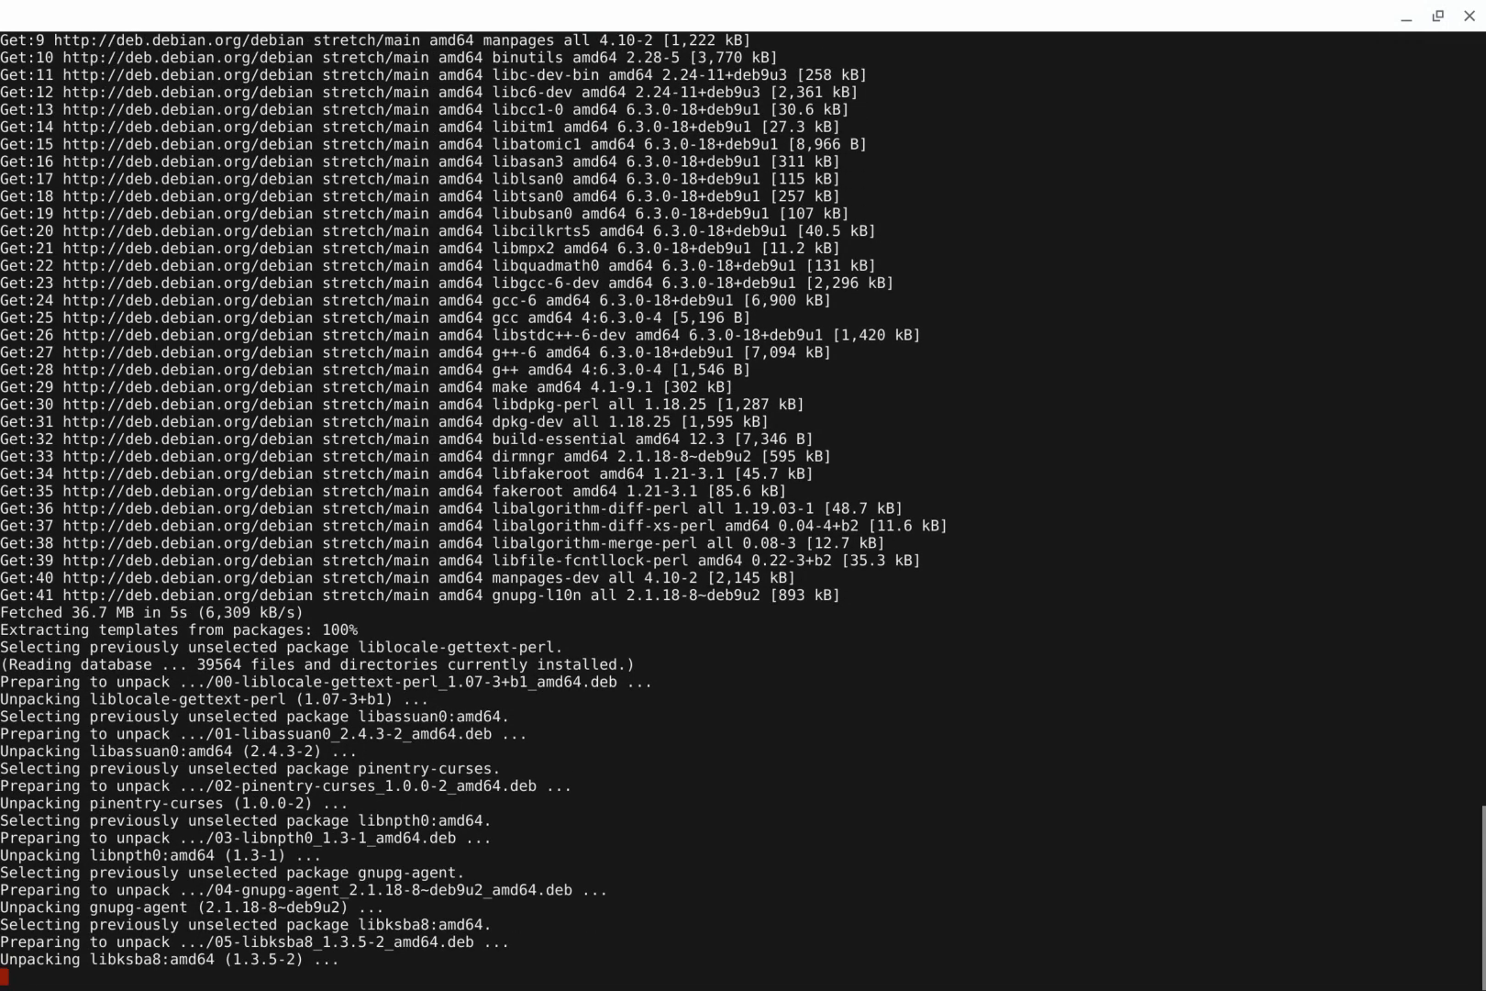
{"action": "scroll", "scroll_direction": "down", "scroll_amount": 3}
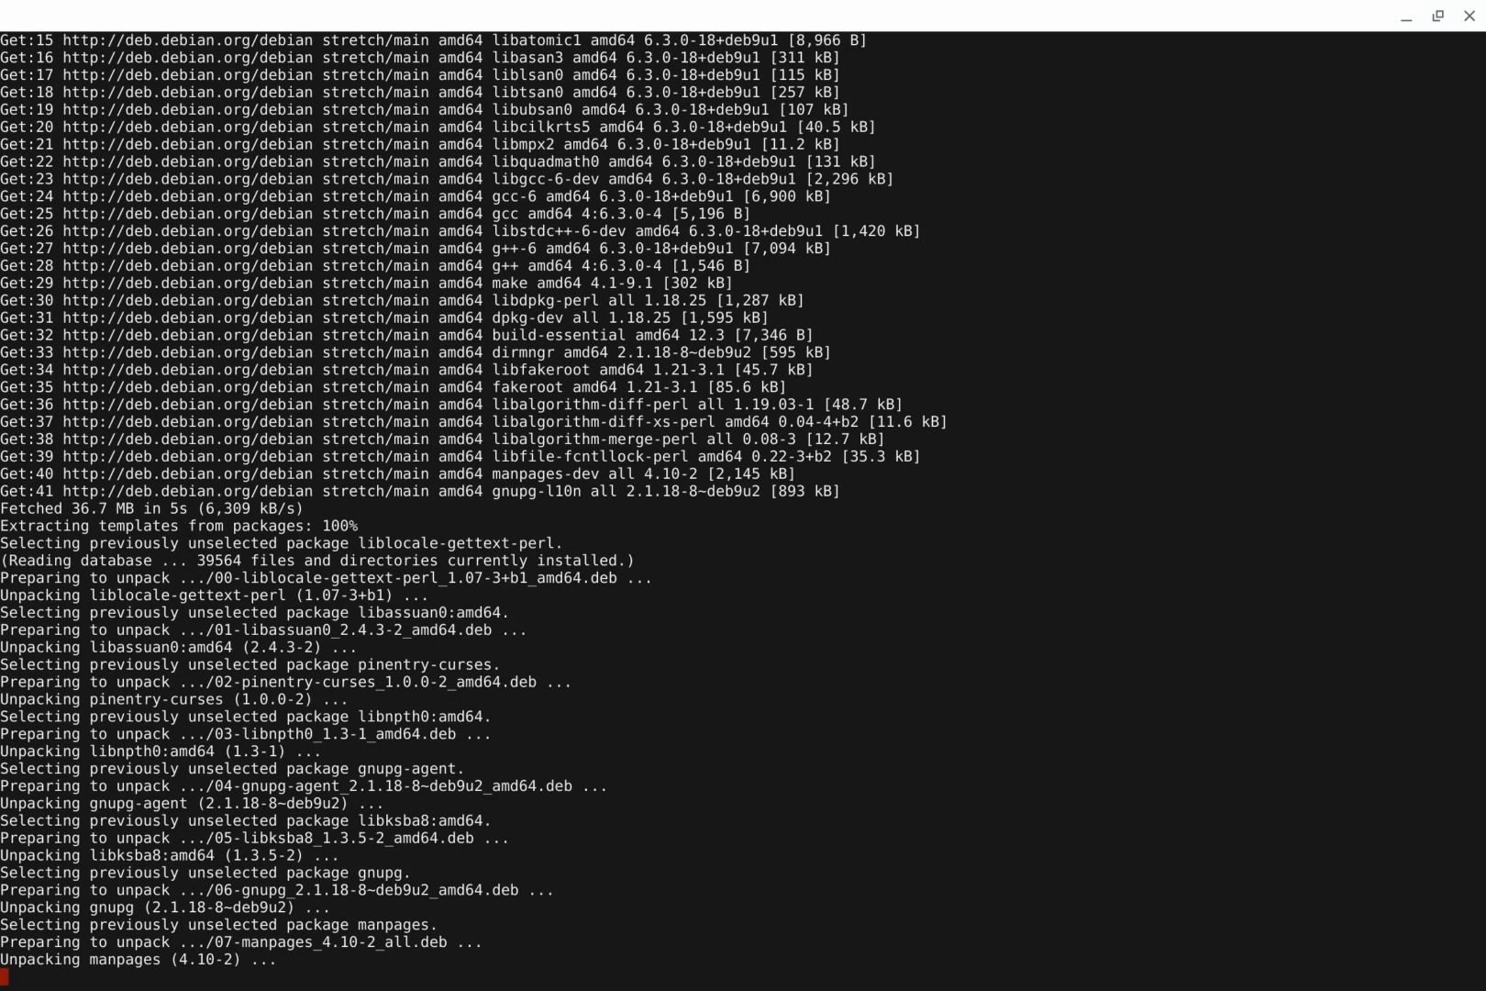
{"action": "scroll", "scroll_direction": "down", "scroll_amount": 3}
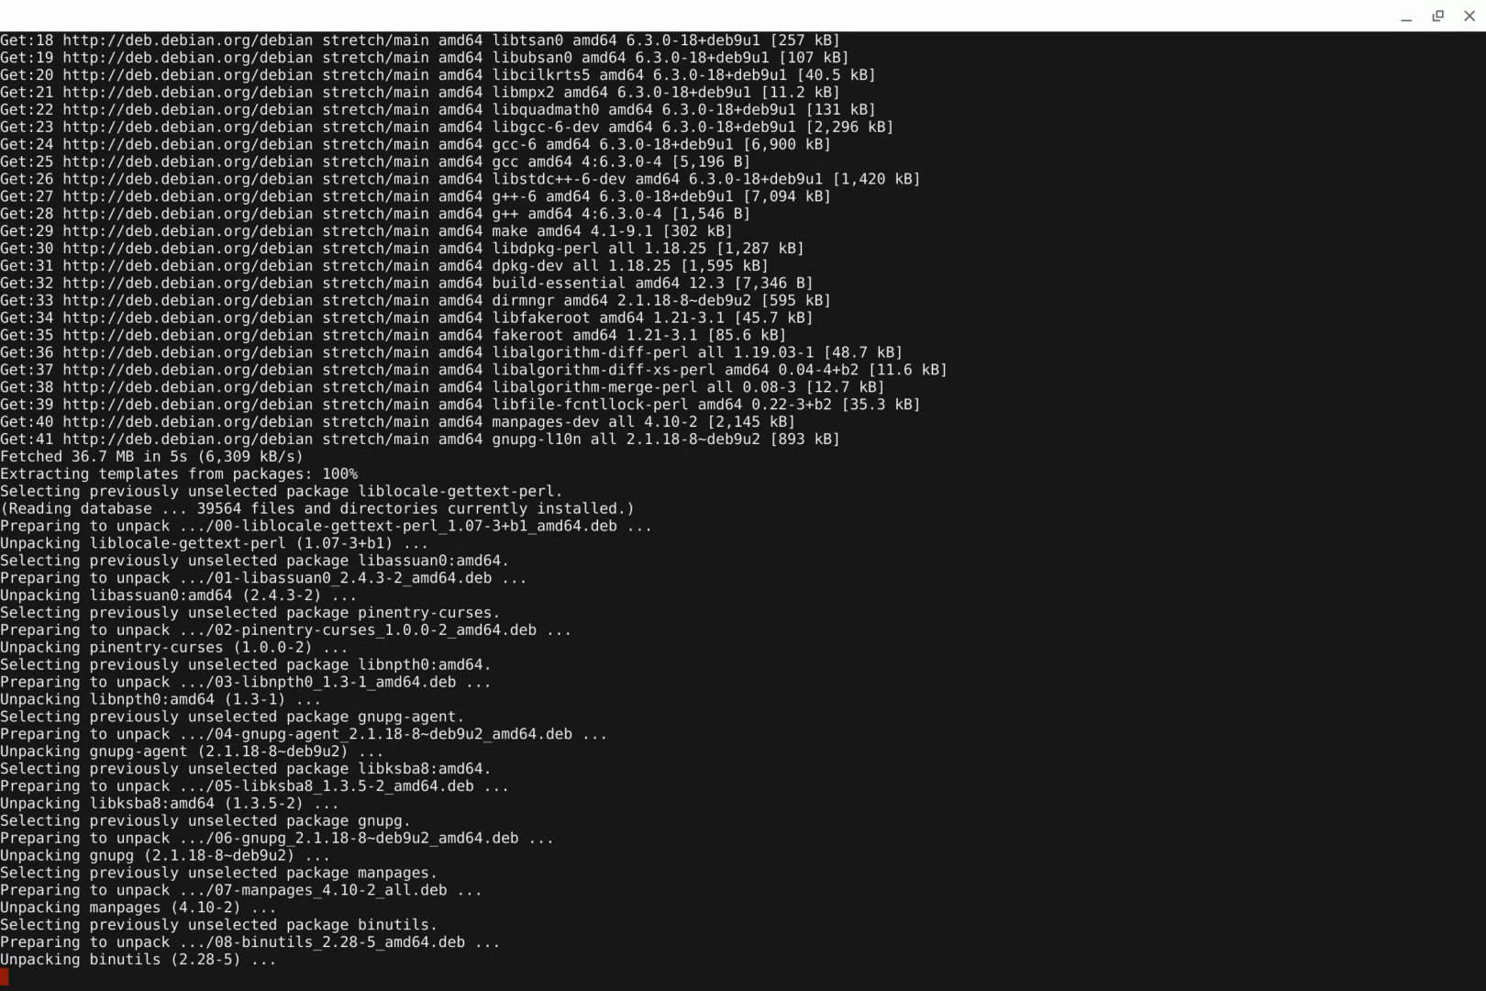
{"action": "scroll", "scroll_direction": "down", "scroll_amount": 3}
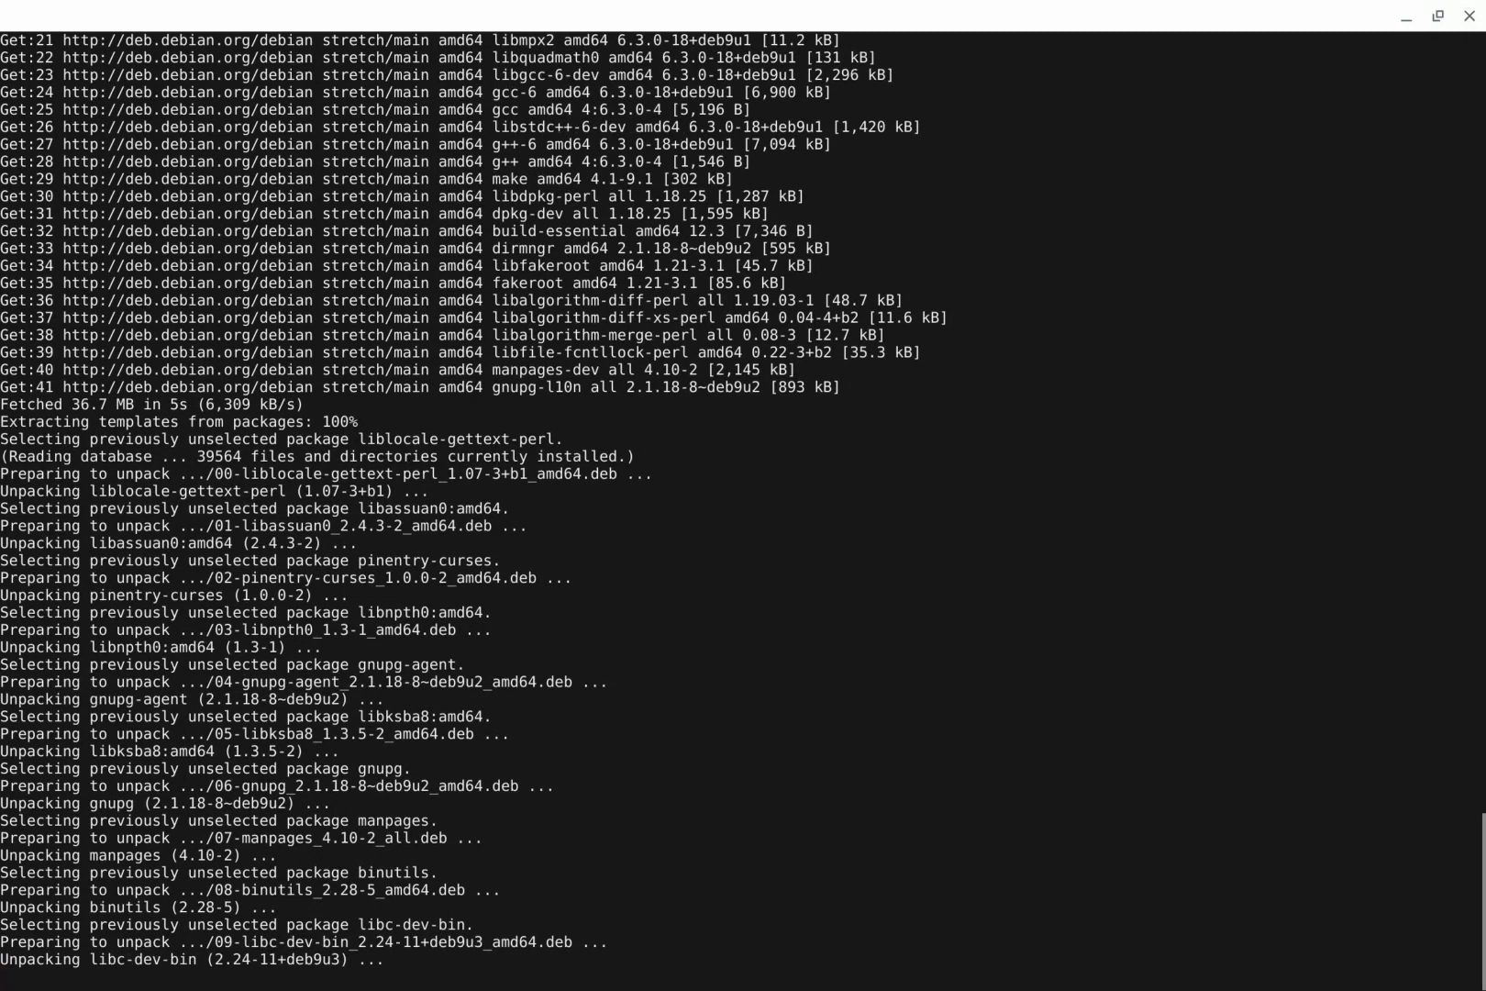
{"action": "scroll", "scroll_direction": "down", "scroll_amount": 3}
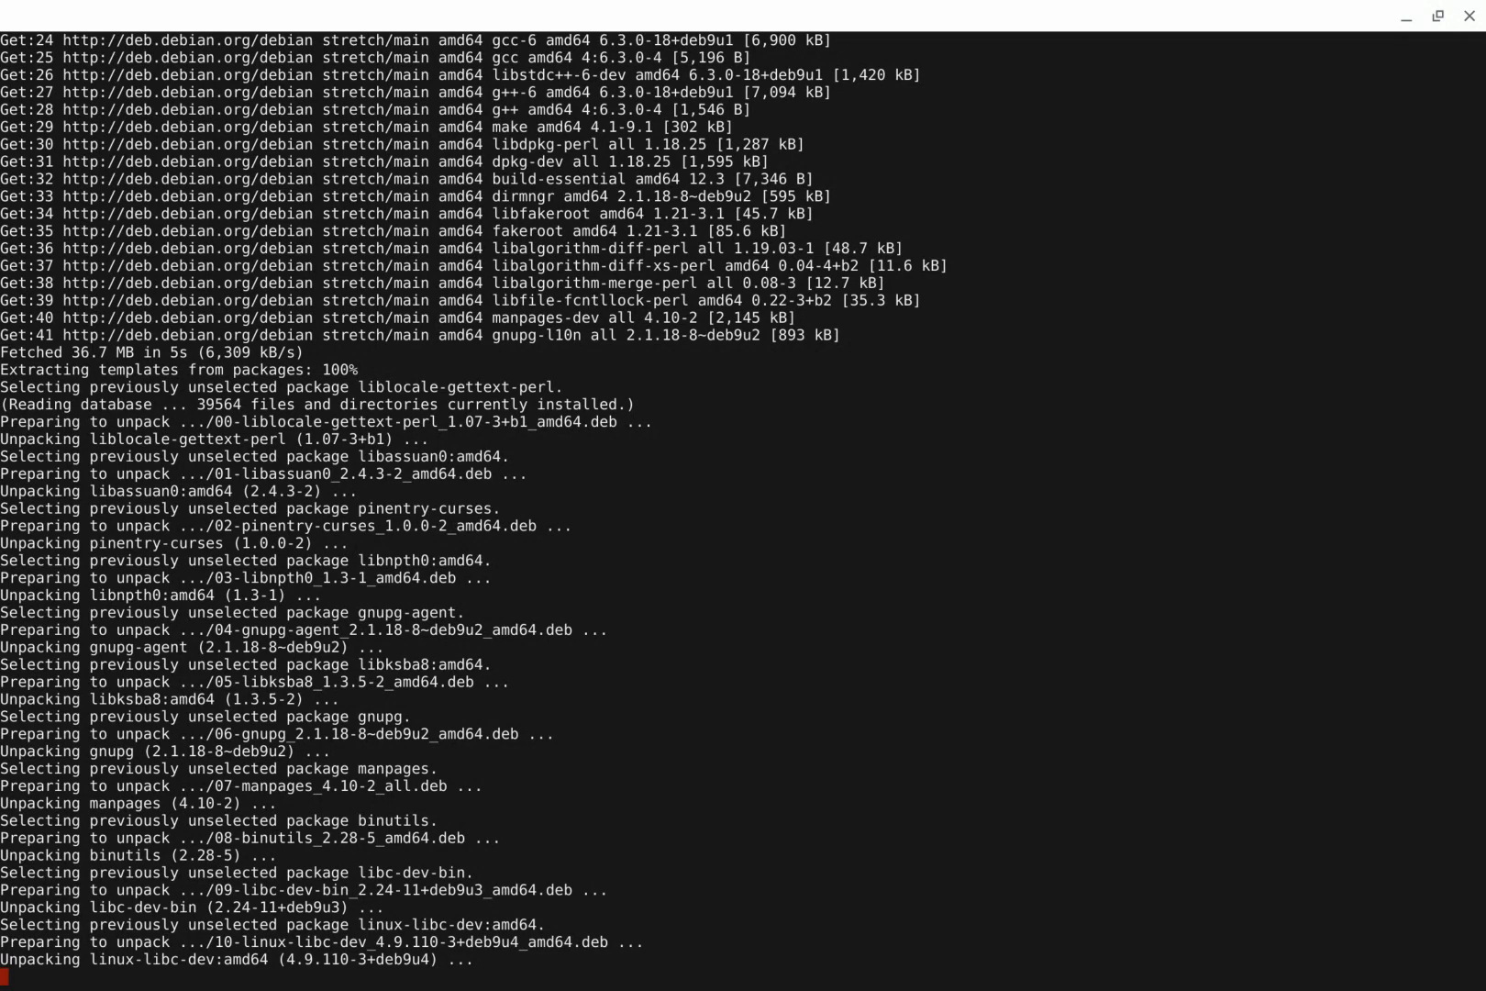
{"action": "scroll", "scroll_direction": "down", "scroll_amount": 3}
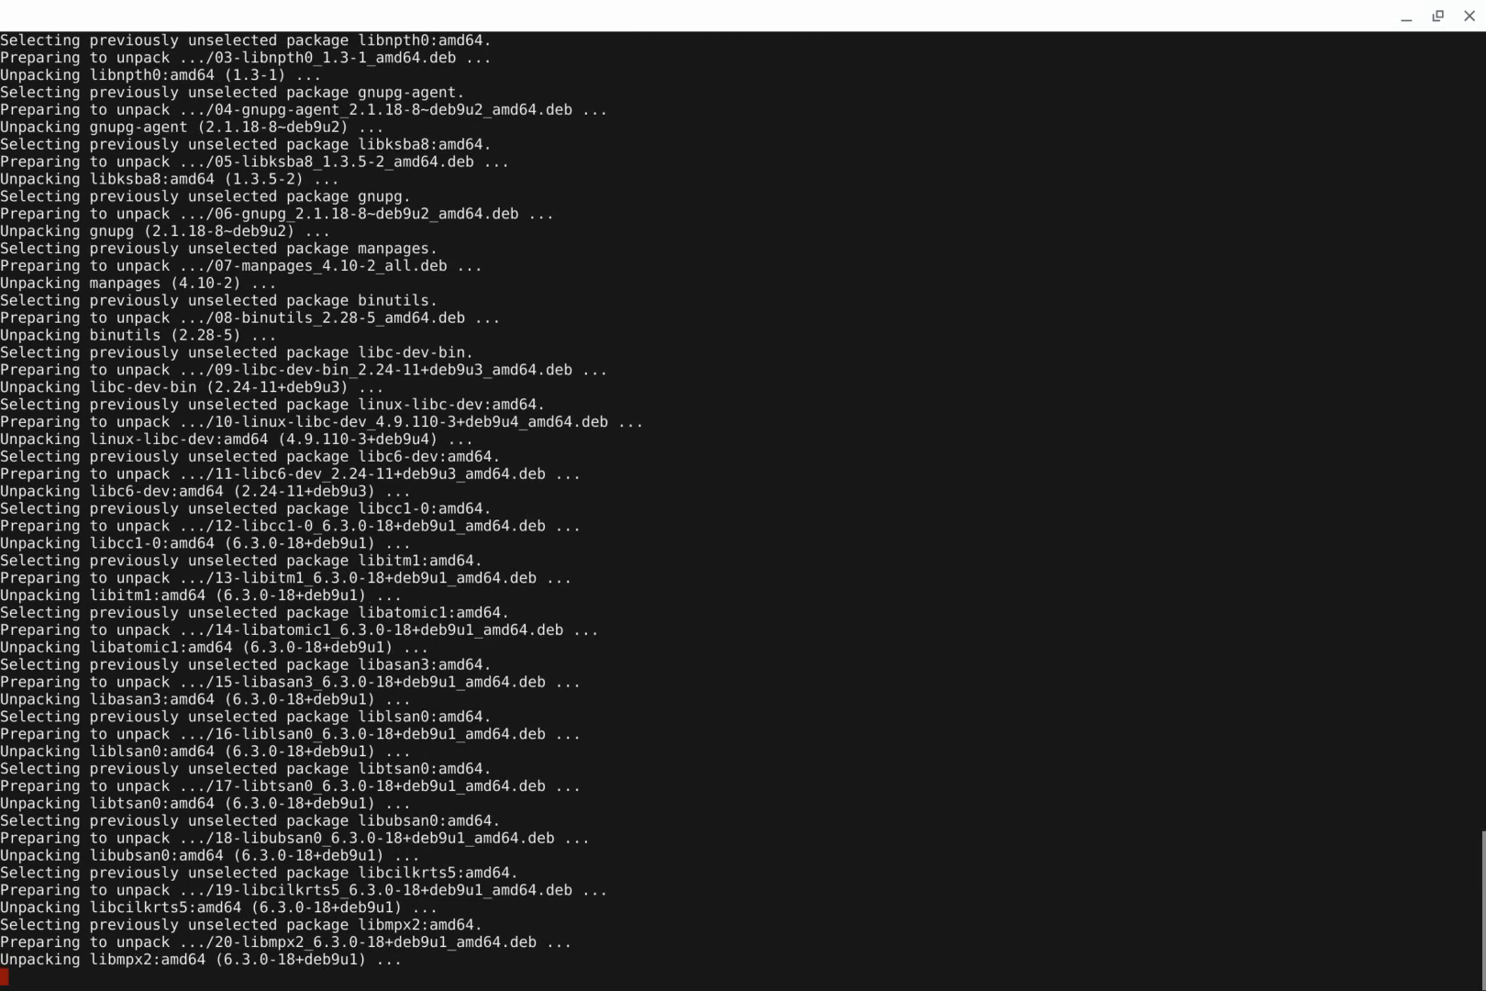
{"action": "scroll", "scroll_direction": "down", "scroll_amount": 3}
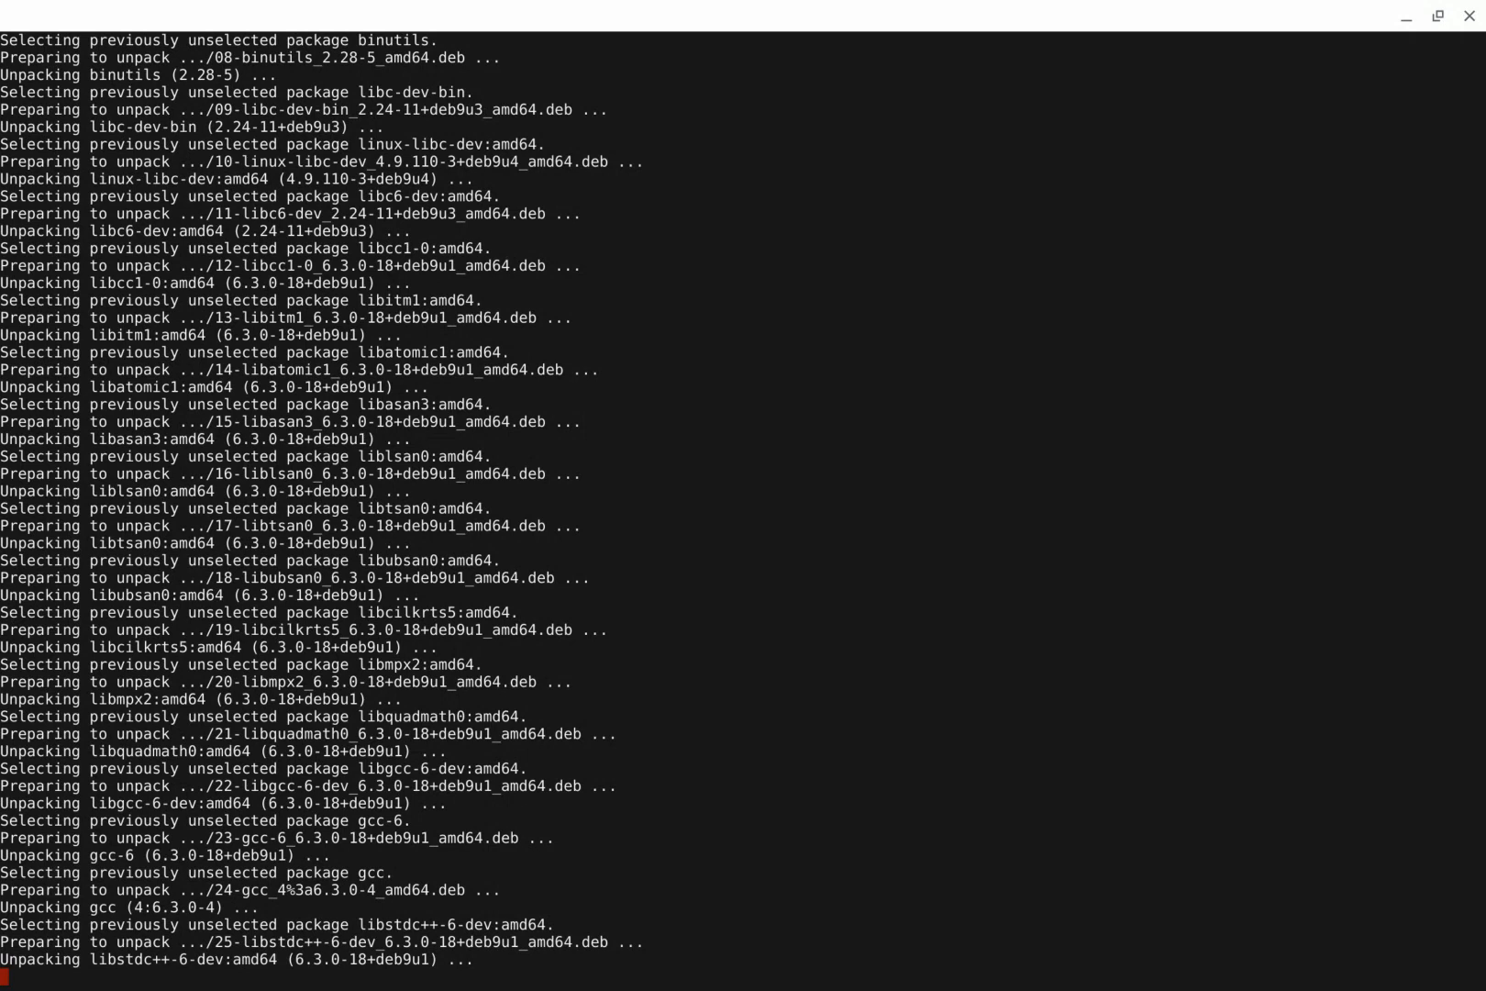
{"action": "scroll", "scroll_direction": "down", "scroll_amount": 3}
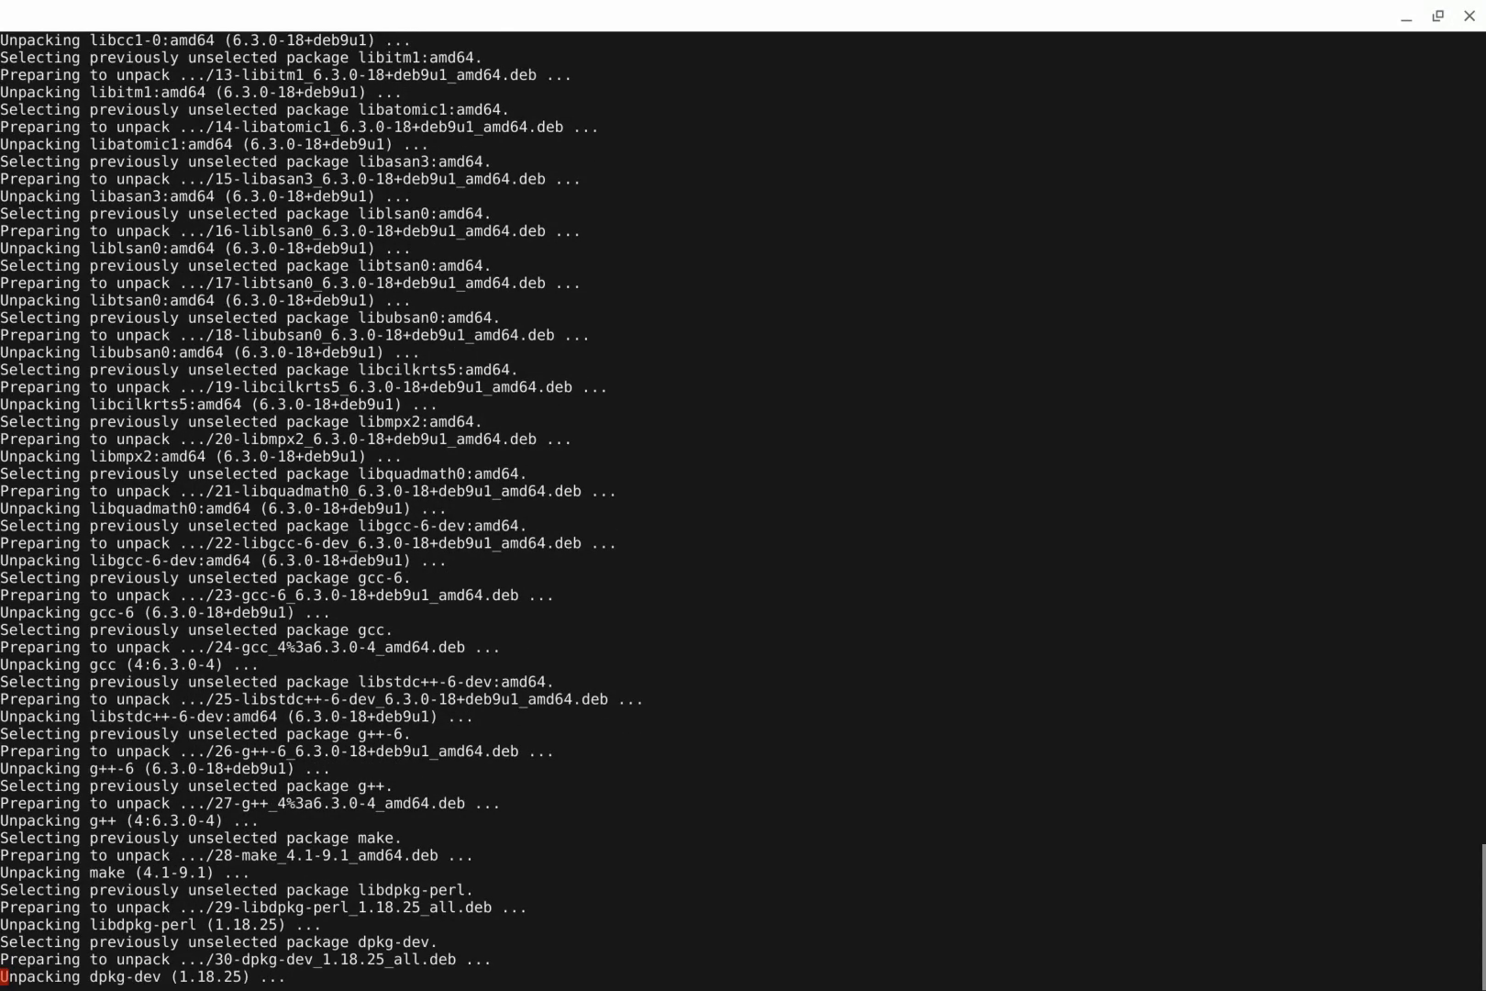
{"action": "scroll", "scroll_direction": "down", "scroll_amount": 3}
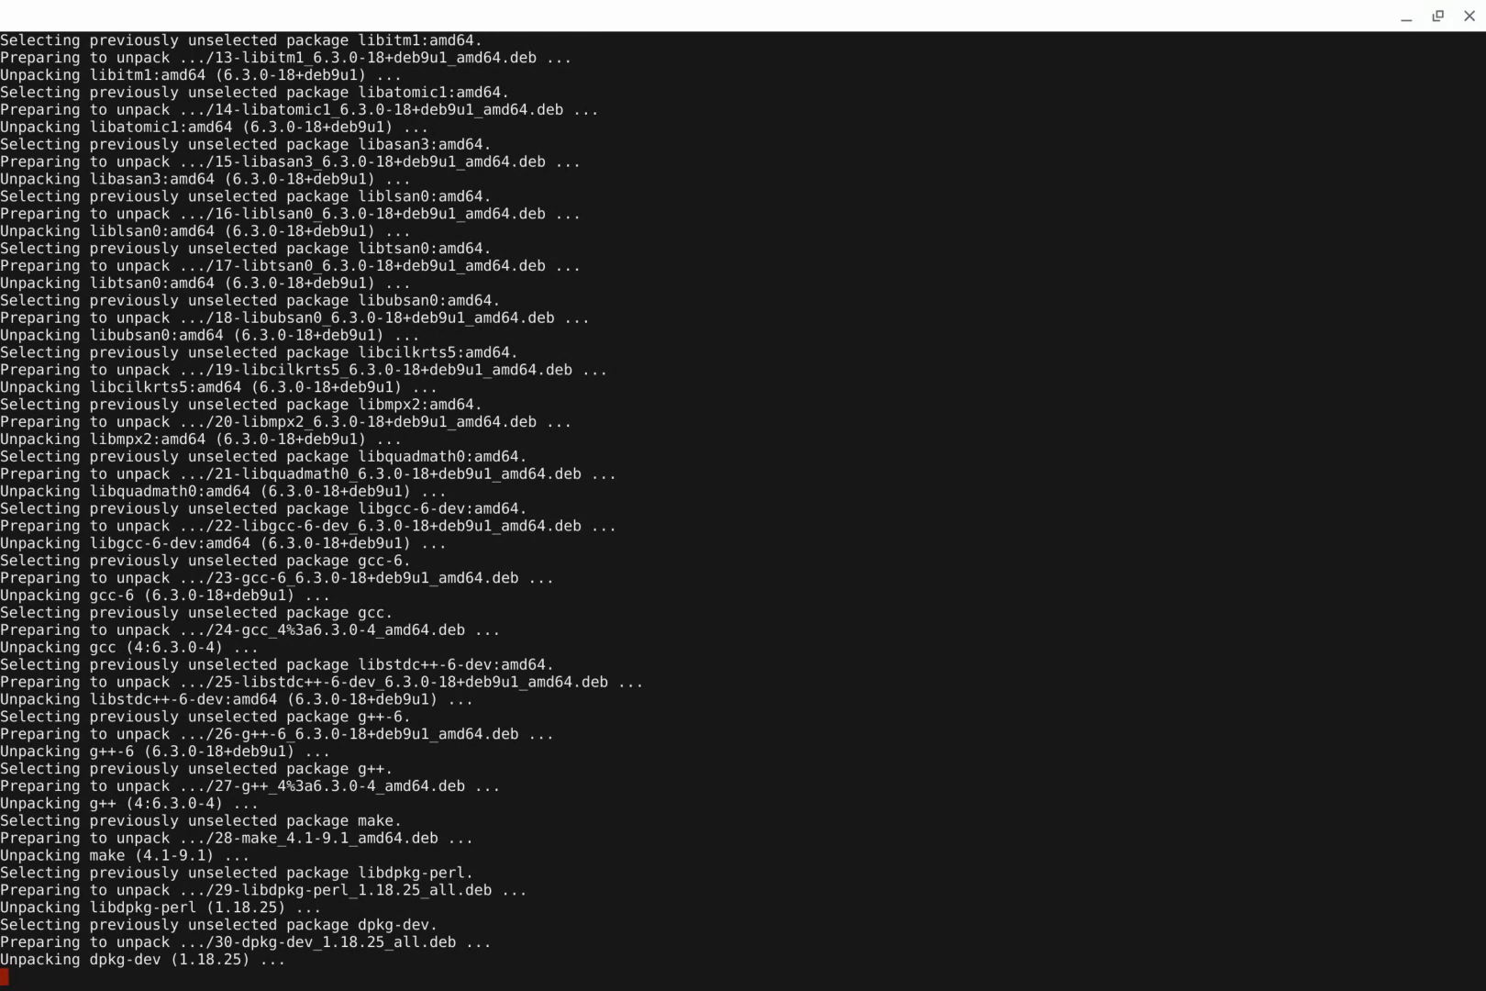
{"action": "scroll", "scroll_direction": "down", "scroll_amount": 3}
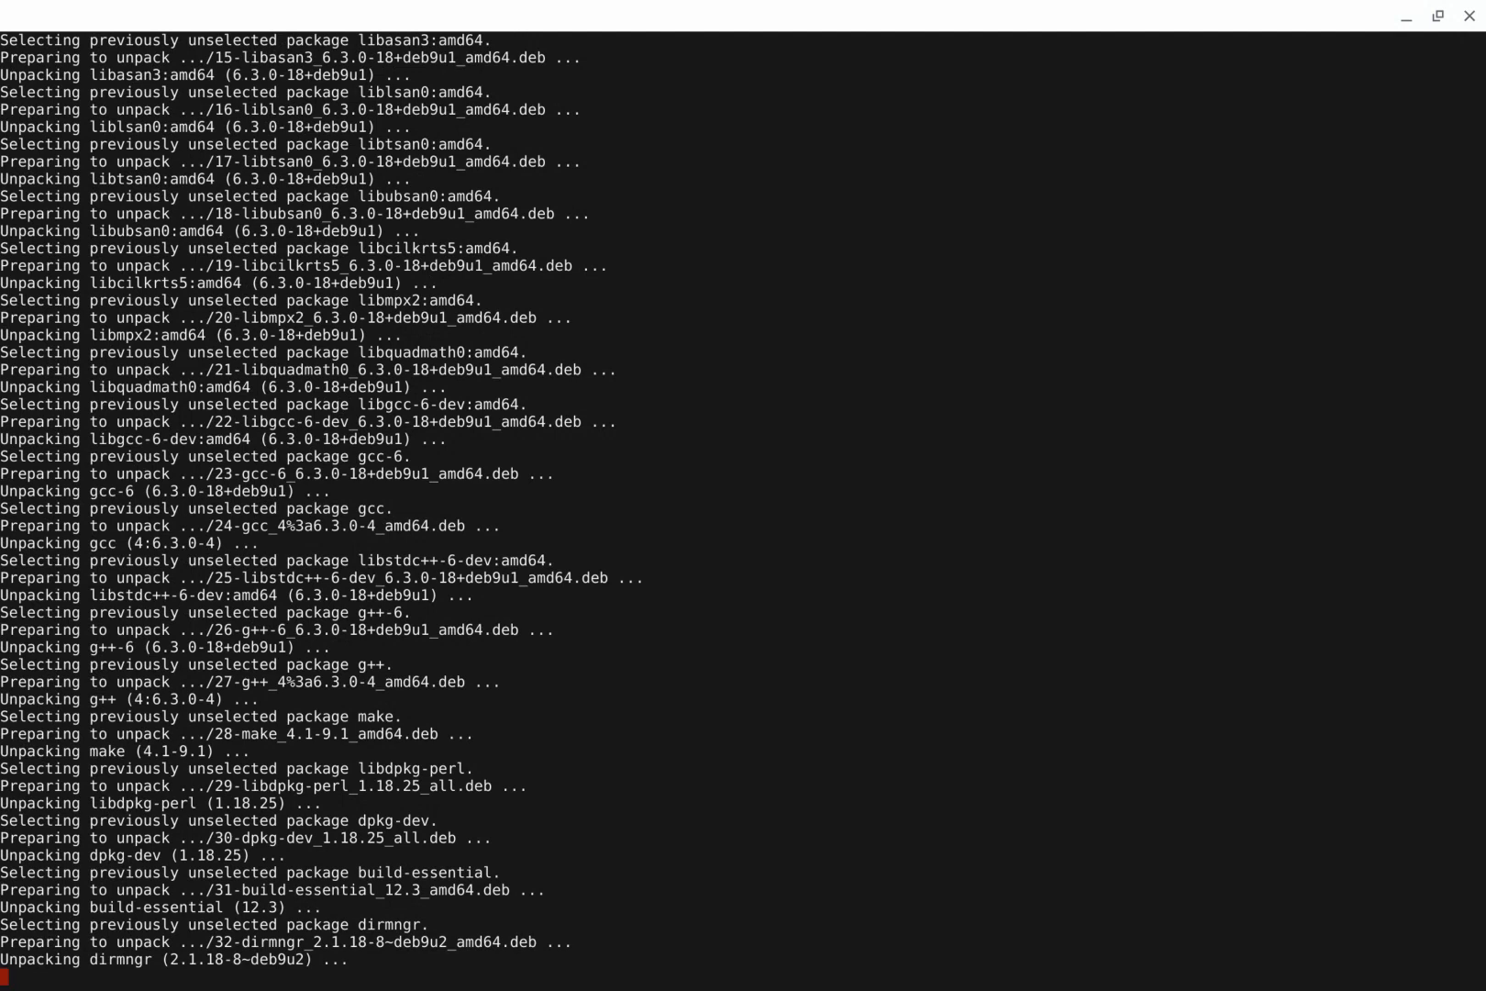
{"action": "scroll", "scroll_direction": "down", "scroll_amount": 3}
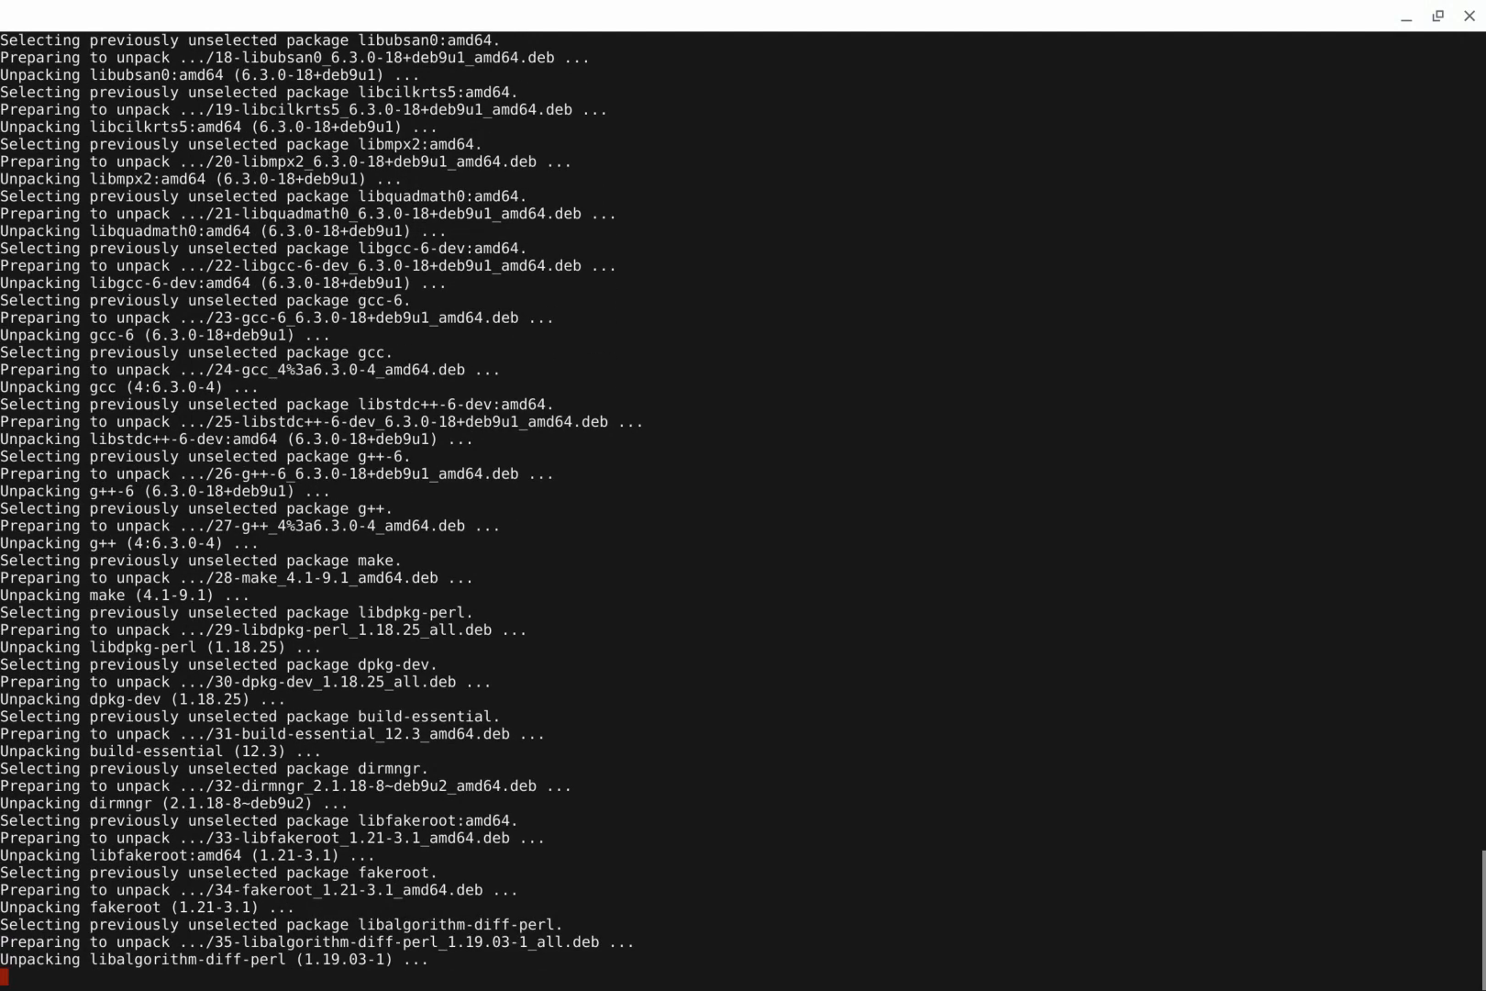
{"action": "scroll", "scroll_direction": "down", "scroll_amount": 3}
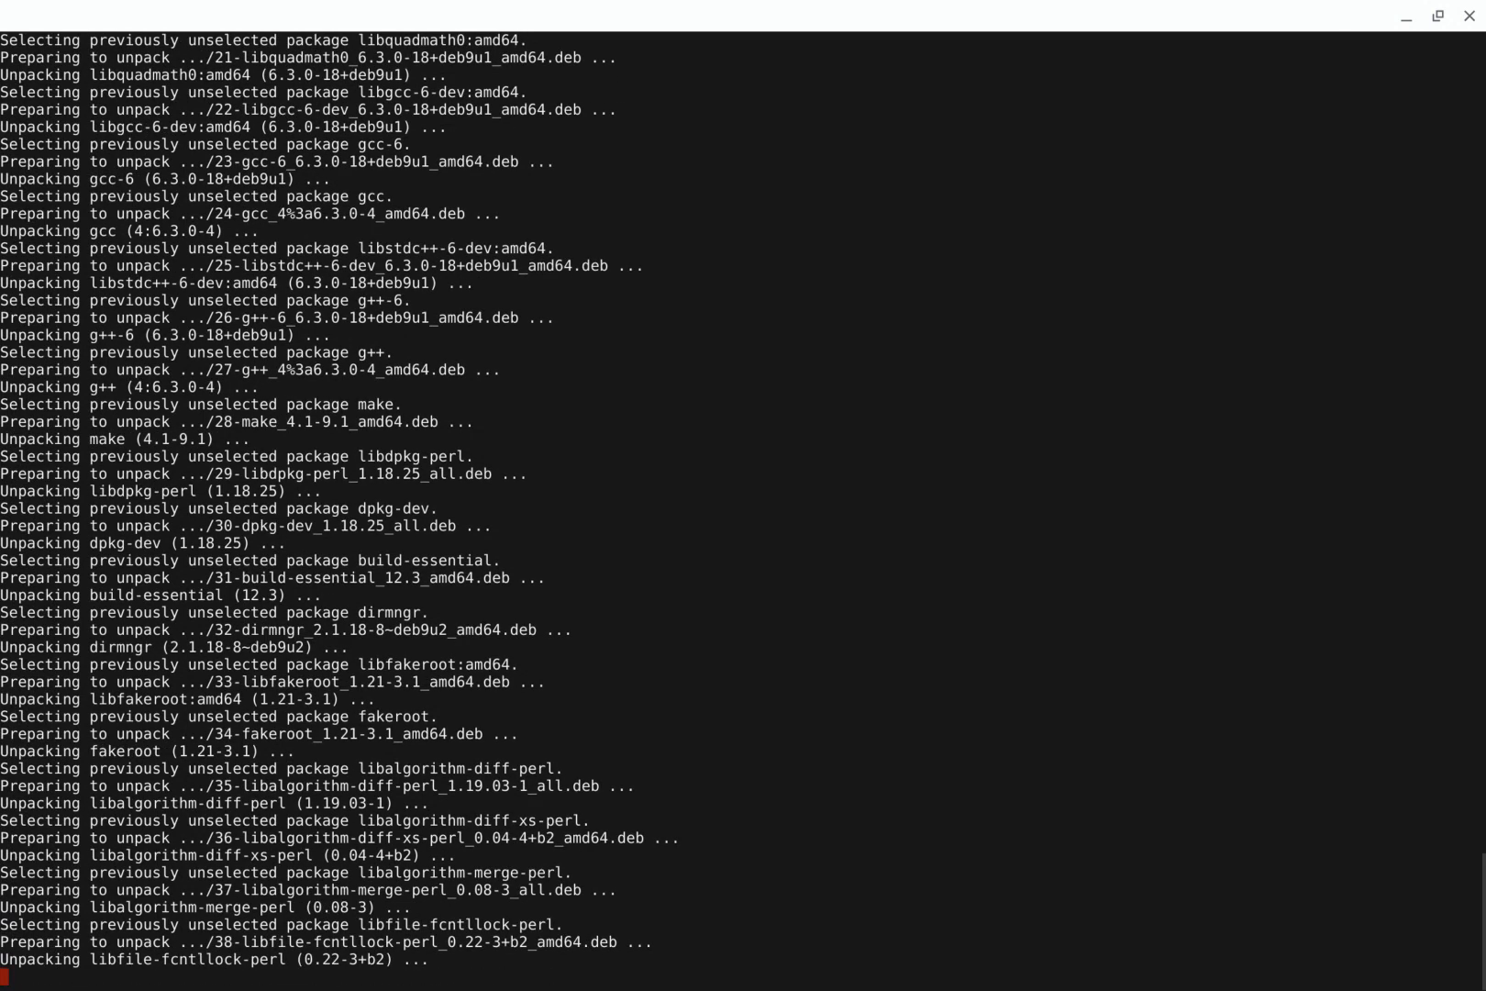
{"action": "scroll", "scroll_direction": "down", "scroll_amount": 3}
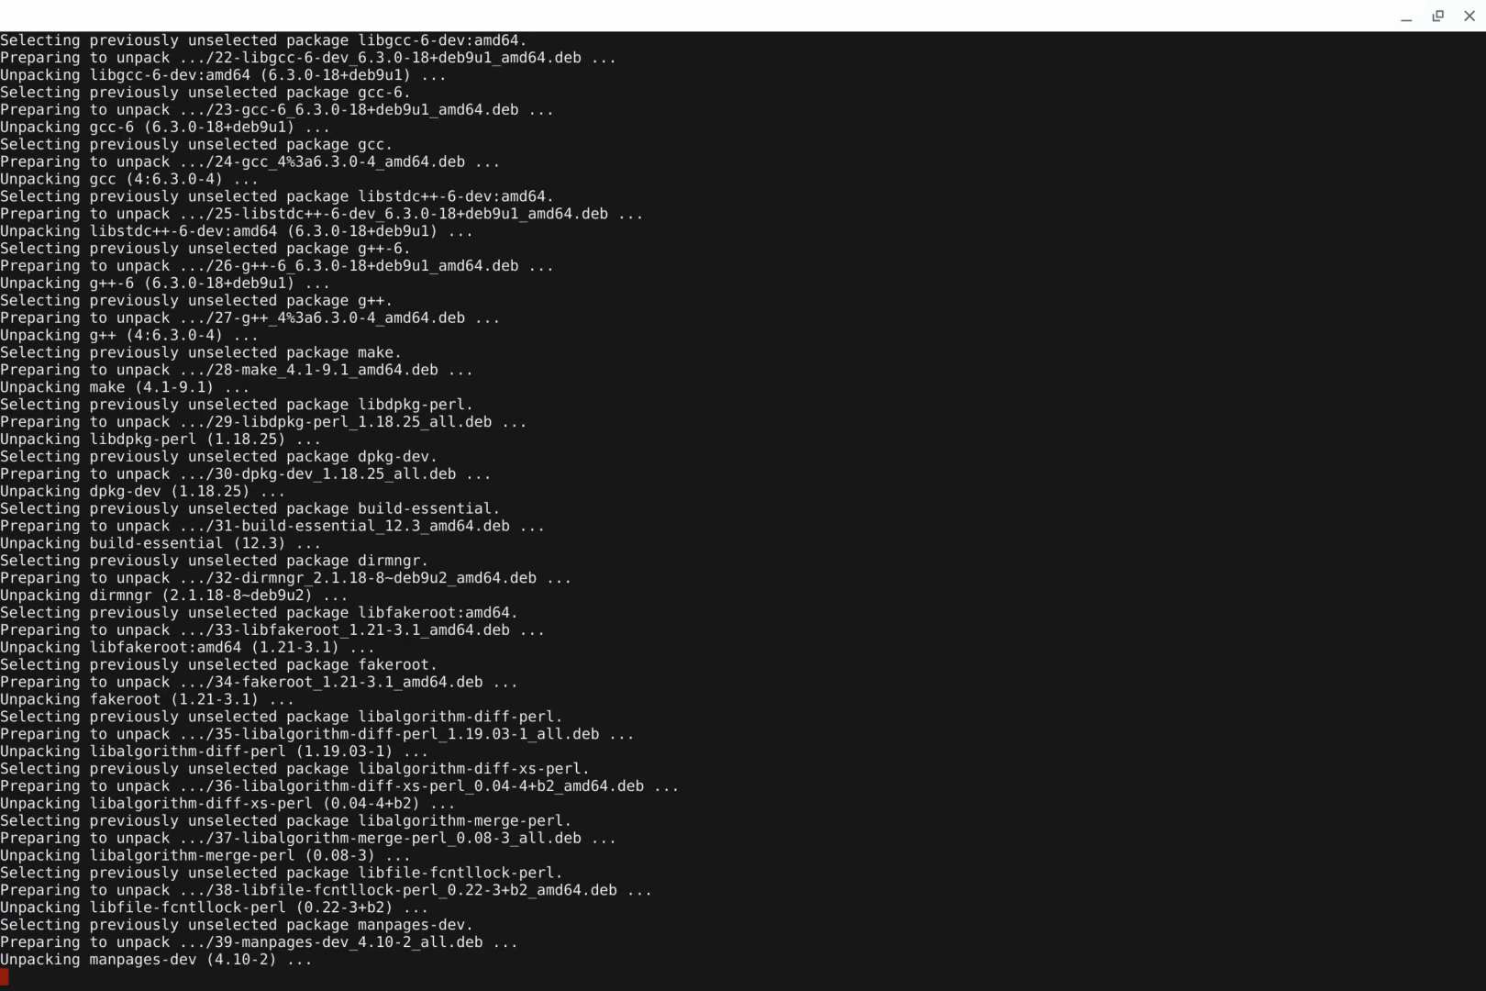